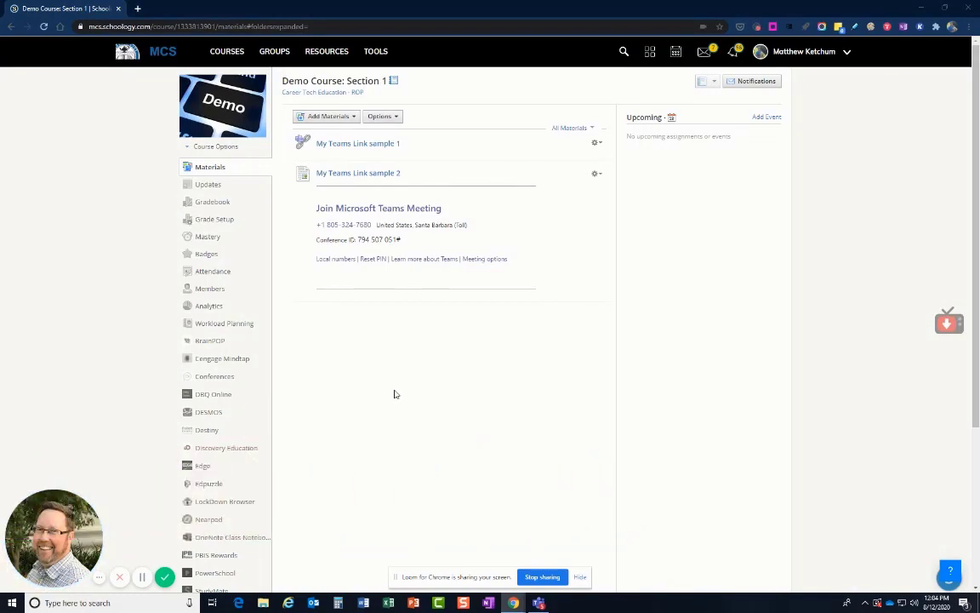
{"action": "mouse_move", "coordinate": [530, 156]}
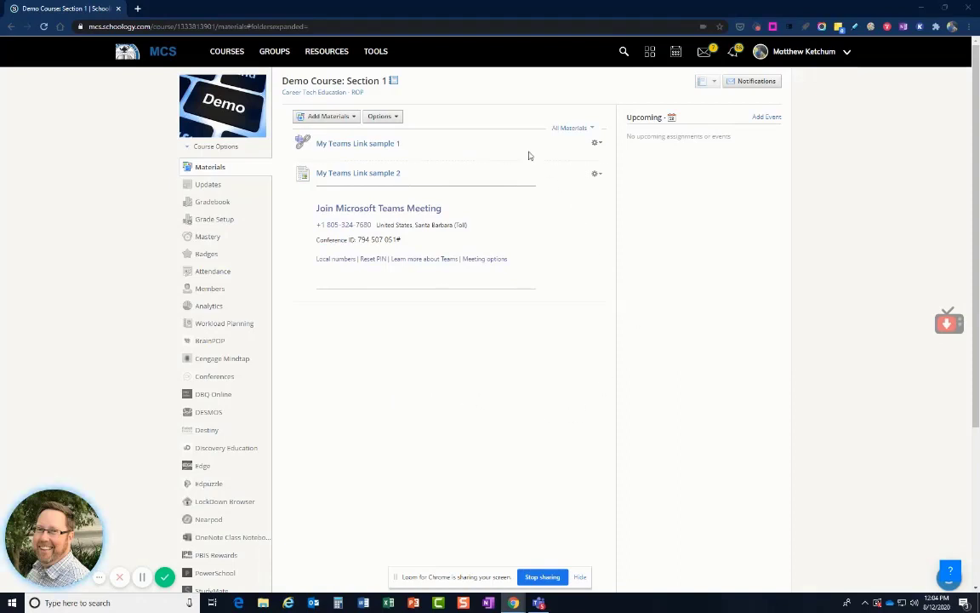
From the course materials, open the My Teams Link sample 1 meeting link
{"action": "left_click", "coordinate": [326, 116]}
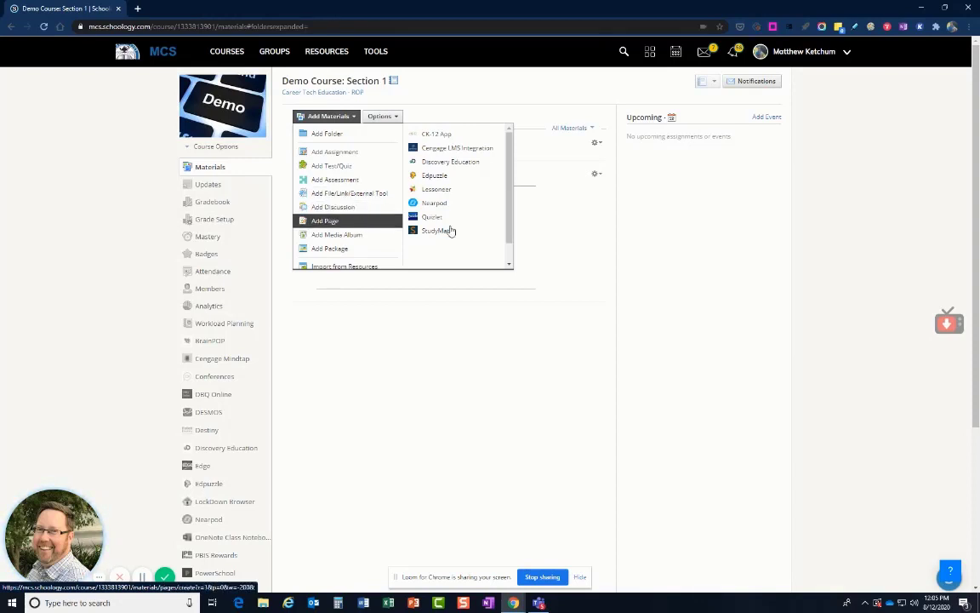
{"action": "left_click", "coordinate": [329, 115]}
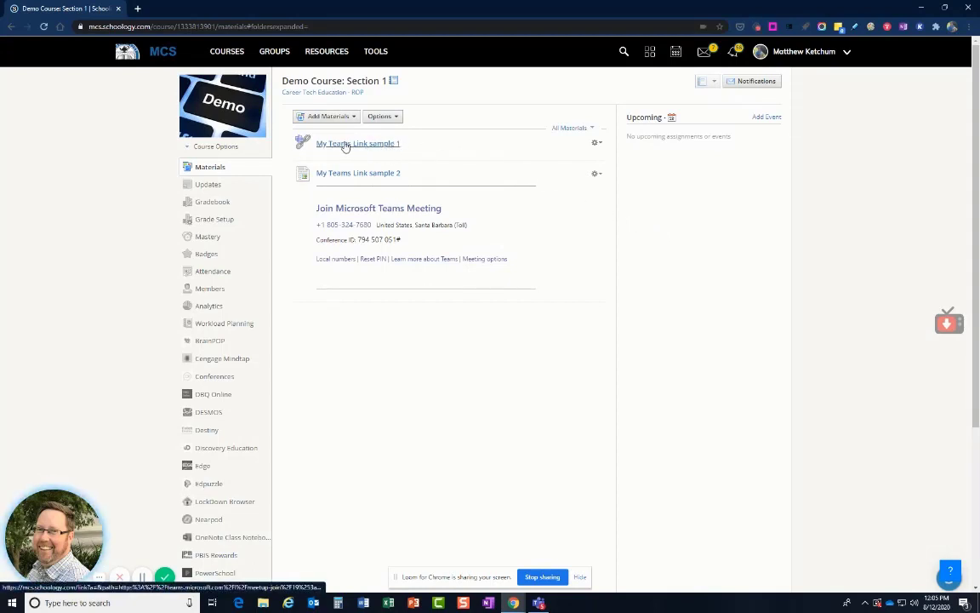
{"action": "mouse_move", "coordinate": [344, 143]}
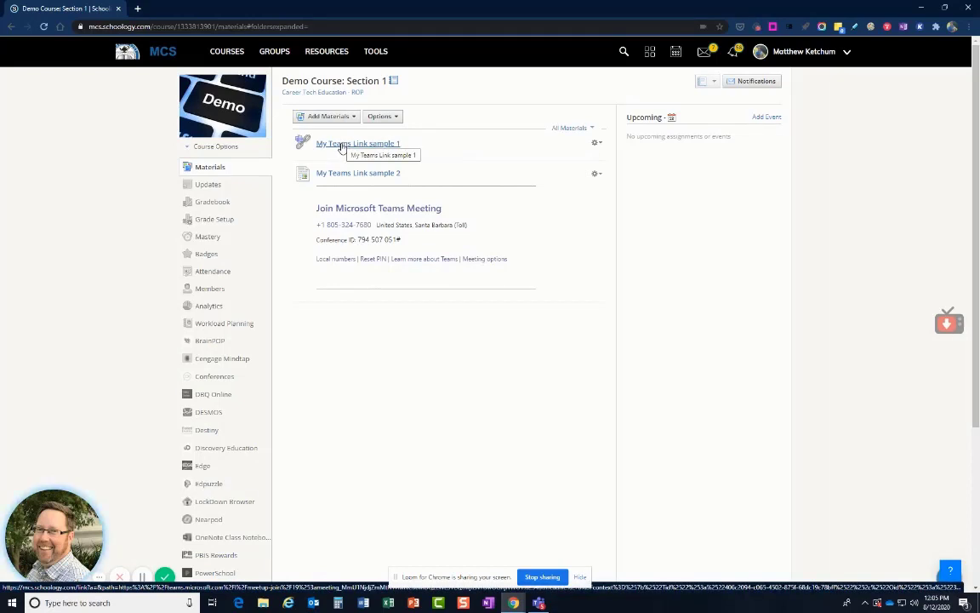
{"action": "left_click", "coordinate": [357, 143]}
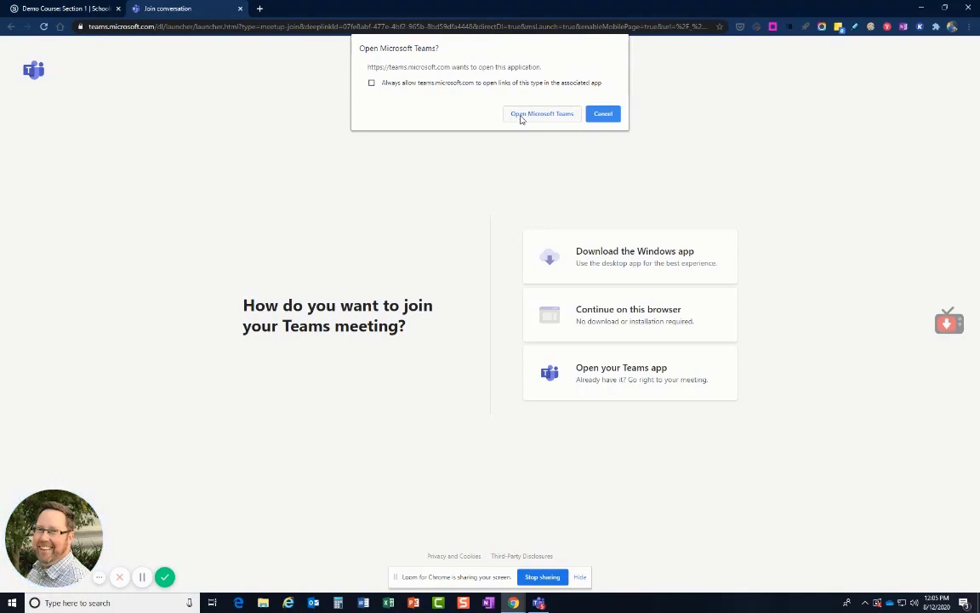
{"action": "mouse_move", "coordinate": [507, 179]}
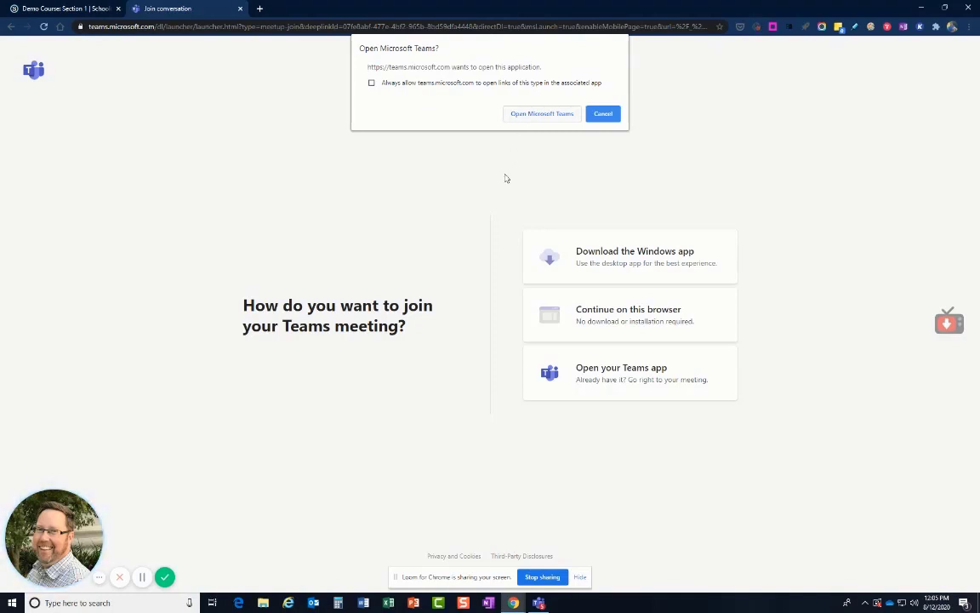
{"action": "mouse_move", "coordinate": [599, 324]}
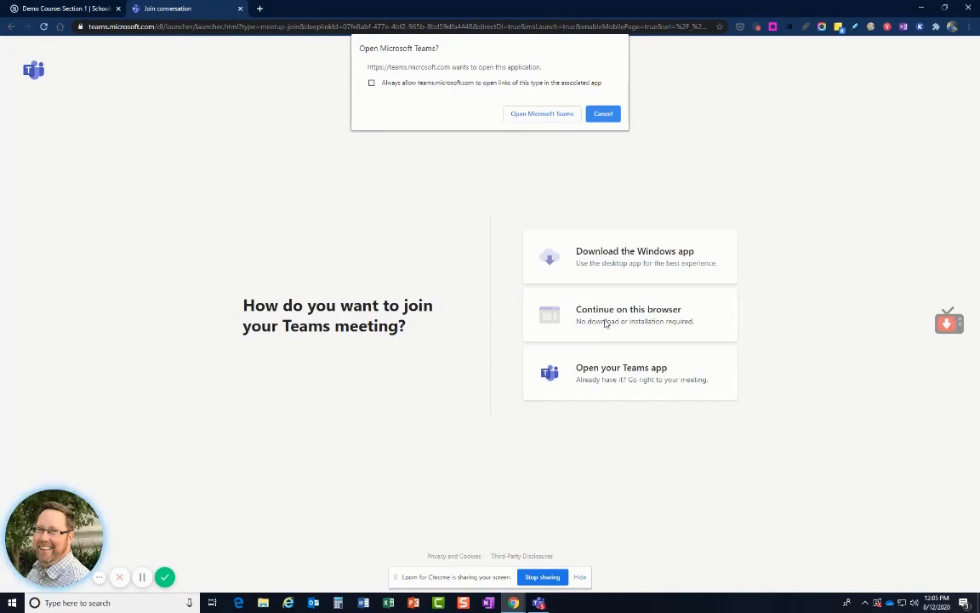
{"action": "mouse_move", "coordinate": [442, 221]}
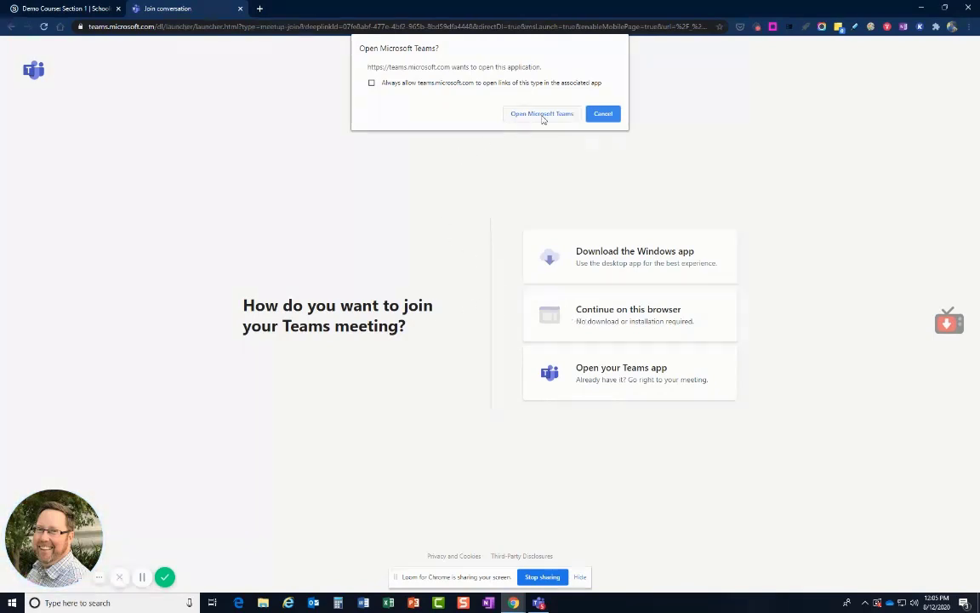
Join the sample 1 meeting in the Teams desktop app and show the participants list
{"action": "left_click", "coordinate": [541, 112]}
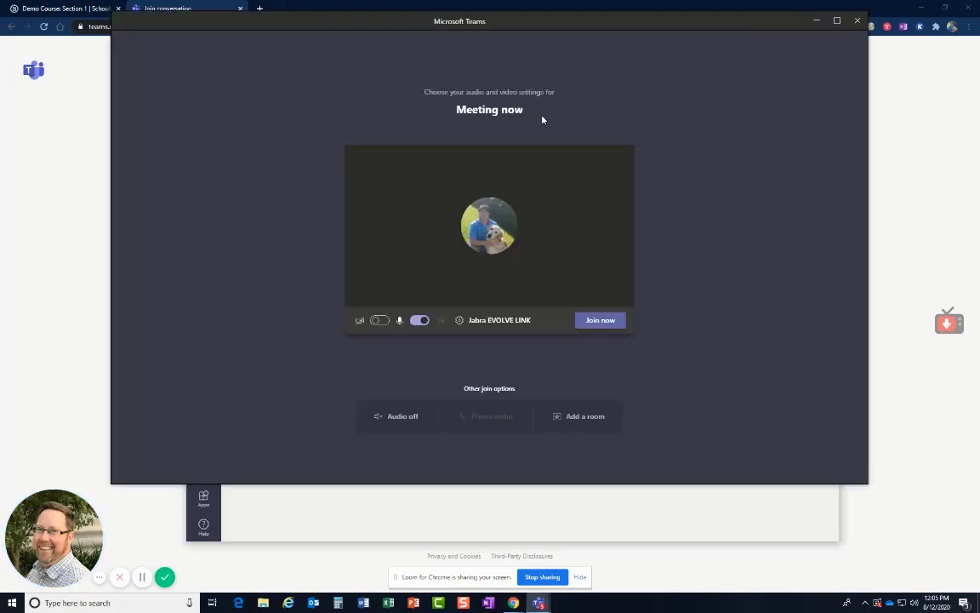
{"action": "left_click", "coordinate": [599, 320]}
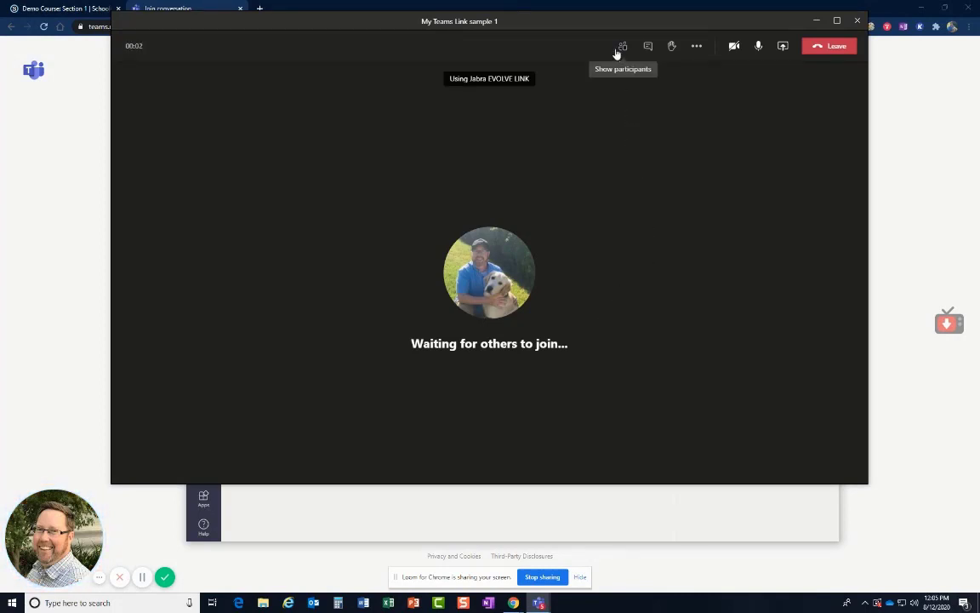
{"action": "left_click", "coordinate": [623, 46]}
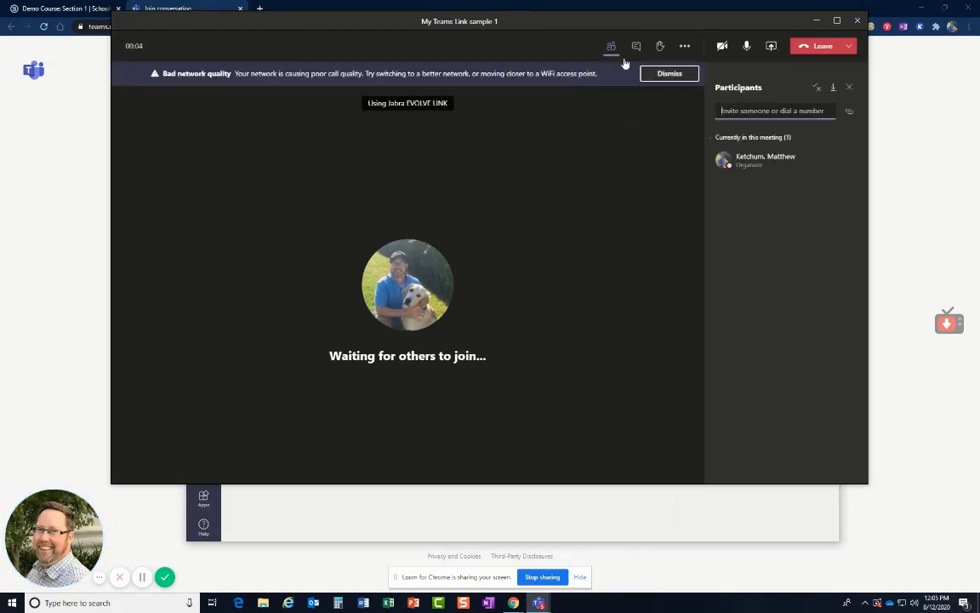
{"action": "mouse_move", "coordinate": [817, 87]}
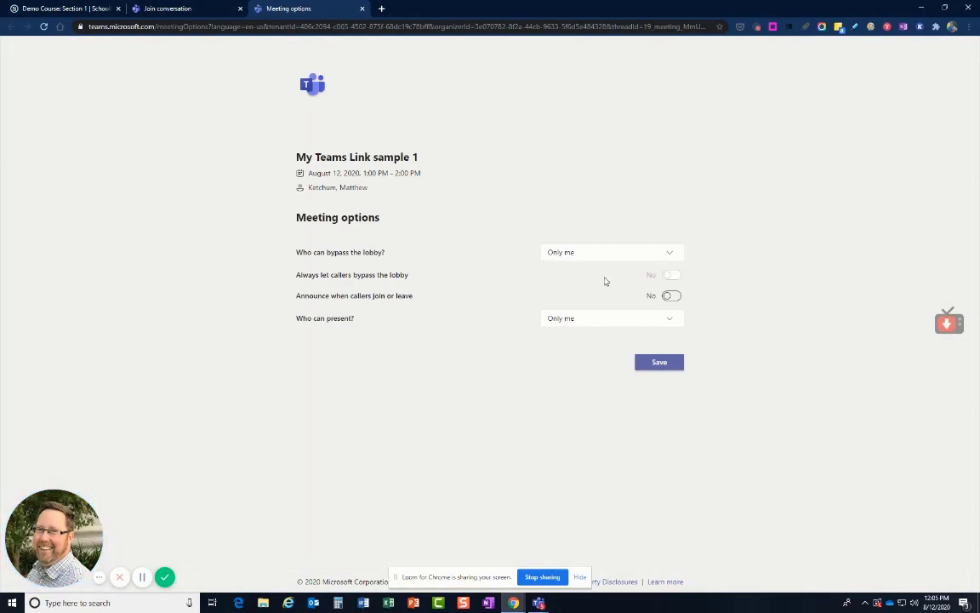
Set lobby bypass and presenting to People in my organization, save, and return to Schoology
{"action": "left_click", "coordinate": [611, 252]}
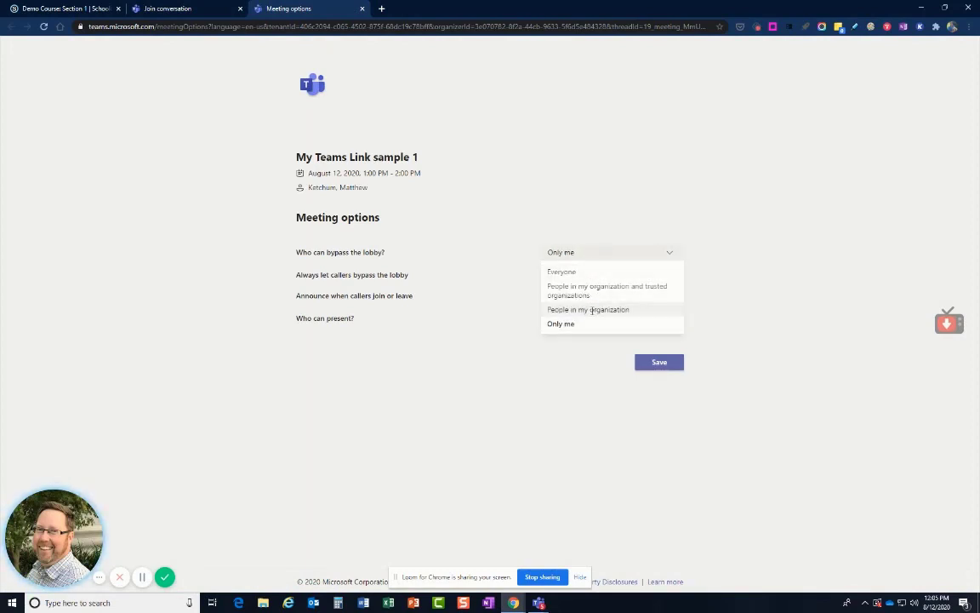
{"action": "left_click", "coordinate": [588, 310]}
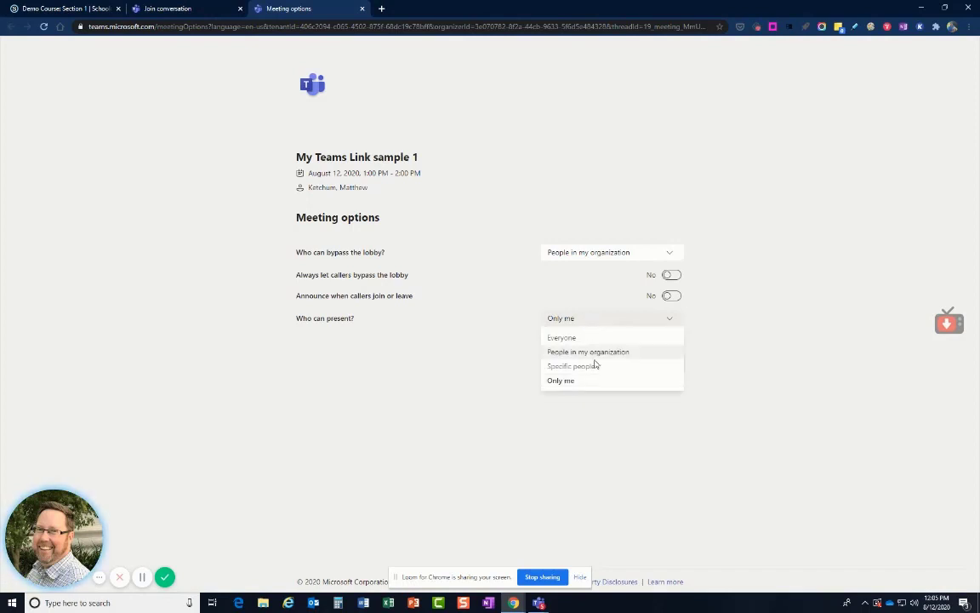
{"action": "left_click", "coordinate": [589, 350]}
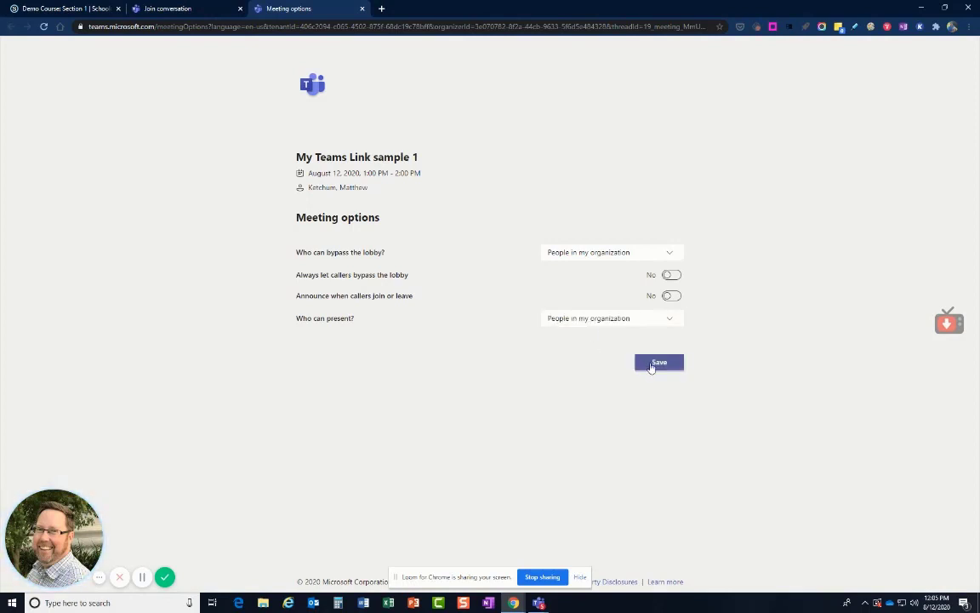
{"action": "left_click", "coordinate": [661, 361]}
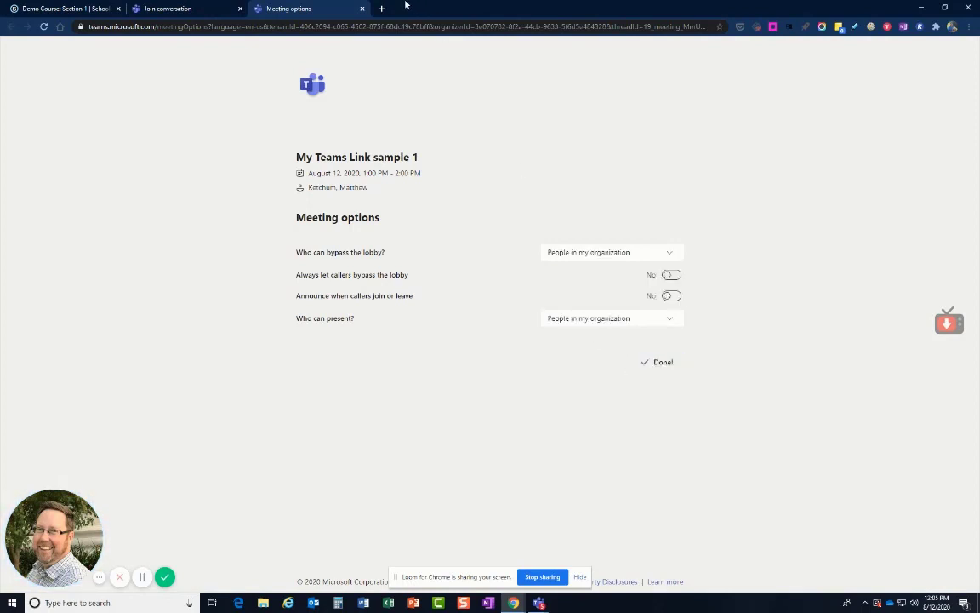
{"action": "left_click", "coordinate": [187, 8]}
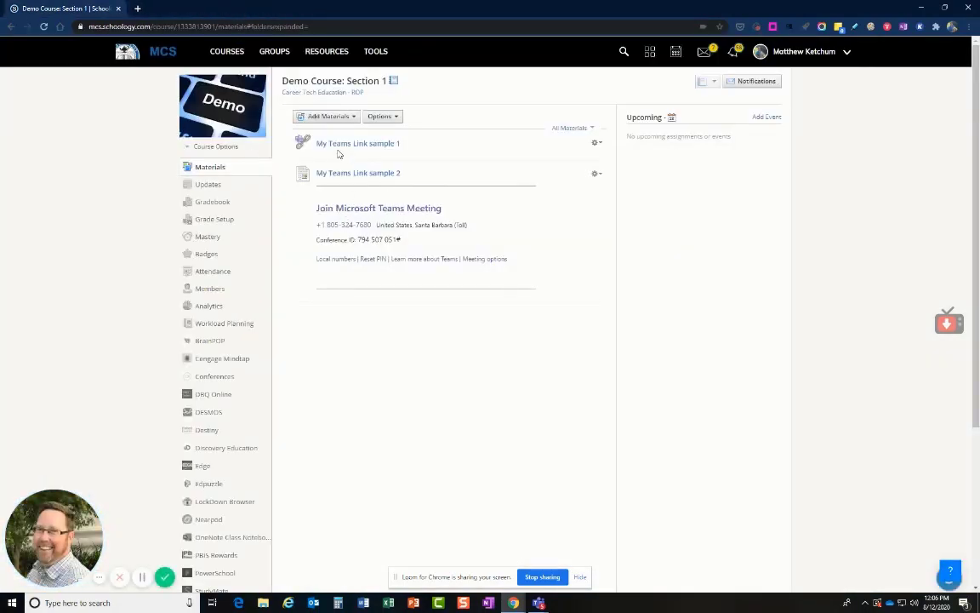
Open the Meeting options link under My Teams Link sample 2
{"action": "left_click", "coordinate": [326, 116]}
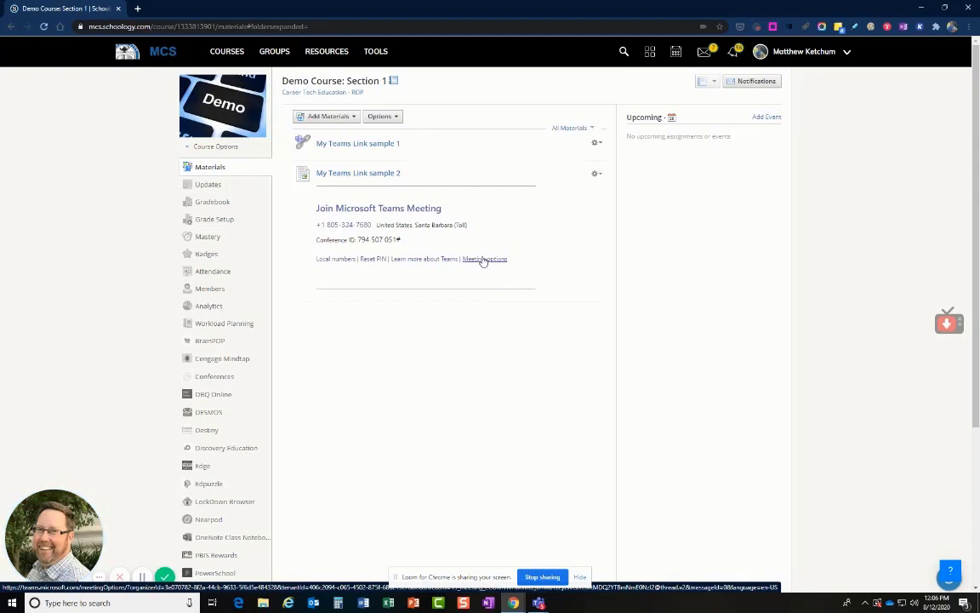
{"action": "left_click", "coordinate": [483, 258]}
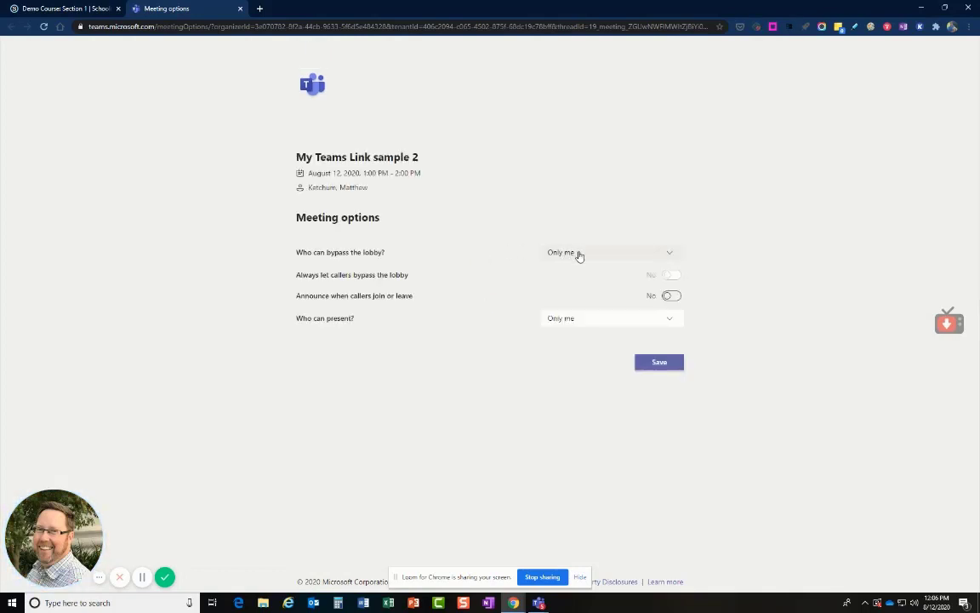
Set lobby bypass and presenting to People in my organization and save
{"action": "left_click", "coordinate": [611, 318]}
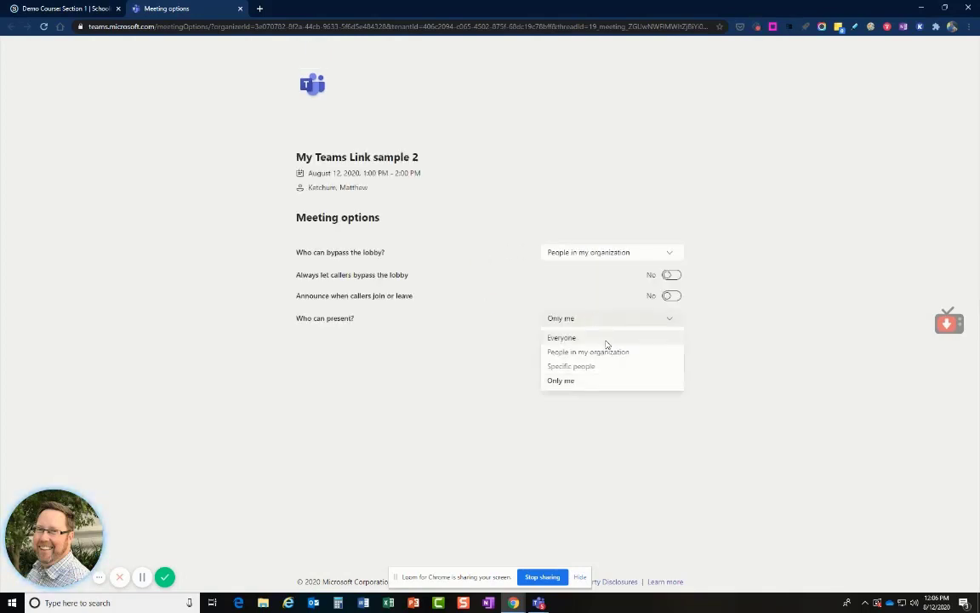
{"action": "left_click", "coordinate": [589, 351]}
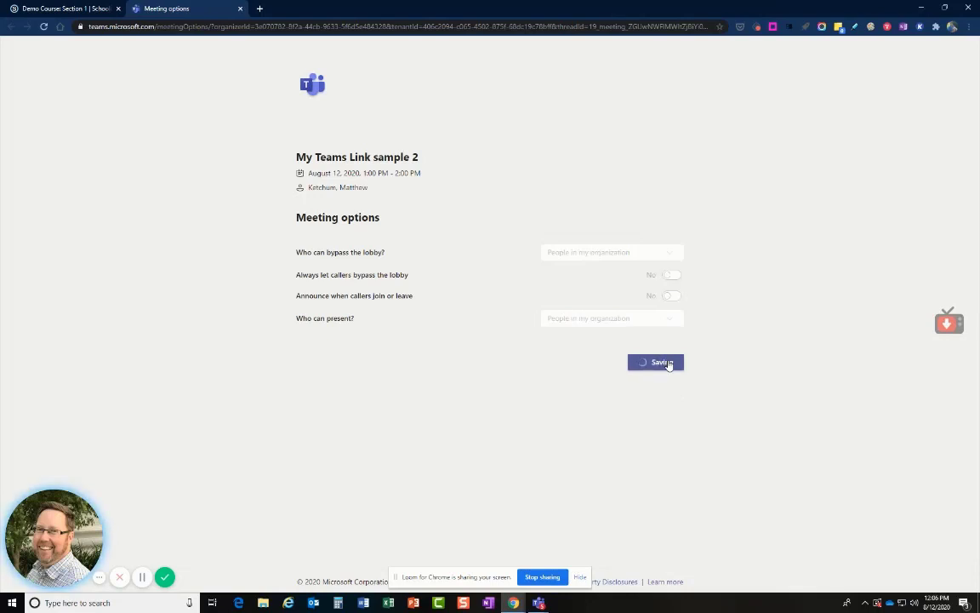
{"action": "left_click", "coordinate": [655, 361]}
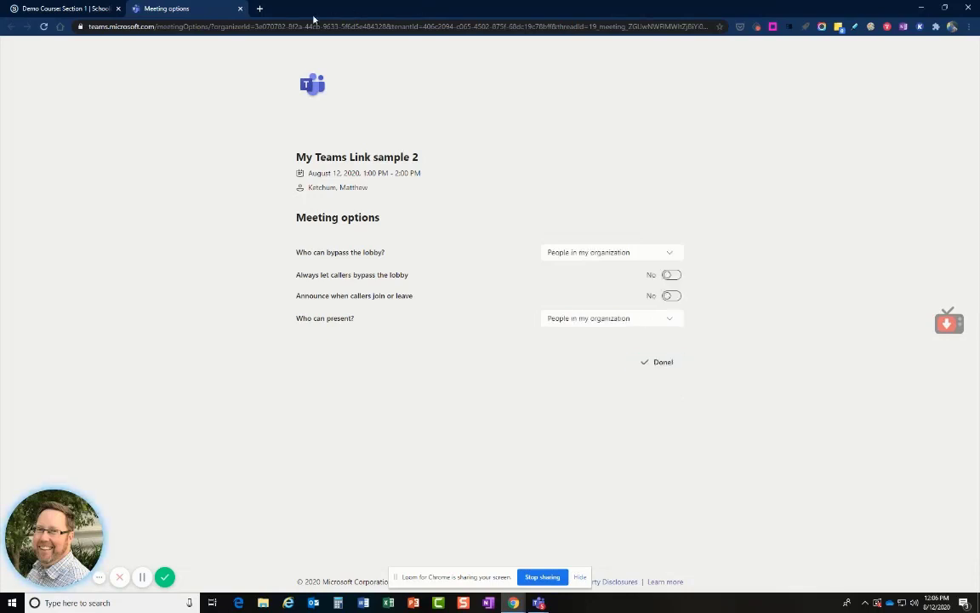
Return to the Schoology course and open its Teams Meeting tool from the left navigation
{"action": "left_click", "coordinate": [65, 8]}
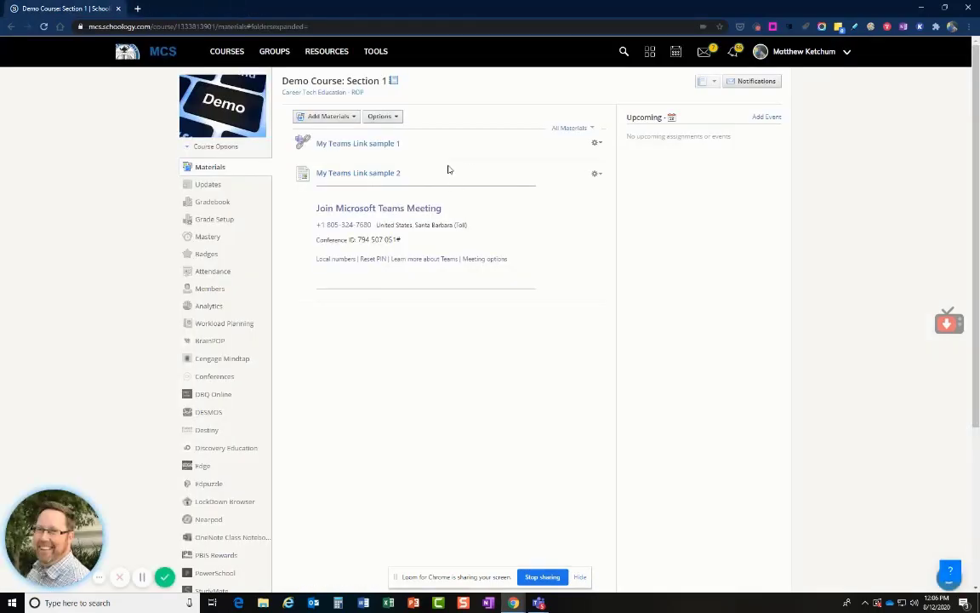
{"action": "mouse_move", "coordinate": [556, 258]}
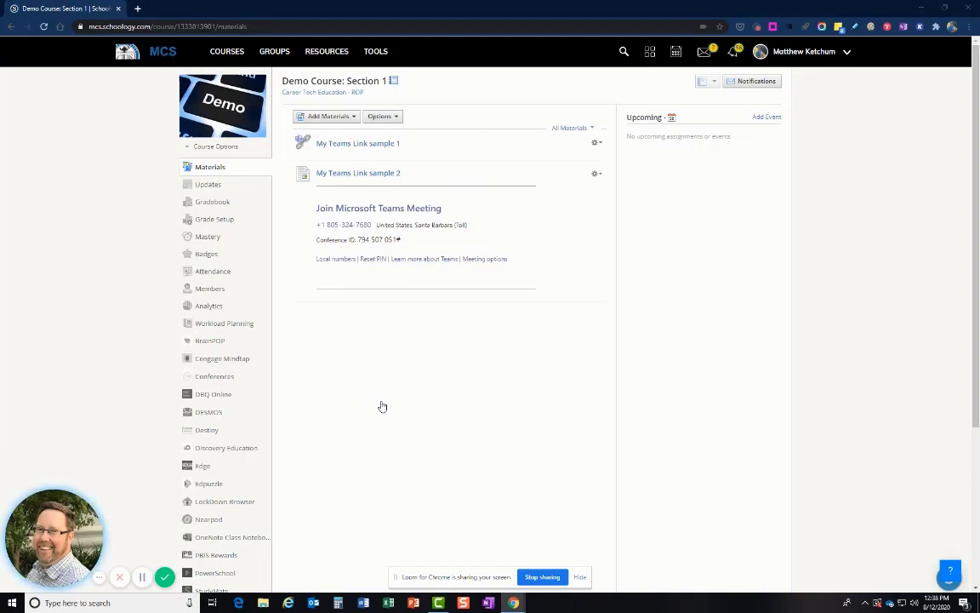
{"action": "mouse_move", "coordinate": [490, 286]}
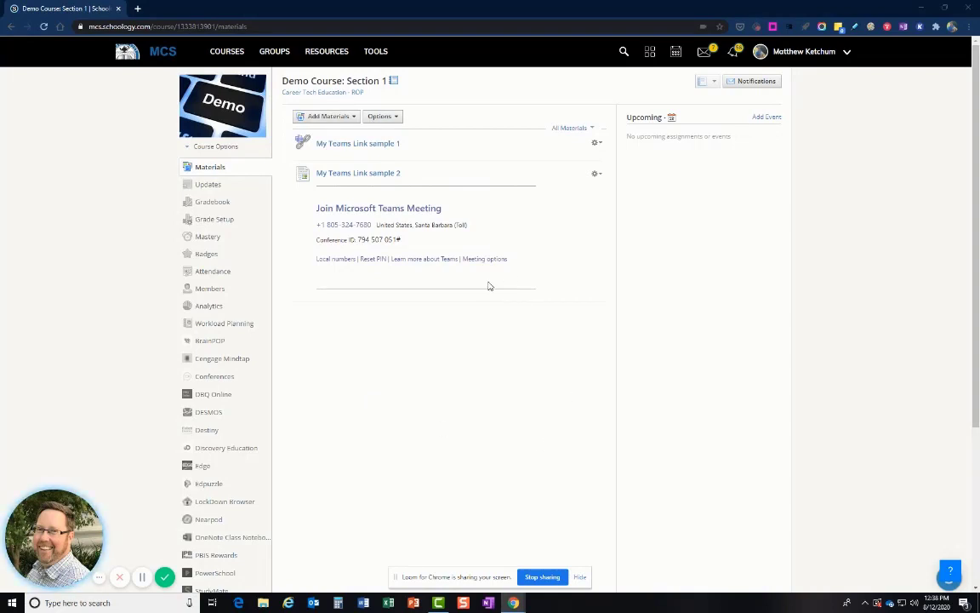
{"action": "mouse_move", "coordinate": [500, 368]}
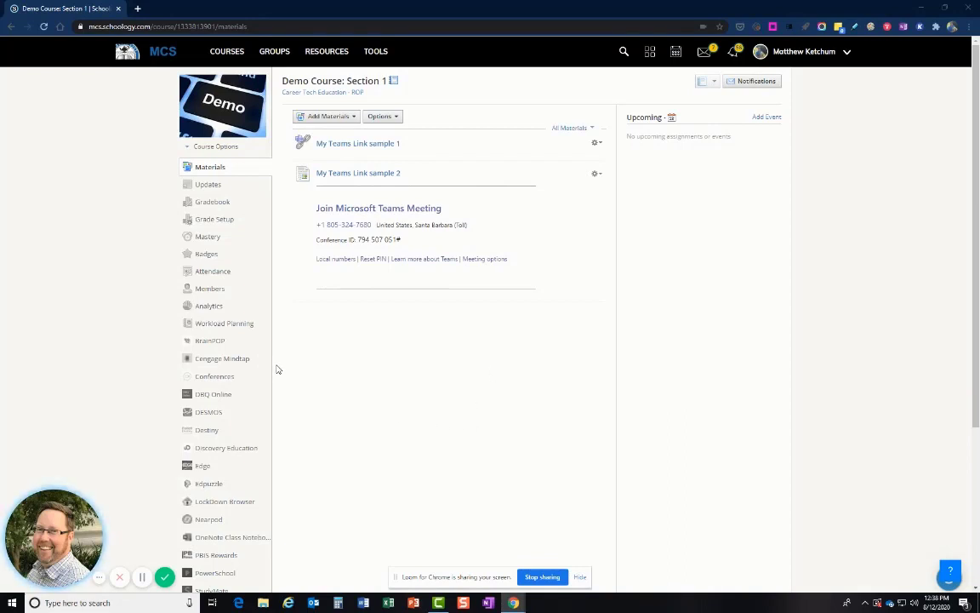
{"action": "scroll", "scroll_direction": "down", "scroll_amount": 3}
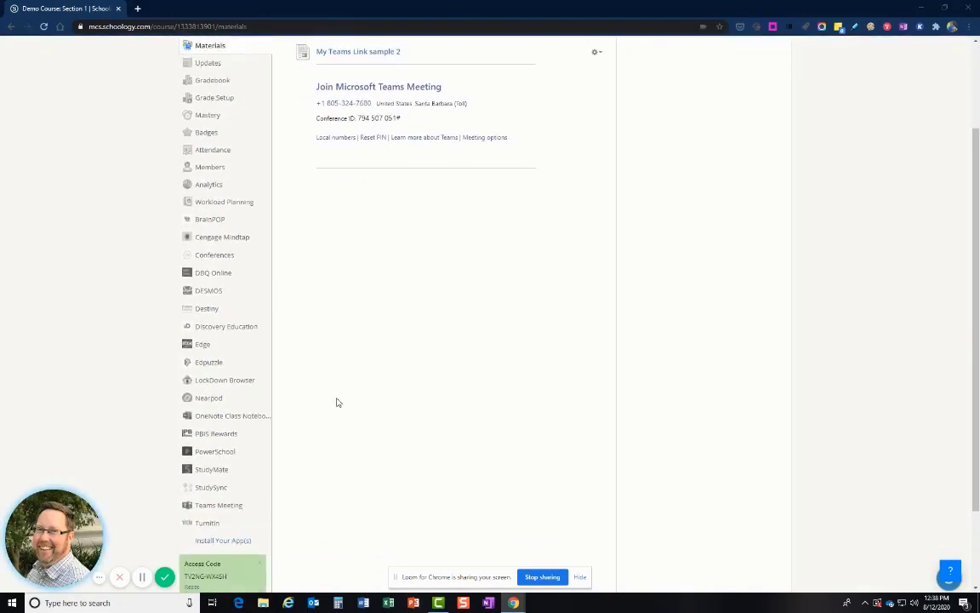
{"action": "scroll", "scroll_direction": "down", "scroll_amount": 3}
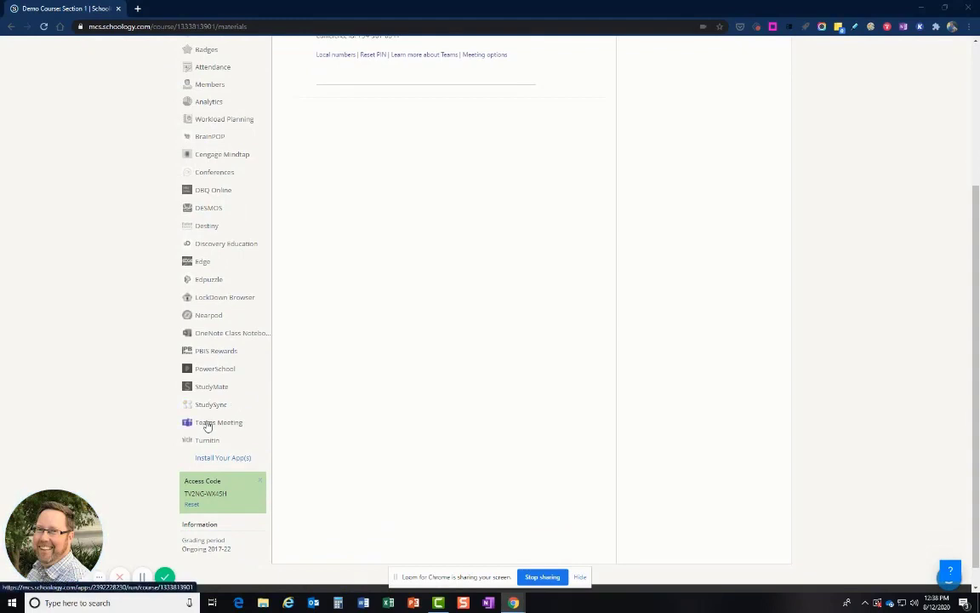
{"action": "mouse_move", "coordinate": [228, 425]}
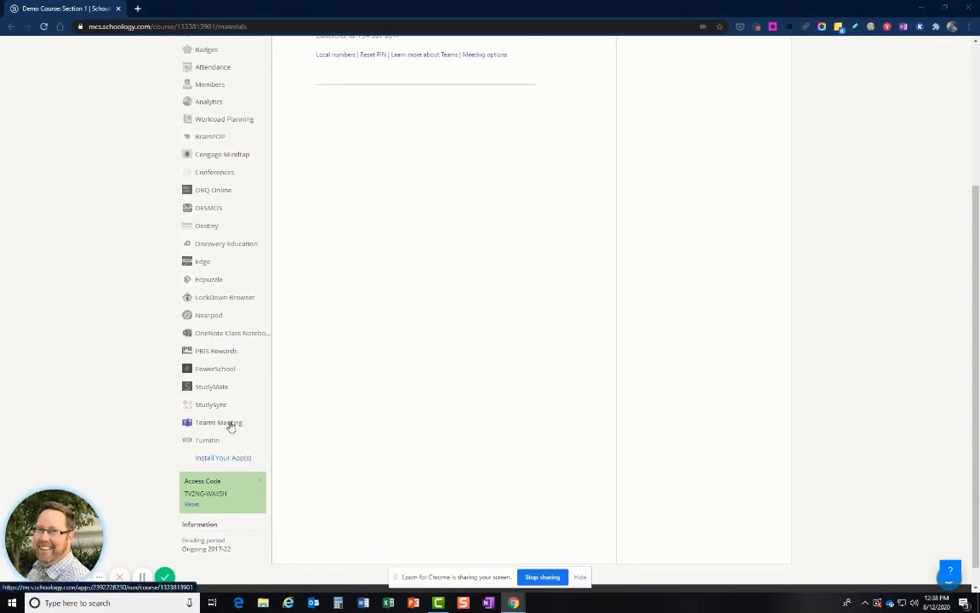
{"action": "left_click", "coordinate": [218, 422]}
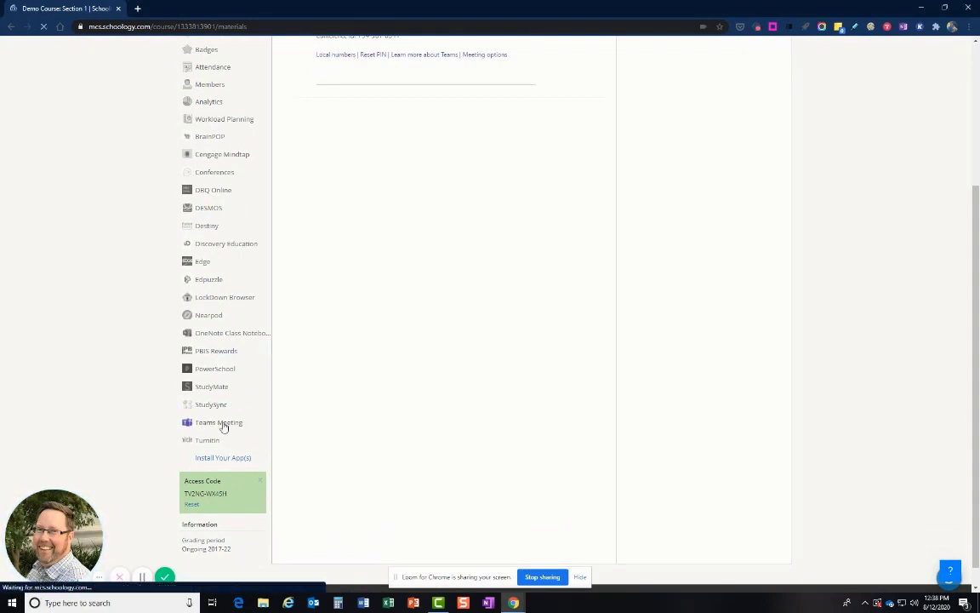
{"action": "left_click", "coordinate": [218, 422]}
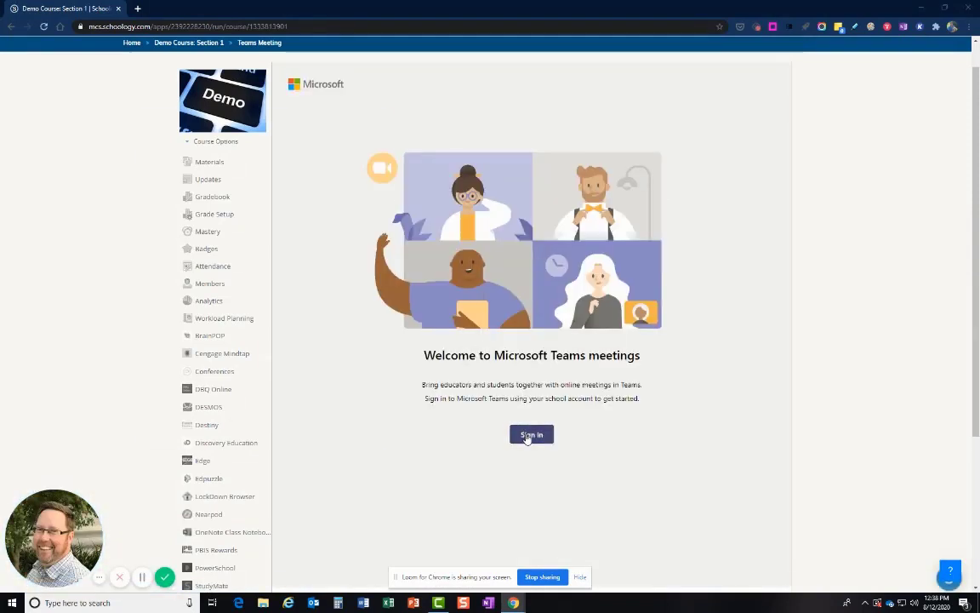
Sign in to Teams meetings and create a new meeting titled 'sub meeting link'
{"action": "left_click", "coordinate": [531, 434]}
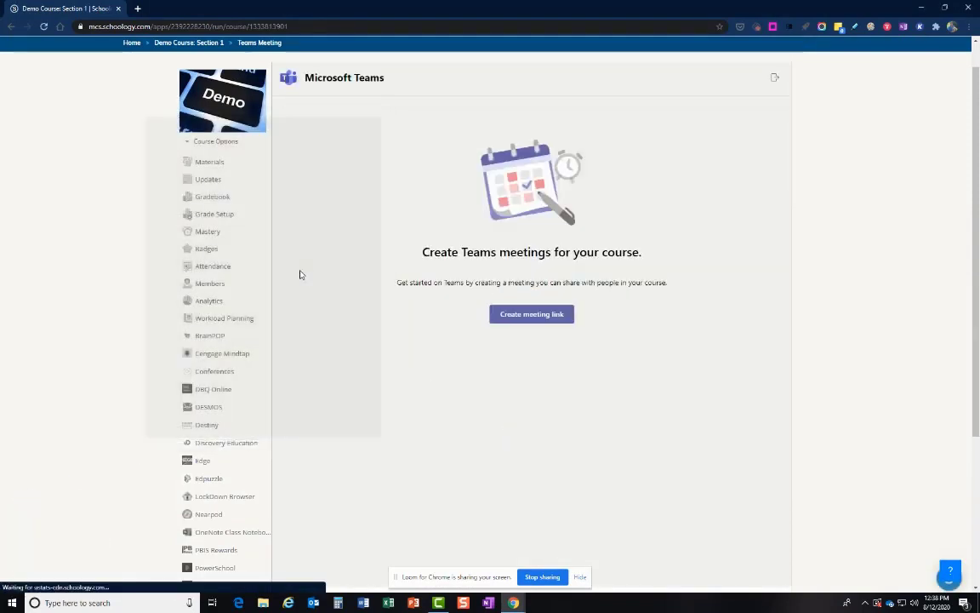
{"action": "left_click", "coordinate": [531, 313]}
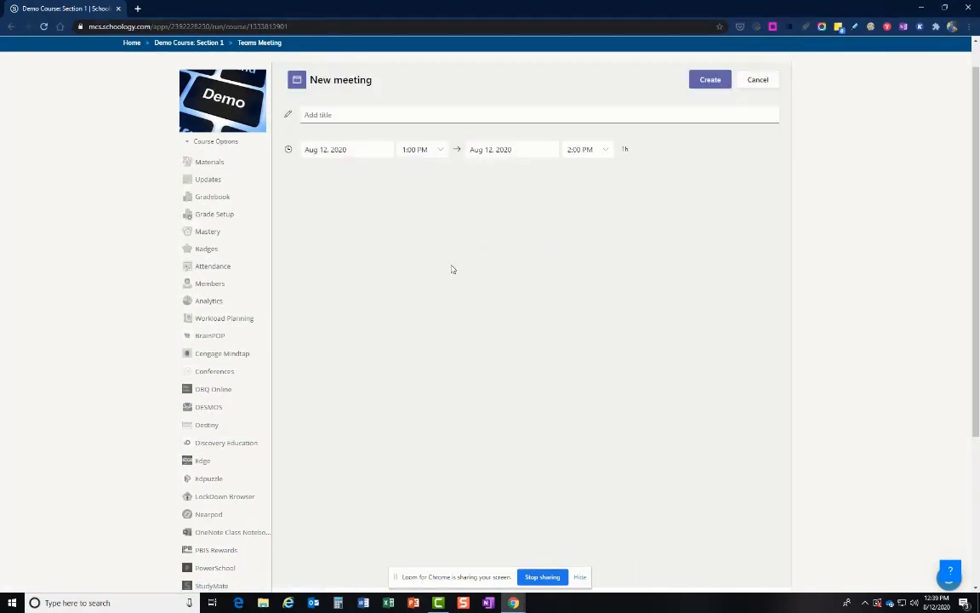
{"action": "type", "text": "a"}
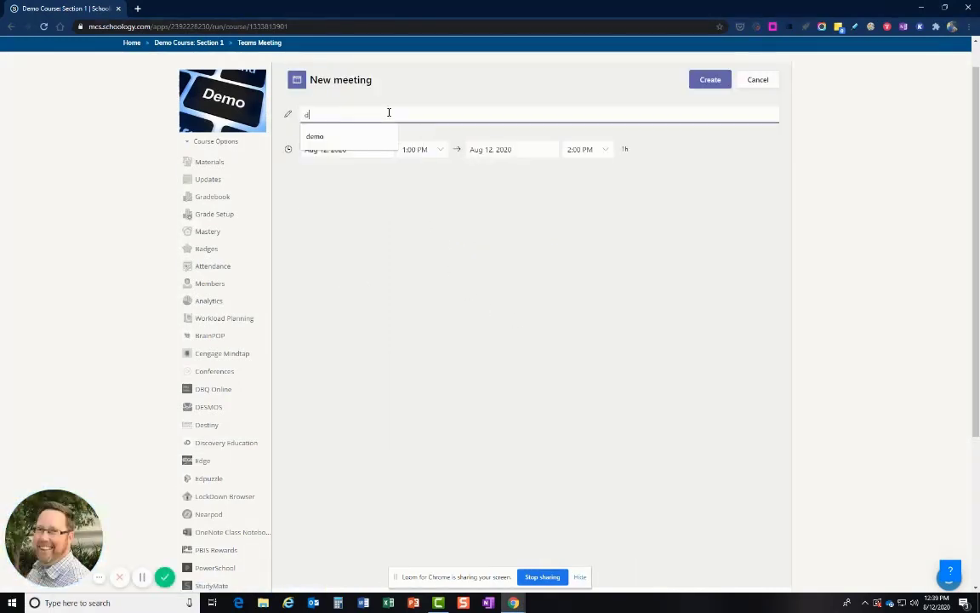
{"action": "type", "text": "sub meeting"}
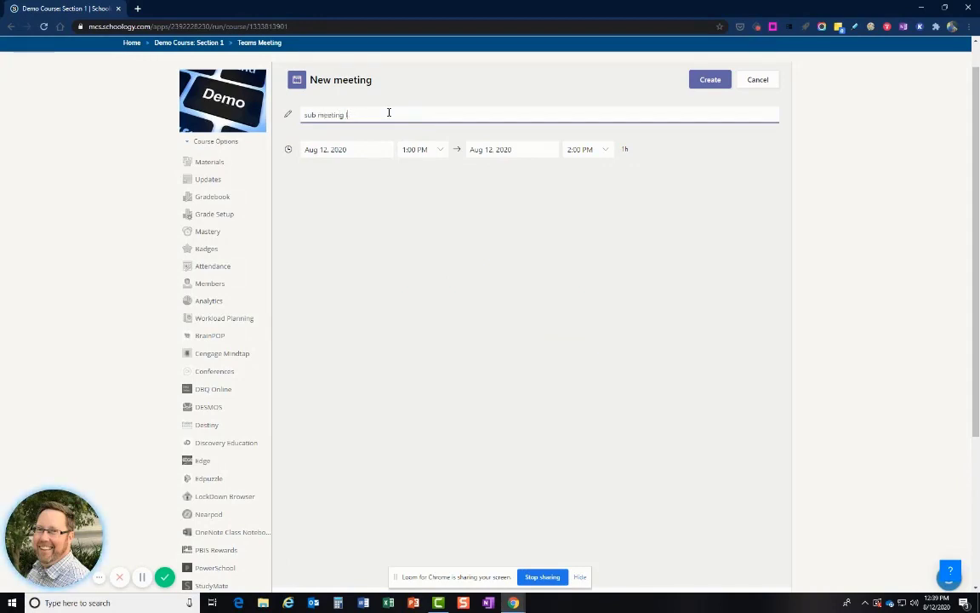
{"action": "type", "text": "link"}
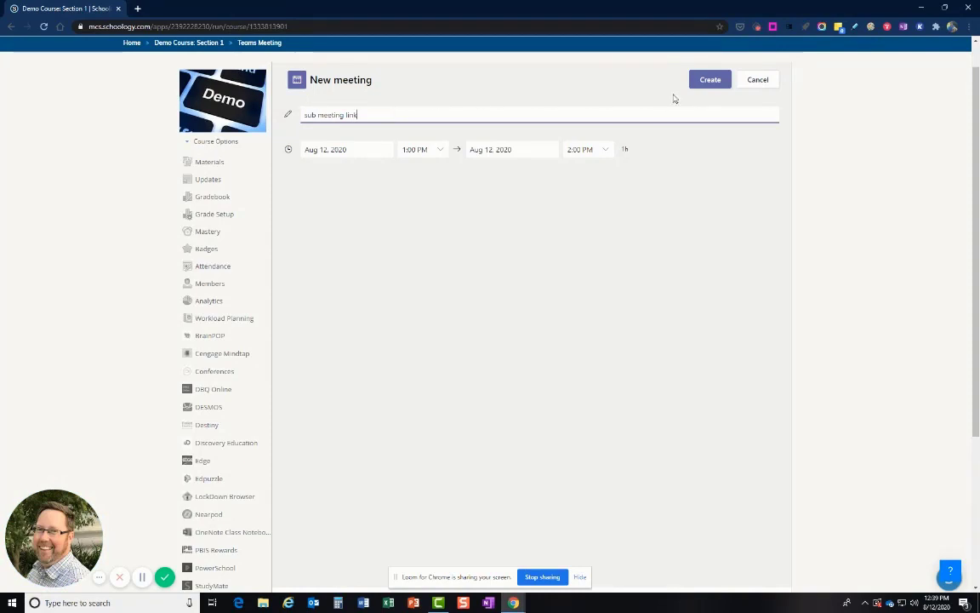
{"action": "left_click", "coordinate": [710, 80]}
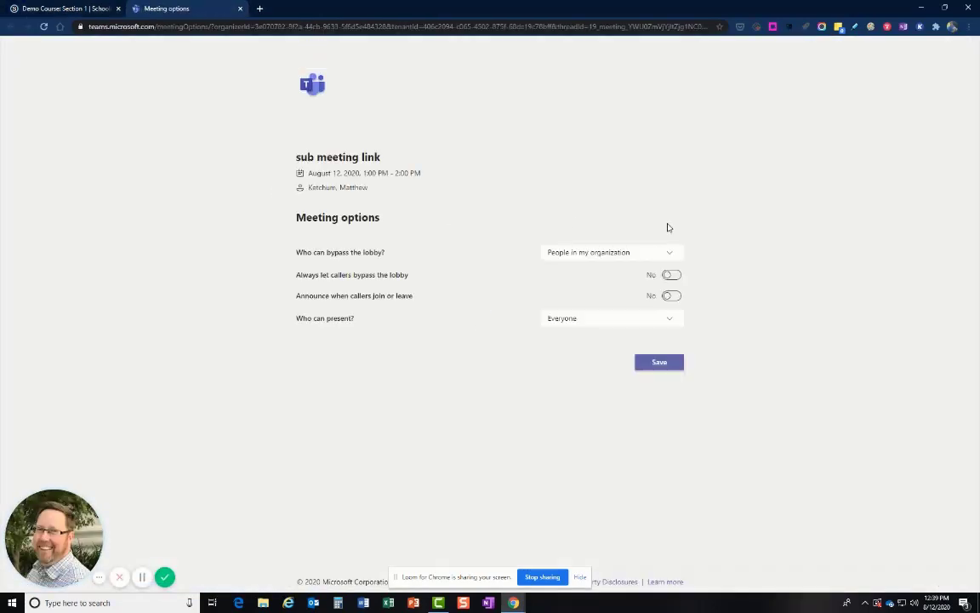
{"action": "mouse_move", "coordinate": [604, 309]}
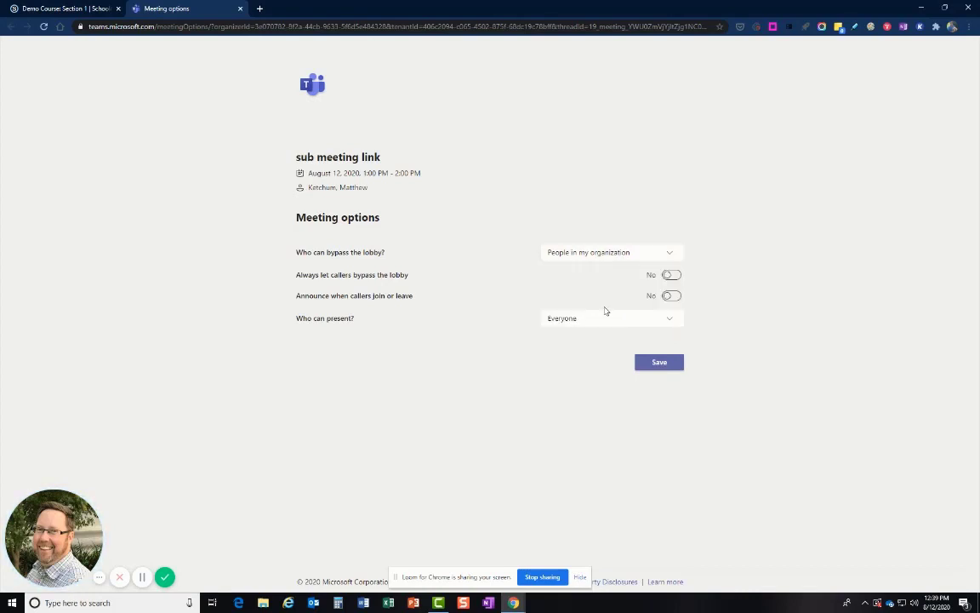
Set 'Who can present?' to People in my organization and save
{"action": "left_click", "coordinate": [611, 318]}
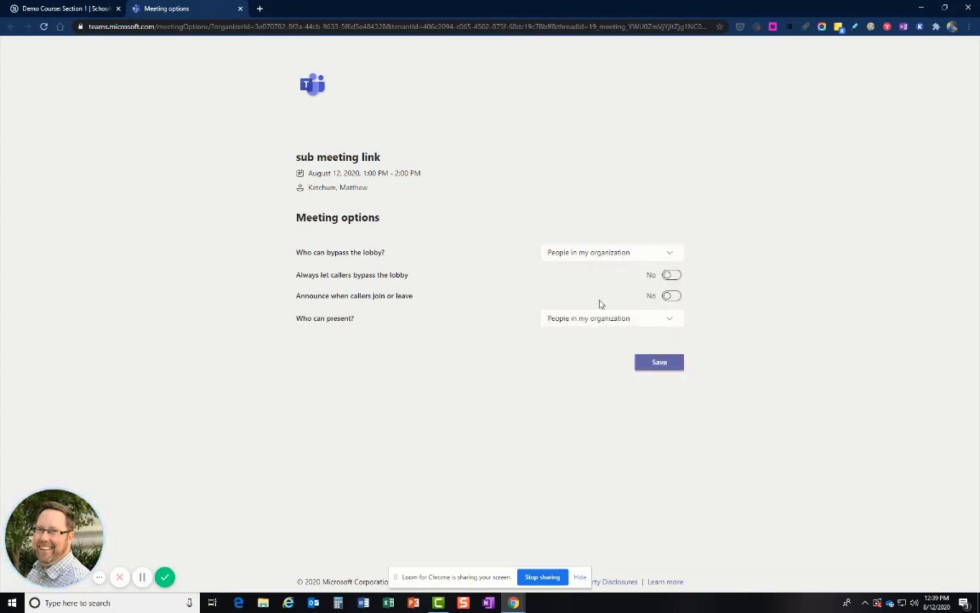
{"action": "left_click", "coordinate": [661, 361]}
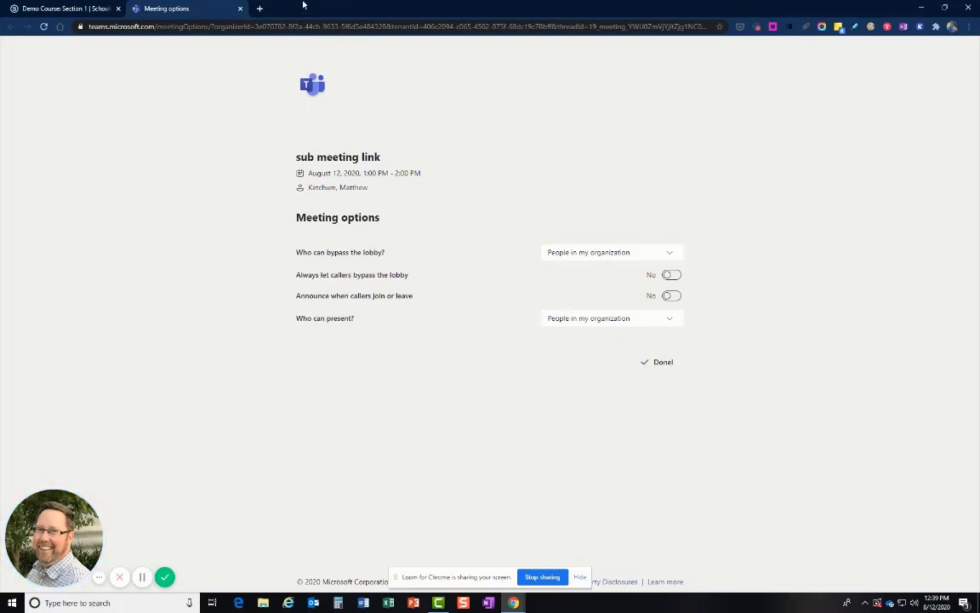
Copy the new meeting's join link and start adding a Link material to the course
{"action": "left_click", "coordinate": [65, 9]}
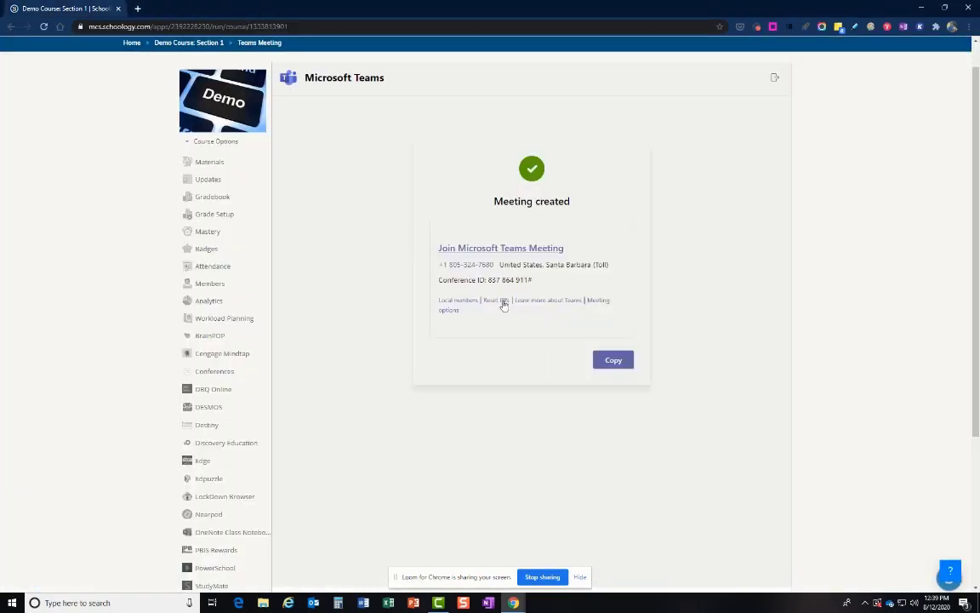
{"action": "left_click", "coordinate": [612, 360]}
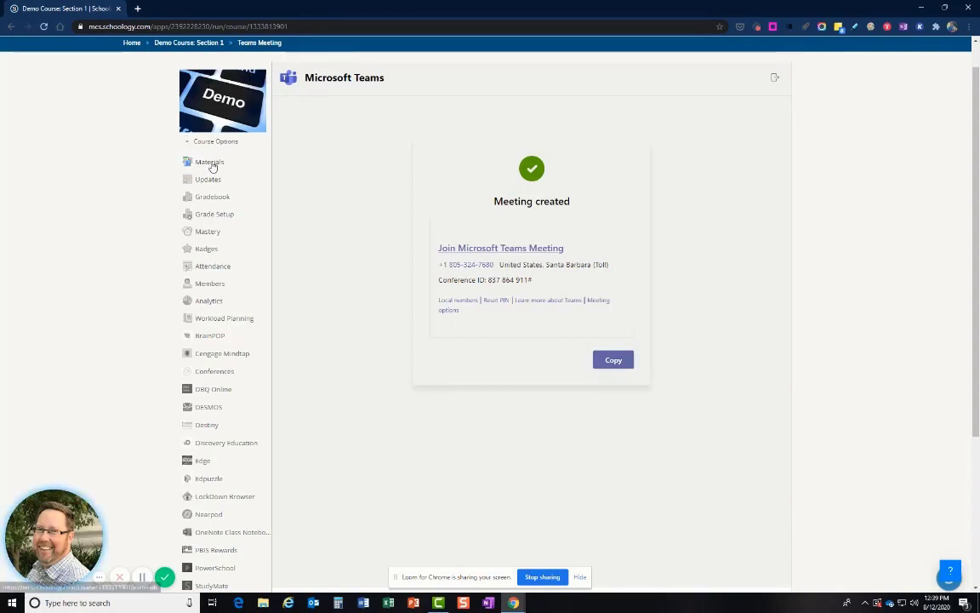
{"action": "left_click", "coordinate": [209, 162]}
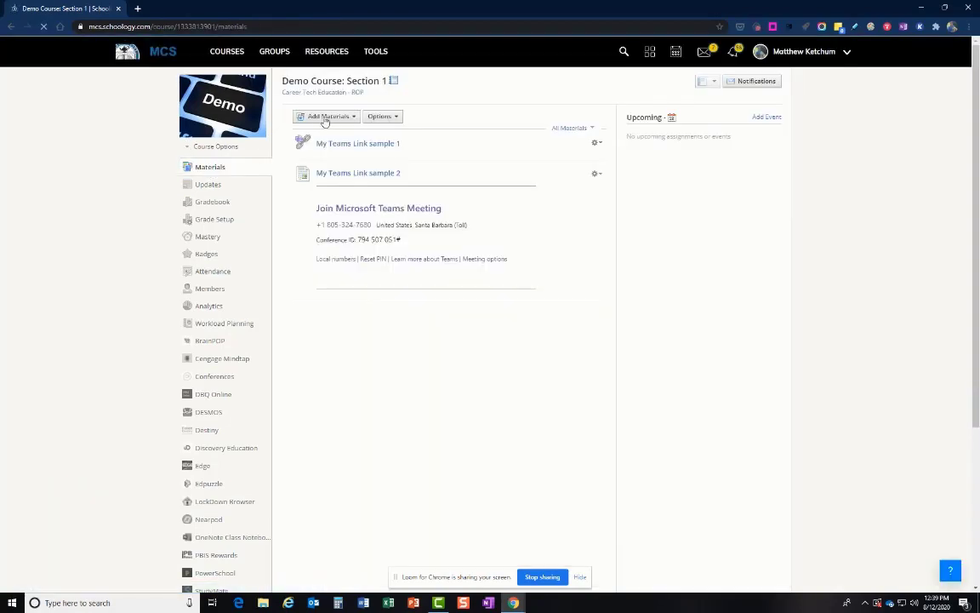
{"action": "left_click", "coordinate": [327, 116]}
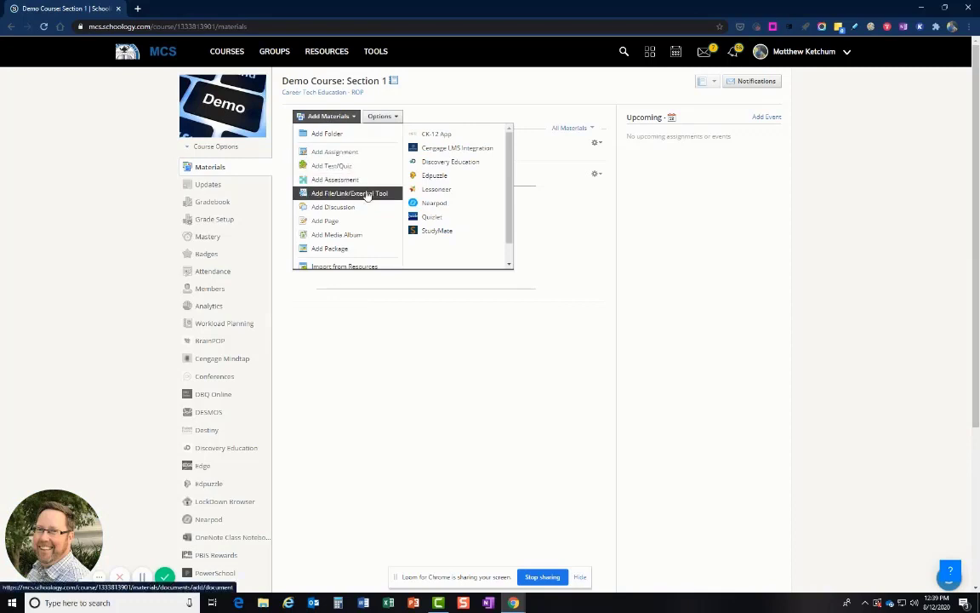
{"action": "mouse_move", "coordinate": [344, 197]}
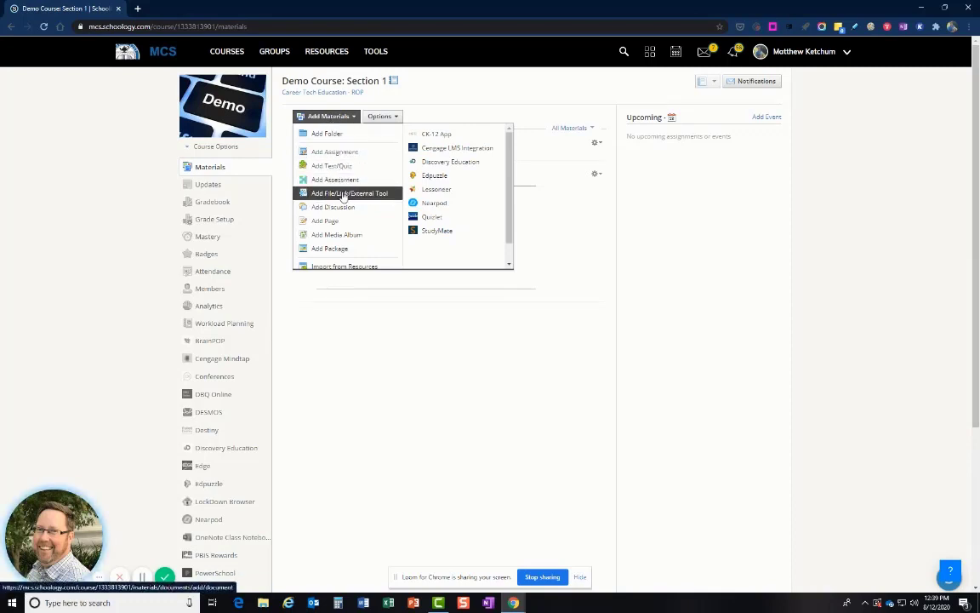
{"action": "left_click", "coordinate": [349, 192]}
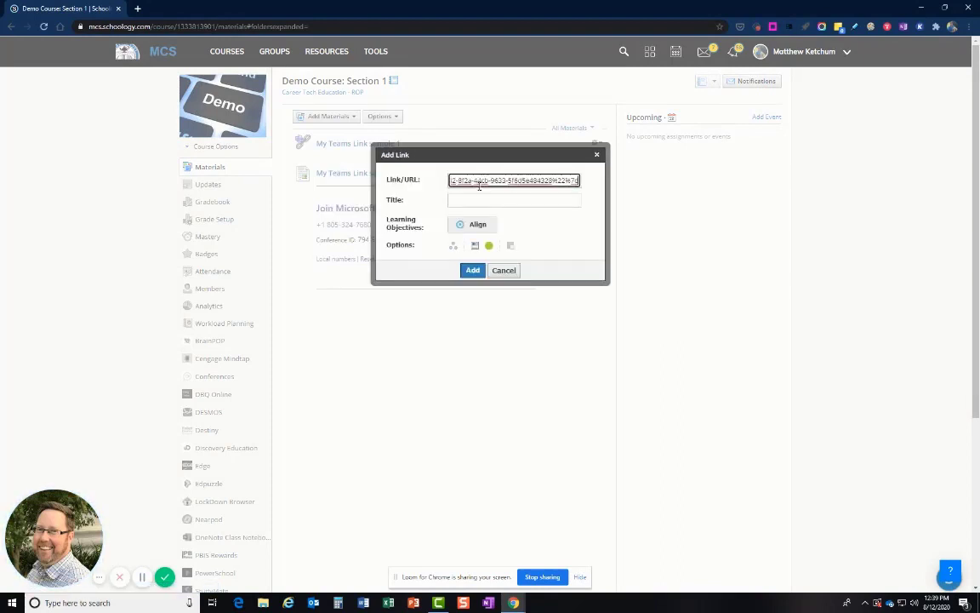
Add the link as 'sub link for teams', set to display inside Schoology
{"action": "type", "text": "sub link for teams"}
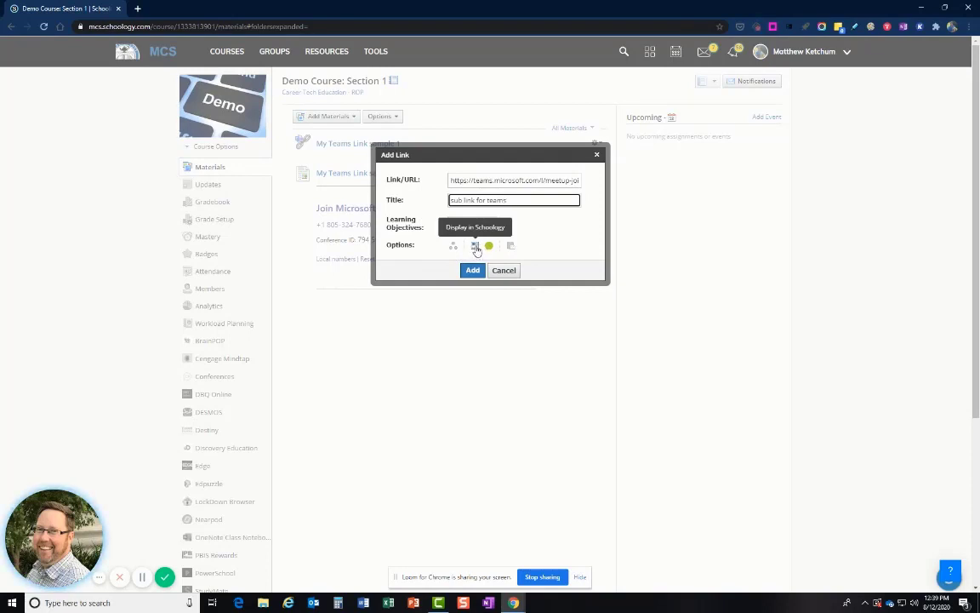
{"action": "left_click", "coordinate": [475, 245]}
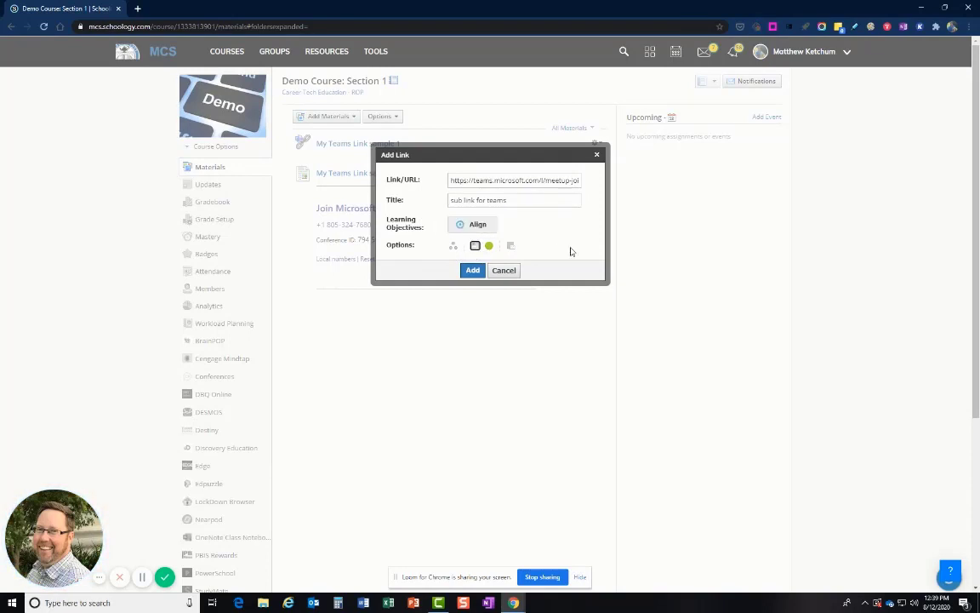
{"action": "left_click", "coordinate": [473, 269]}
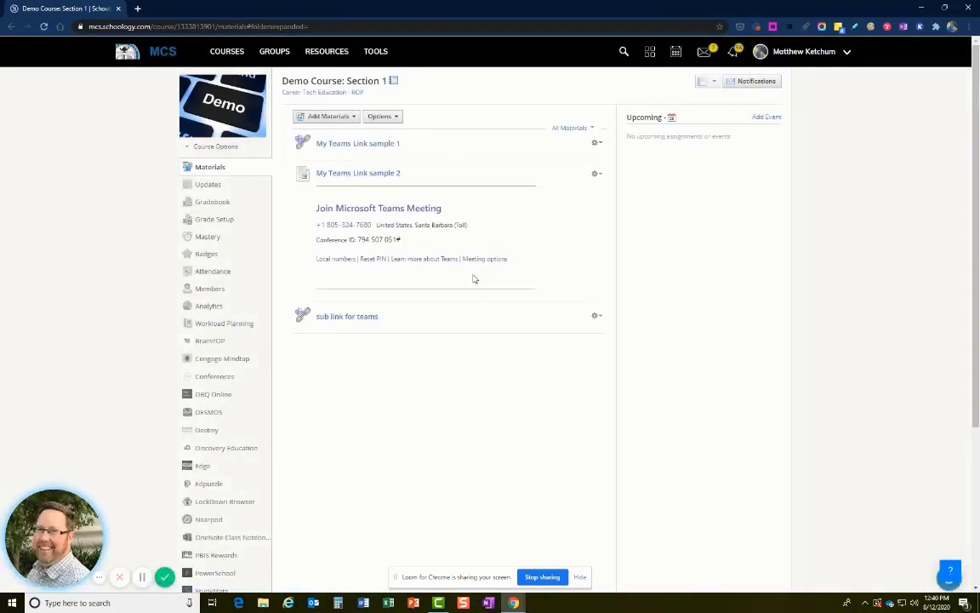
{"action": "mouse_move", "coordinate": [572, 383]}
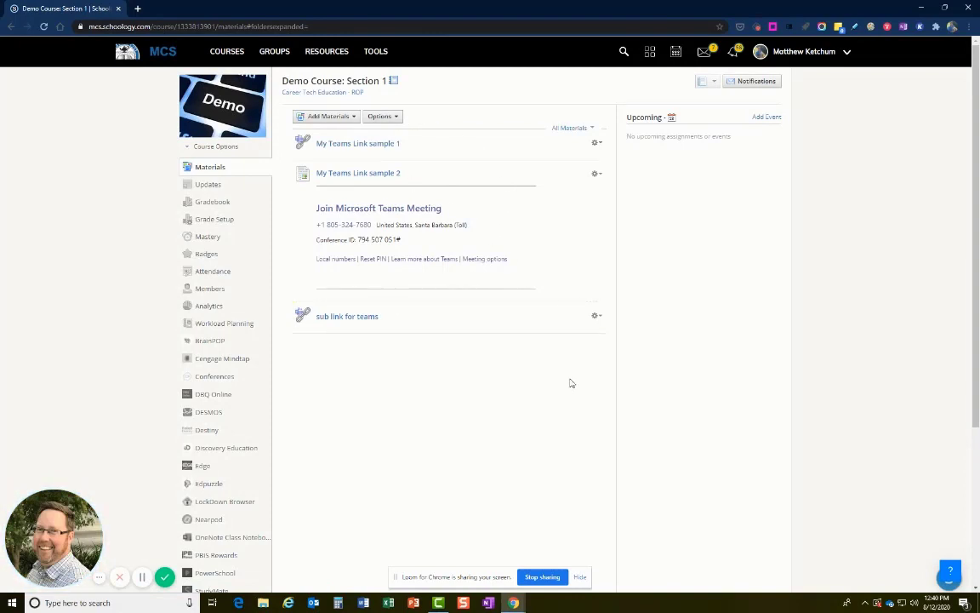
{"action": "mouse_move", "coordinate": [569, 401]}
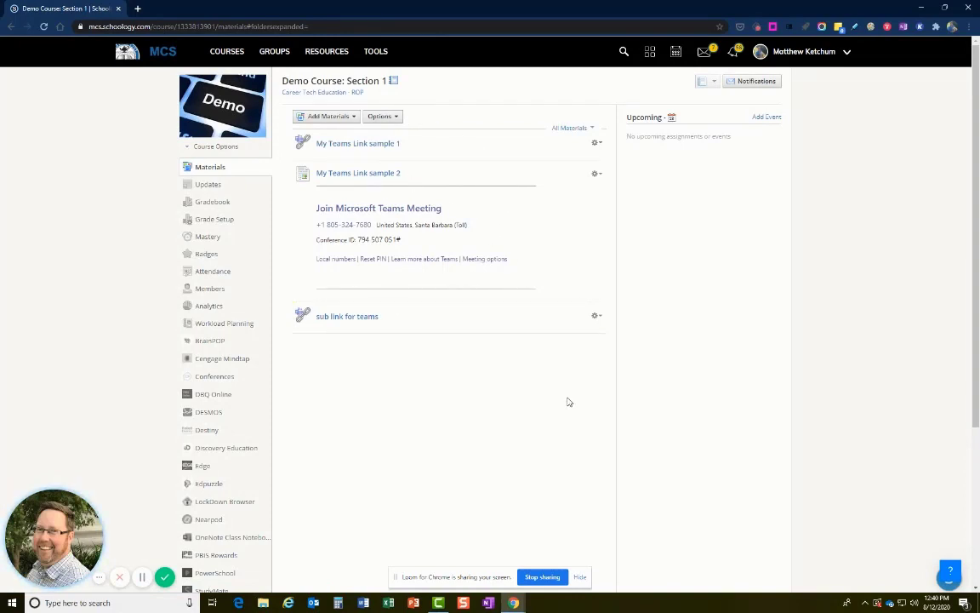
{"action": "mouse_move", "coordinate": [543, 303]}
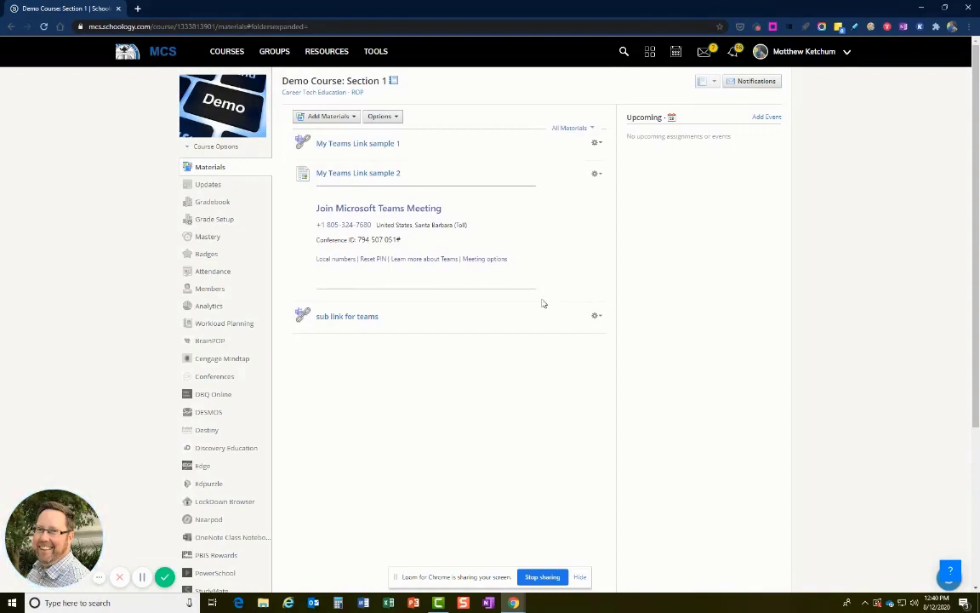
{"action": "mouse_move", "coordinate": [475, 360]}
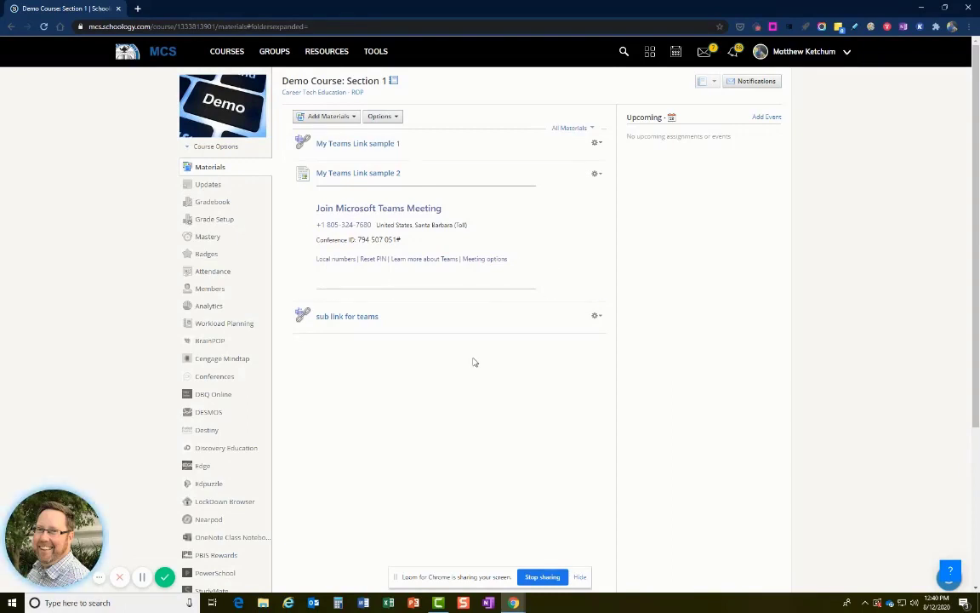
{"action": "mouse_move", "coordinate": [435, 402]}
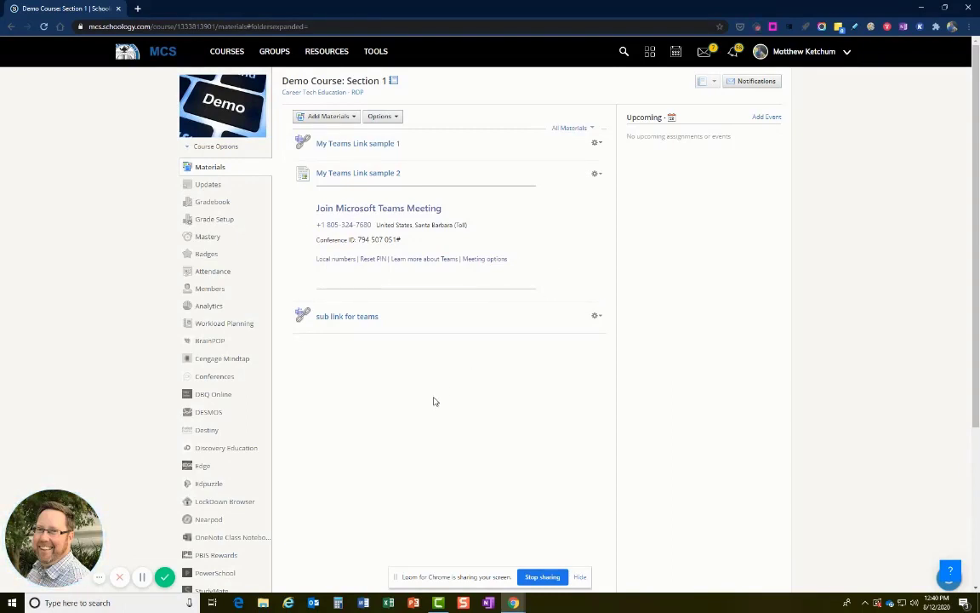
Scroll down the materials page to the 'sub link for teams' item
{"action": "scroll", "scroll_direction": "down", "scroll_amount": 3}
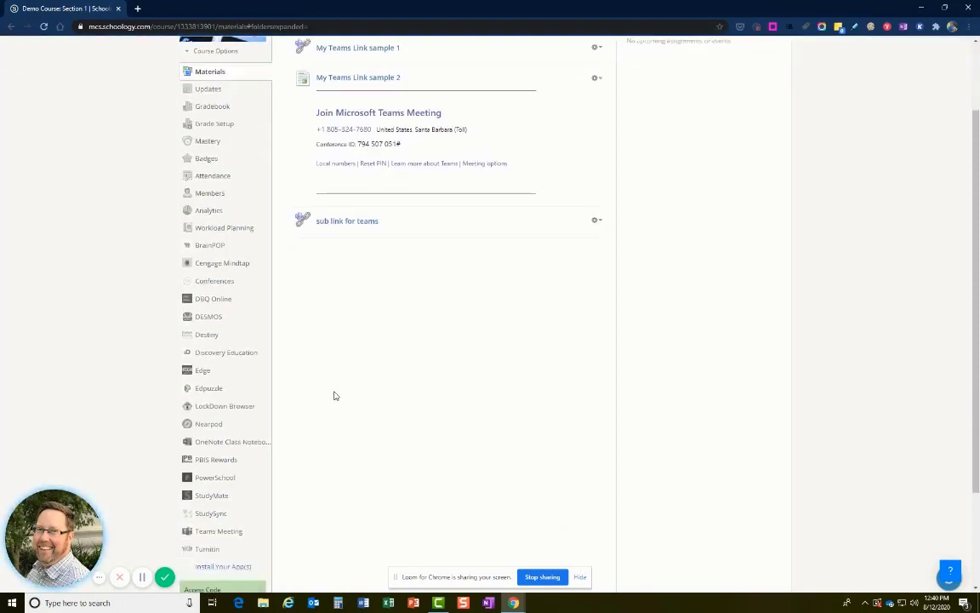
{"action": "scroll", "scroll_direction": "down", "scroll_amount": 3}
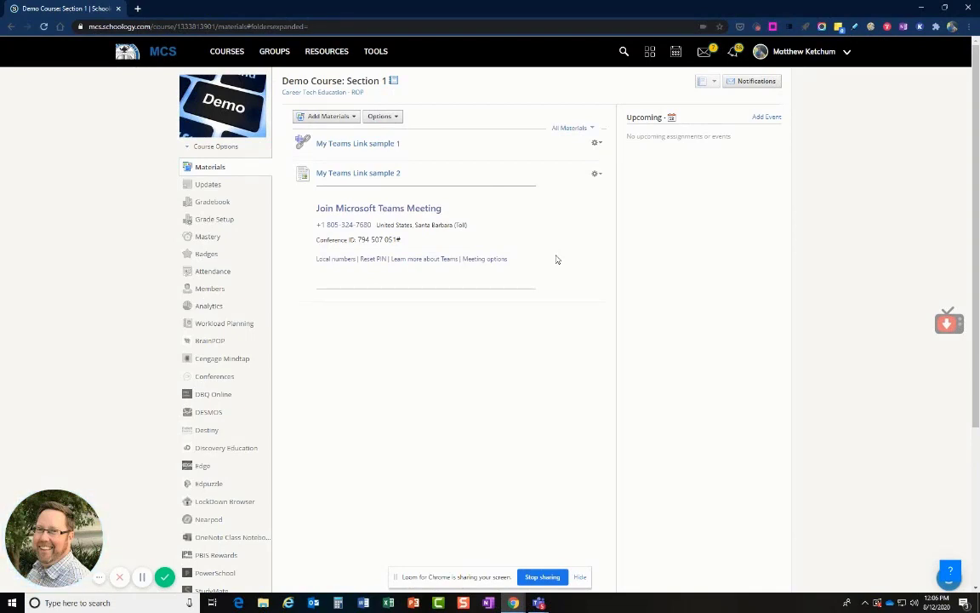
{"action": "scroll", "scroll_direction": "down", "scroll_amount": 3}
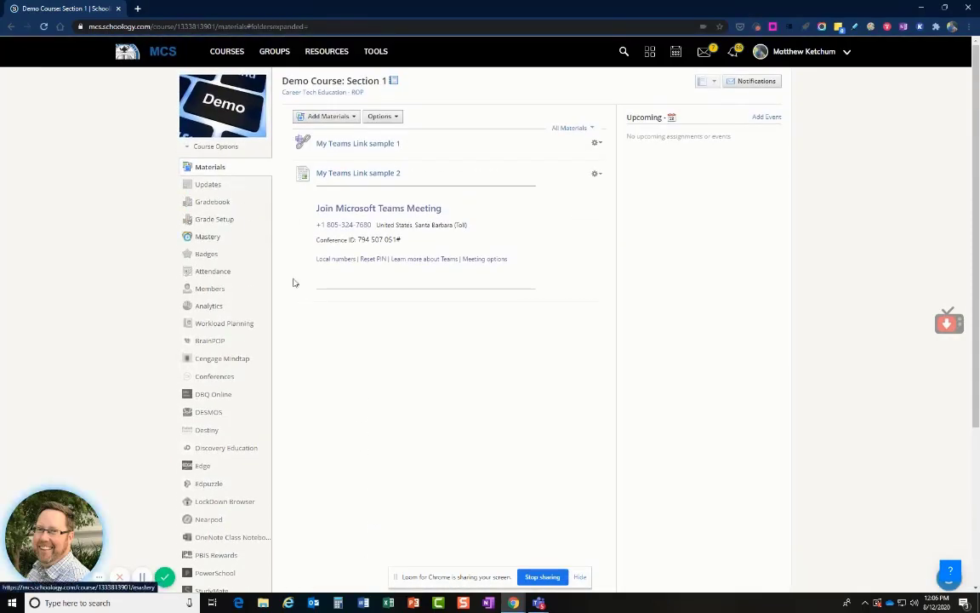
{"action": "mouse_move", "coordinate": [415, 388]}
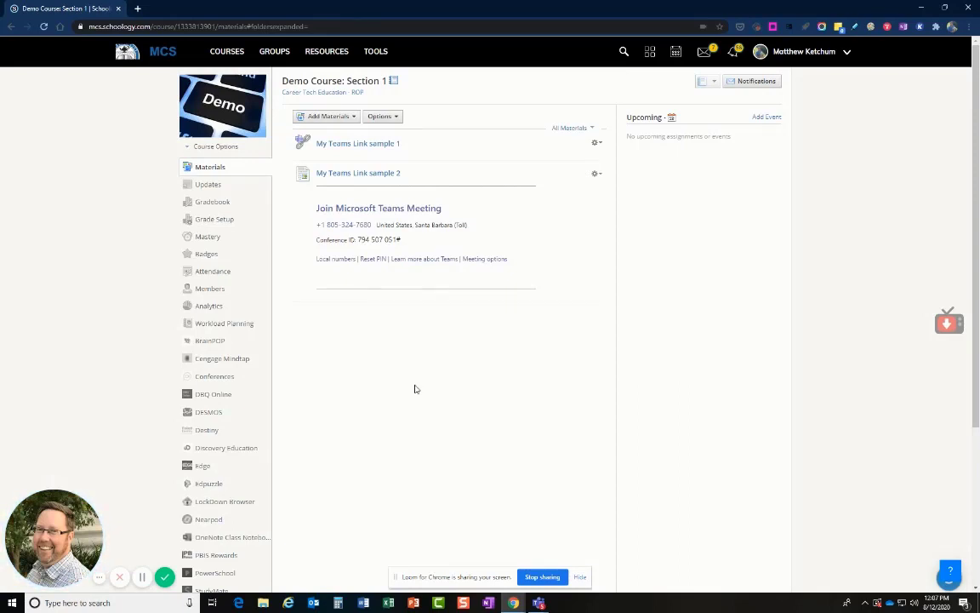
{"action": "mouse_move", "coordinate": [429, 276]}
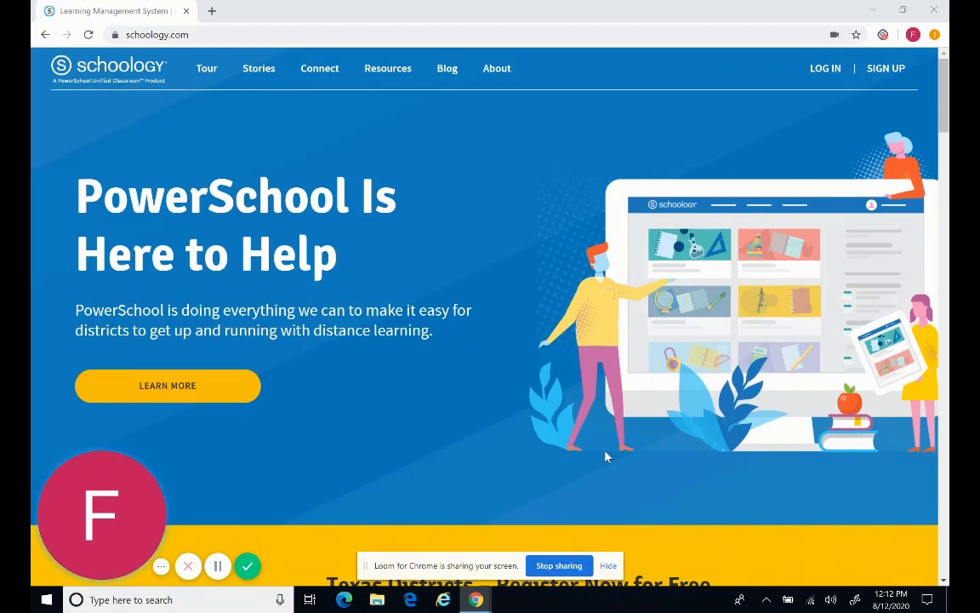
{"action": "mouse_move", "coordinate": [678, 553]}
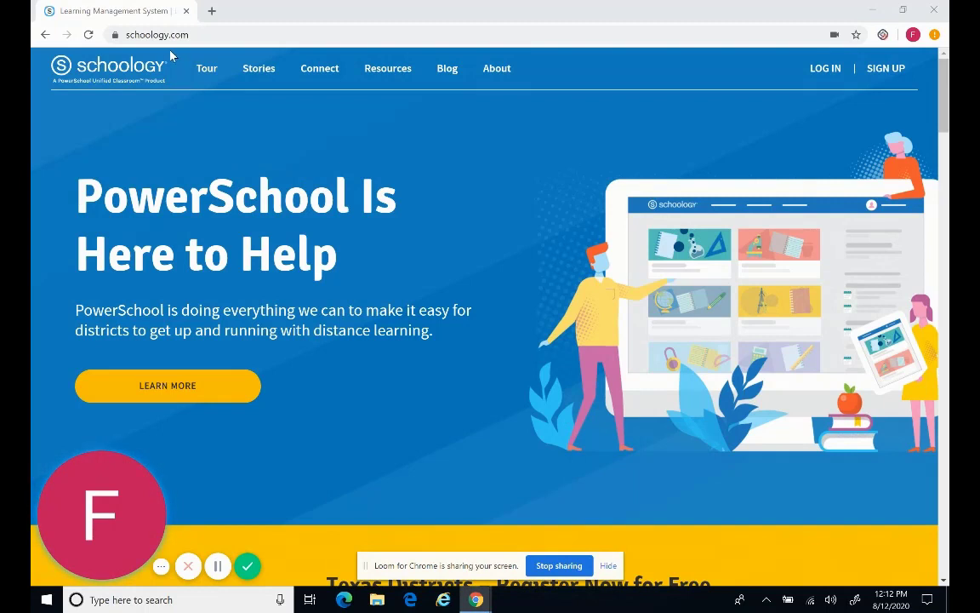
{"action": "mouse_move", "coordinate": [211, 137]}
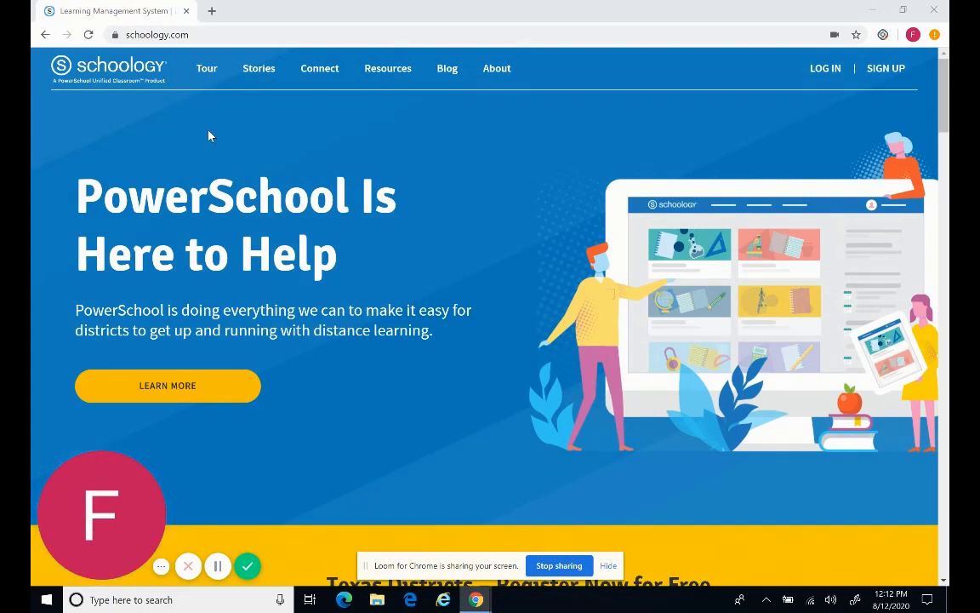
{"action": "mouse_move", "coordinate": [376, 151]}
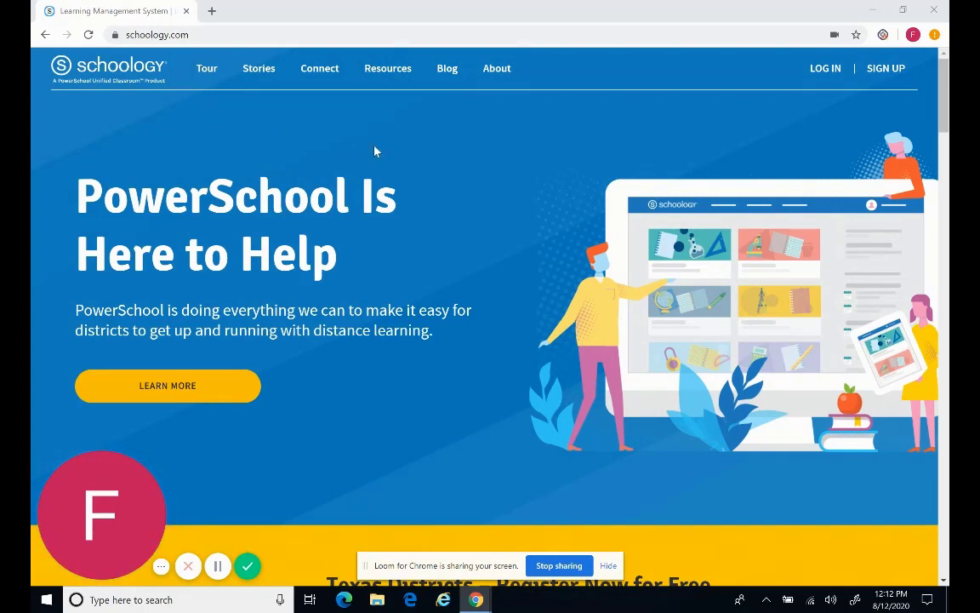
{"action": "mouse_move", "coordinate": [824, 129]}
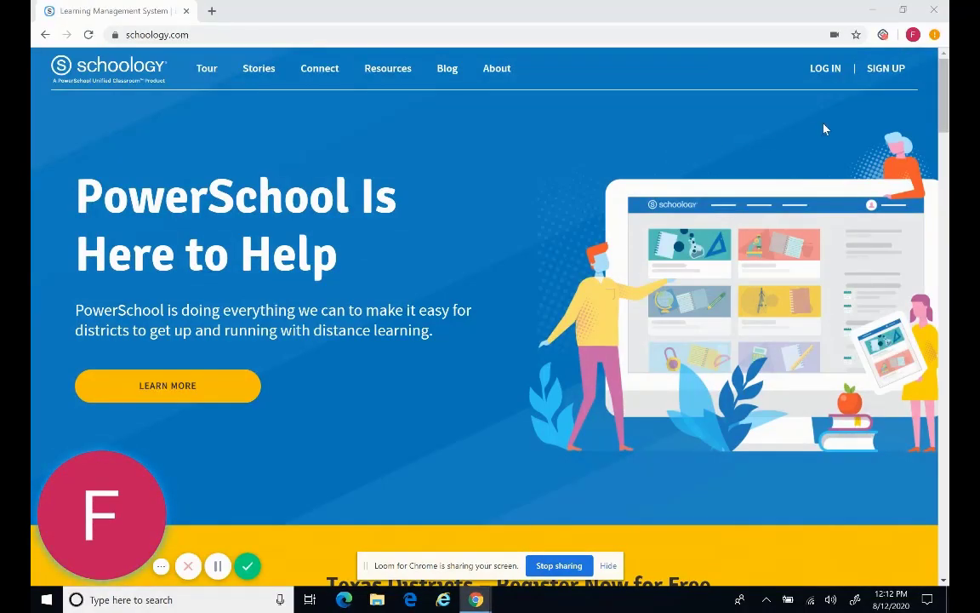
Show the SIGN UP choices for Instructor, Student and Parent from the top bar
{"action": "left_click", "coordinate": [885, 68]}
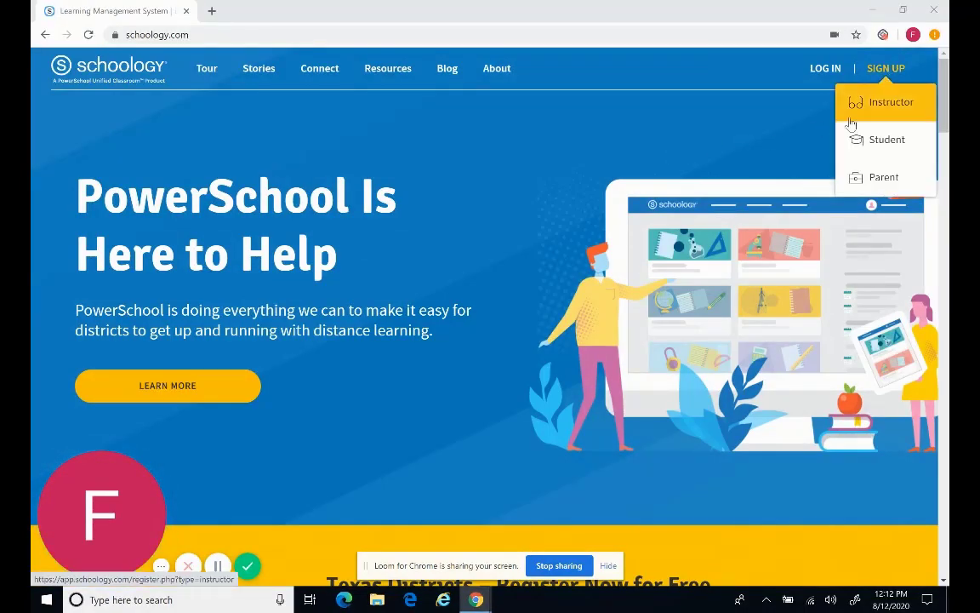
{"action": "mouse_move", "coordinate": [774, 150]}
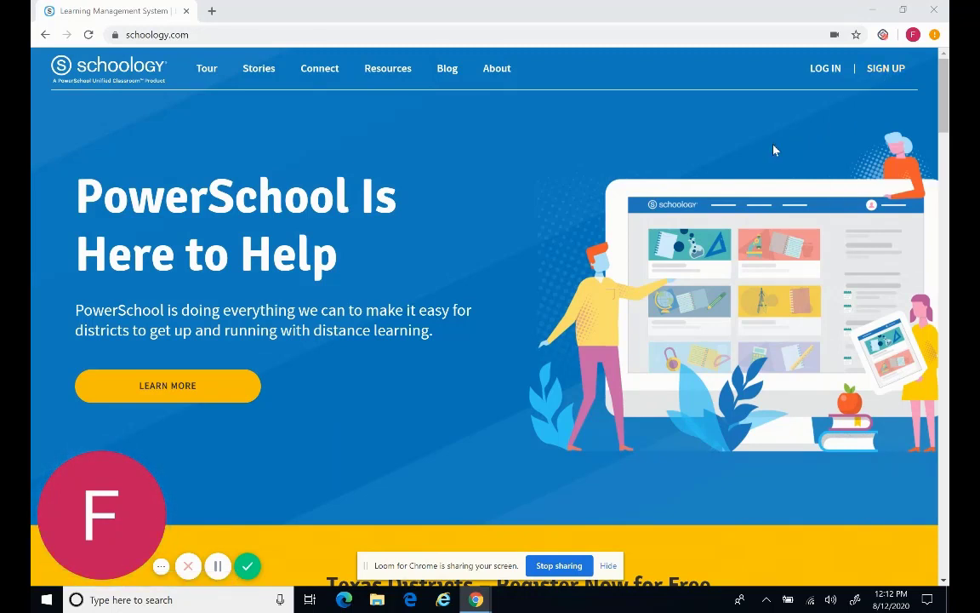
{"action": "mouse_move", "coordinate": [823, 68]}
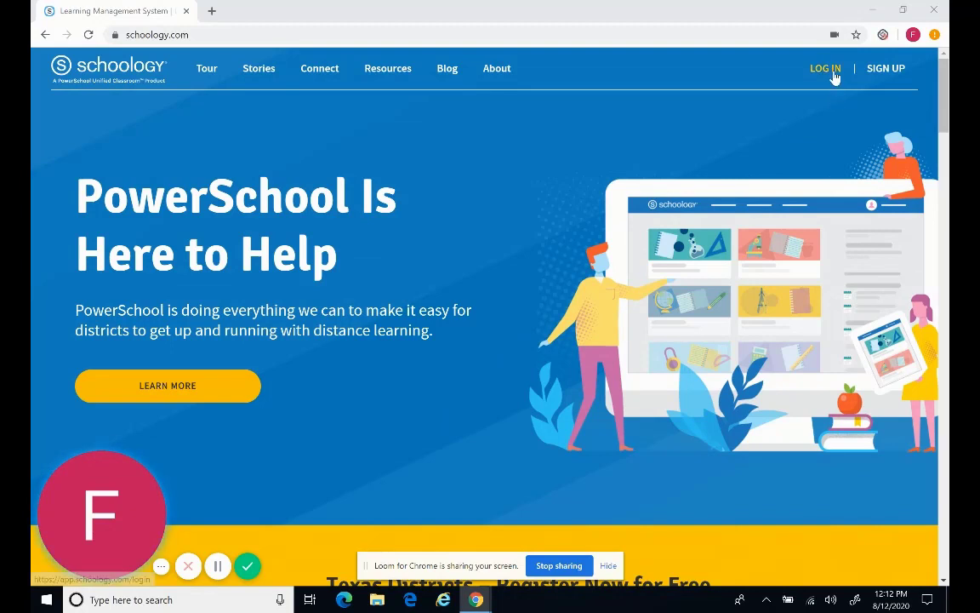
{"action": "mouse_move", "coordinate": [800, 126]}
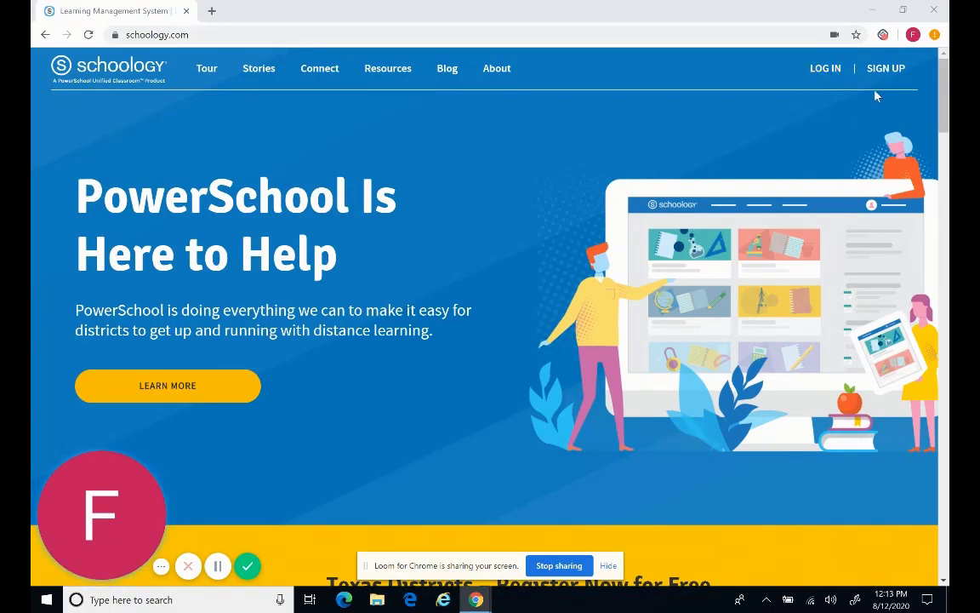
{"action": "left_click", "coordinate": [885, 68]}
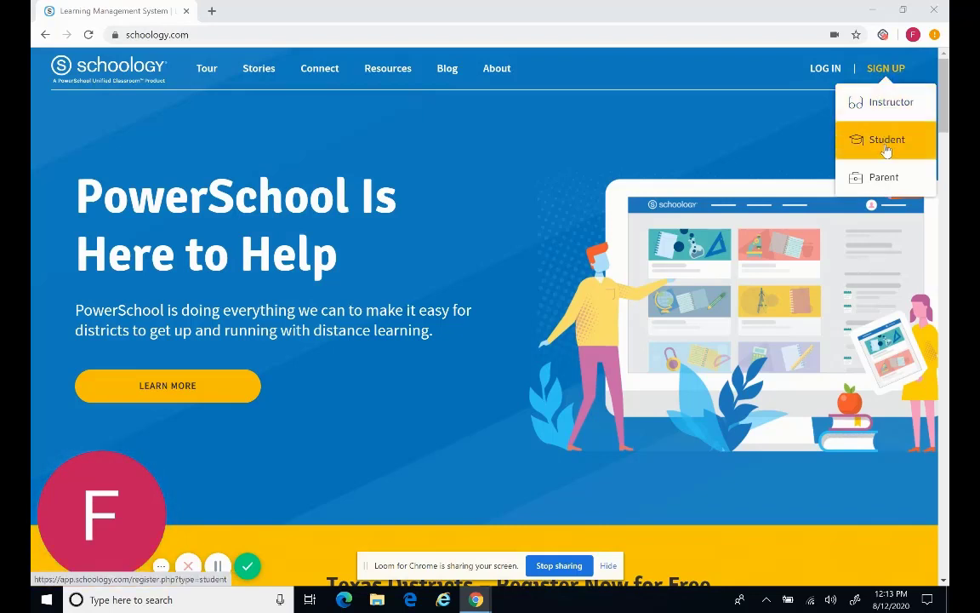
Choose Student to reach the sign-up page asking for a course access code
{"action": "left_click", "coordinate": [887, 140]}
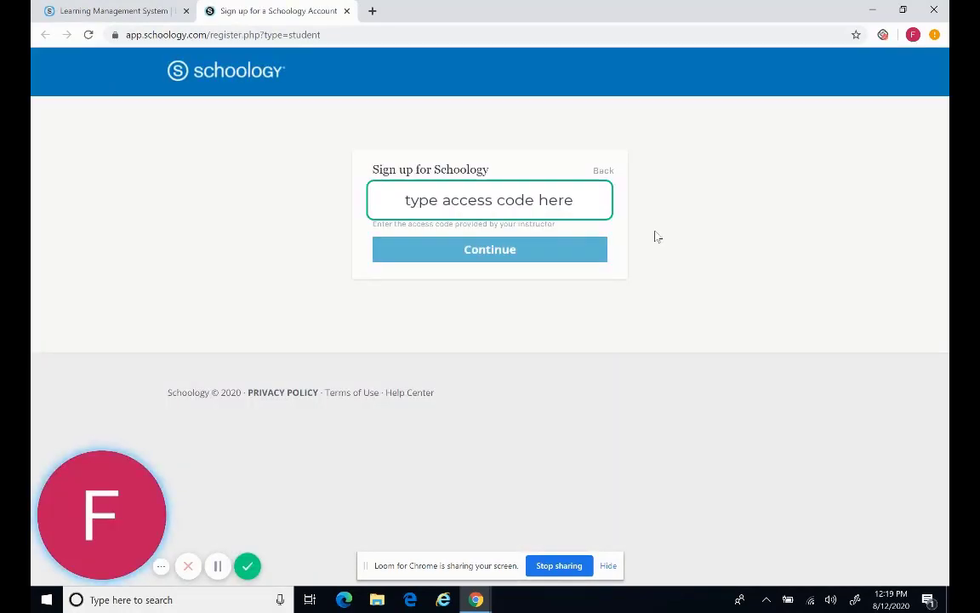
{"action": "mouse_move", "coordinate": [667, 241]}
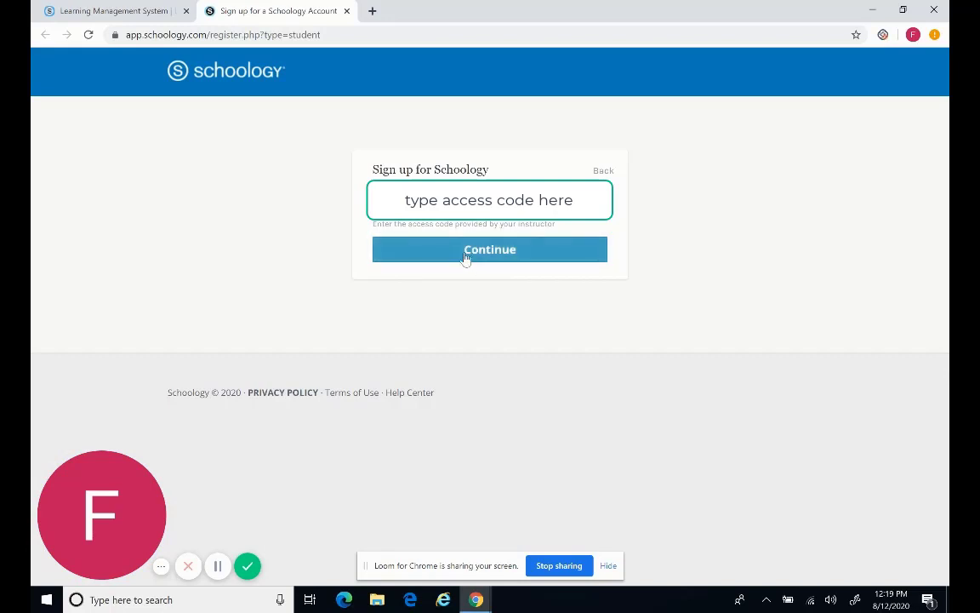
Submit the course access code to continue to the student registration form
{"action": "left_click", "coordinate": [490, 248]}
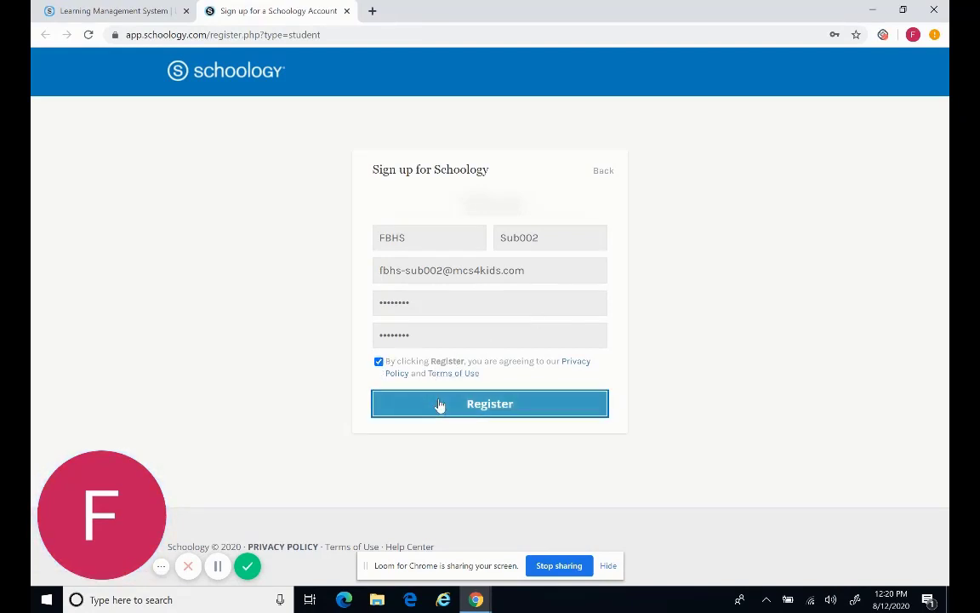
Register the student account and go to My Courses listing Demo Course Section 1
{"action": "left_click", "coordinate": [490, 403]}
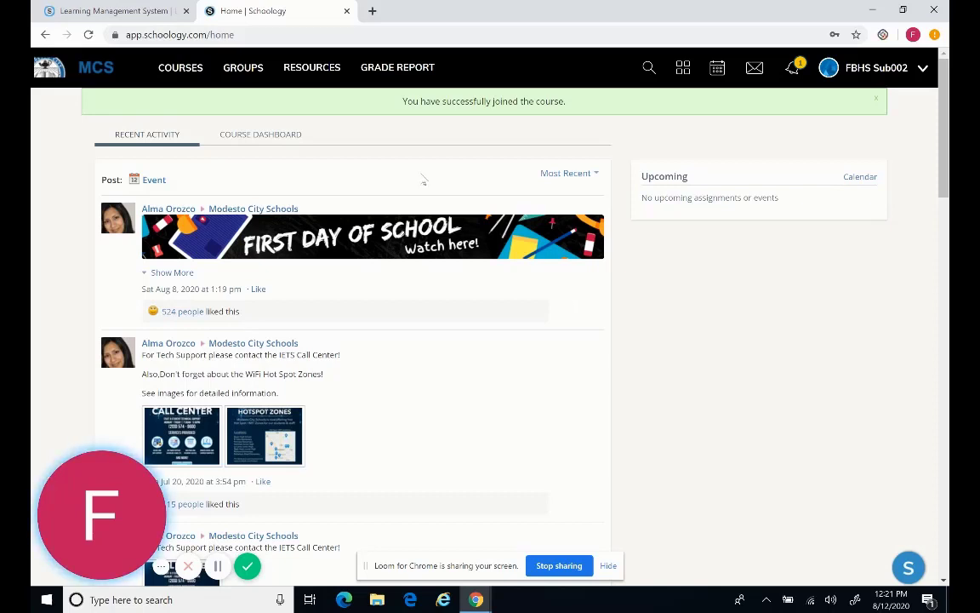
{"action": "mouse_move", "coordinate": [330, 133]}
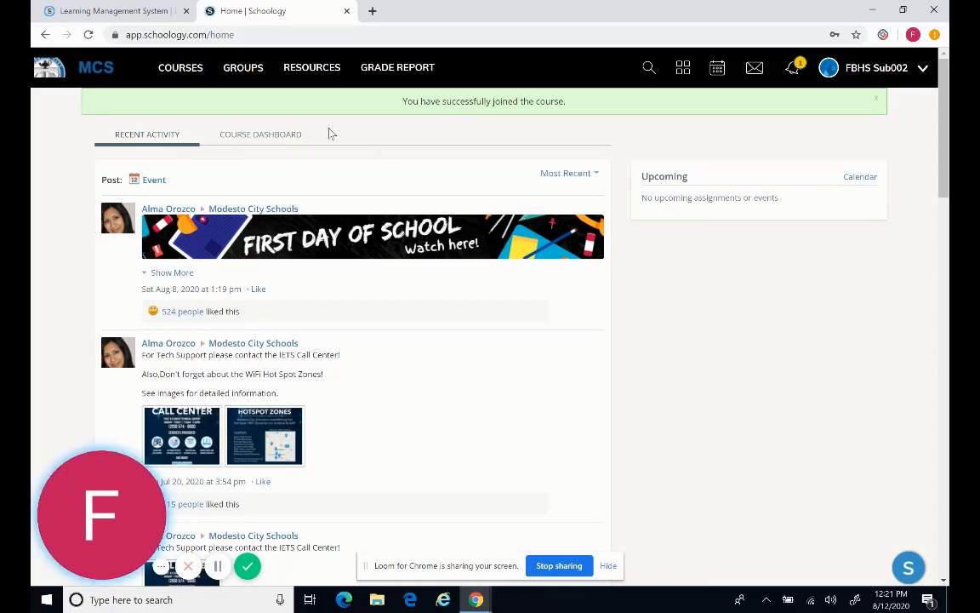
{"action": "left_click", "coordinate": [181, 68]}
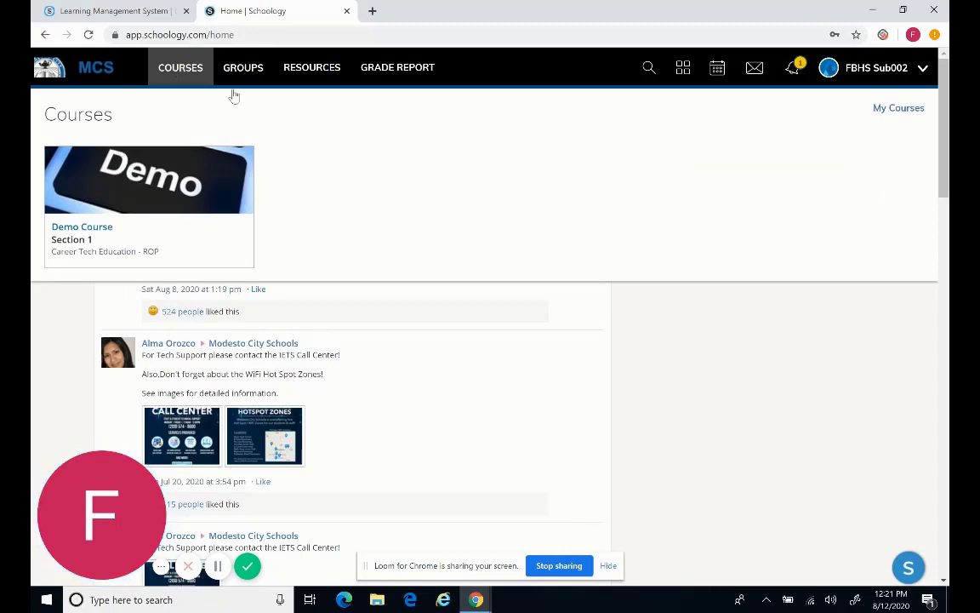
{"action": "mouse_move", "coordinate": [899, 107]}
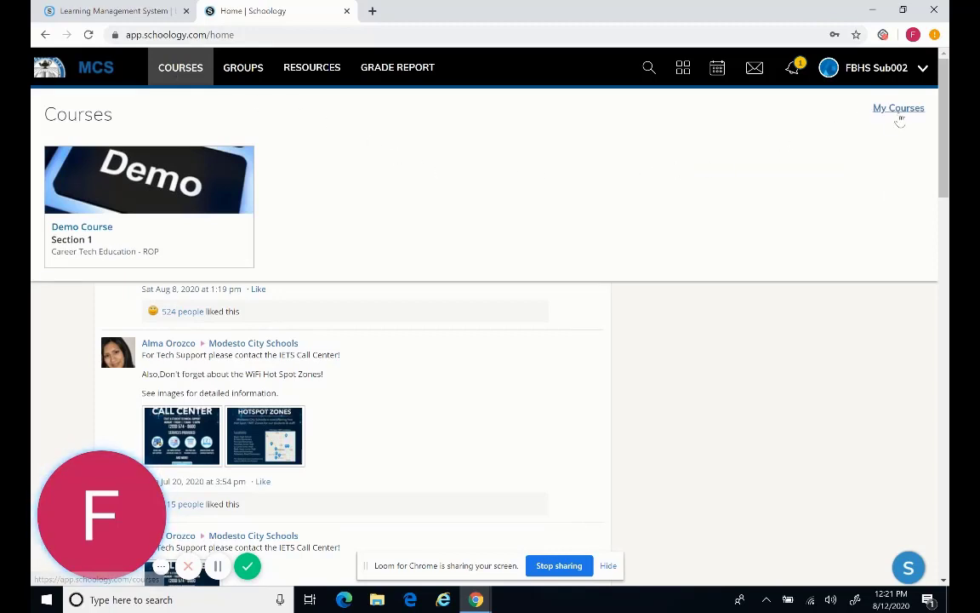
{"action": "left_click", "coordinate": [898, 109]}
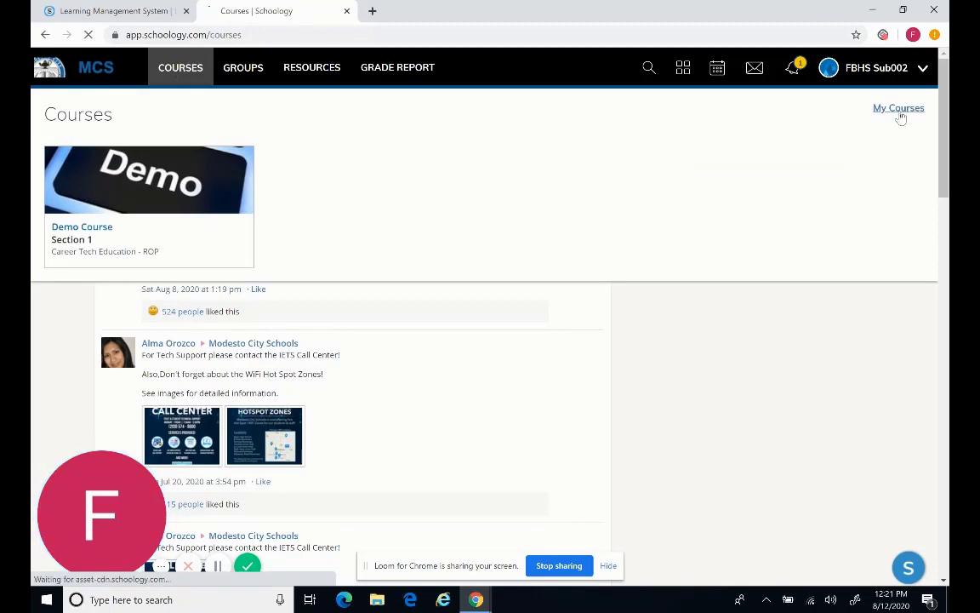
{"action": "left_click", "coordinate": [898, 109]}
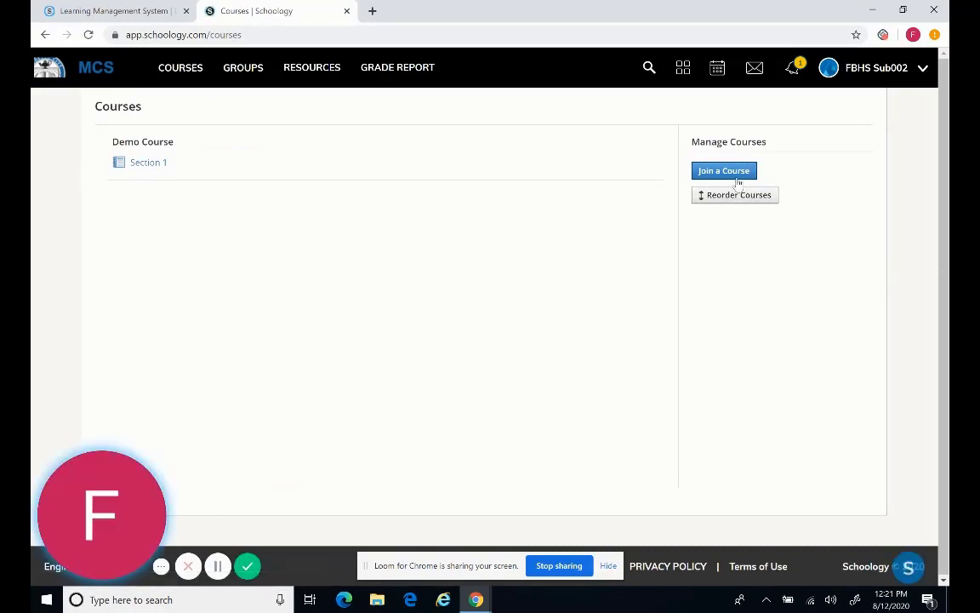
Bring up the Join a Course code box and cancel it without joining
{"action": "left_click", "coordinate": [723, 171]}
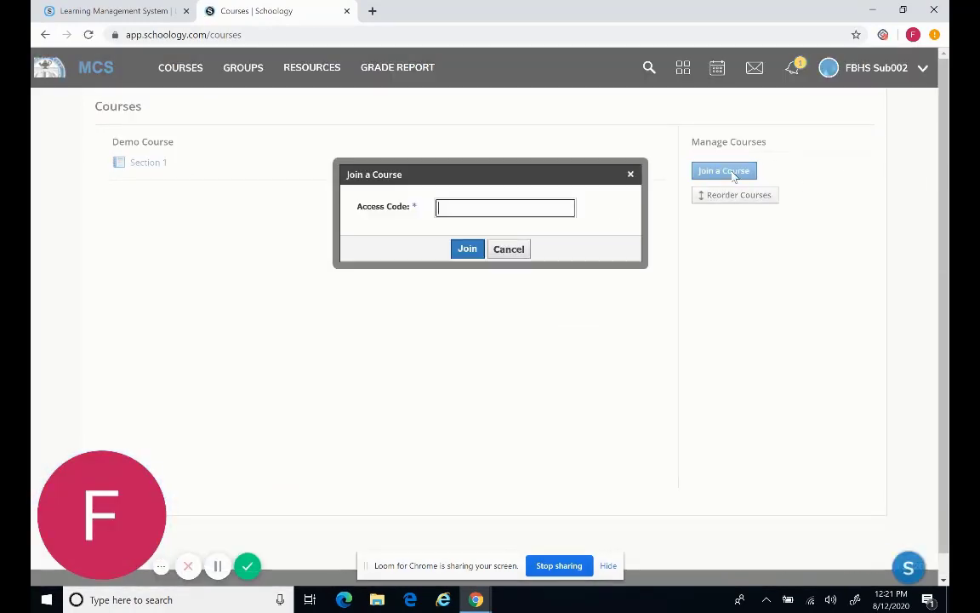
{"action": "mouse_move", "coordinate": [554, 217]}
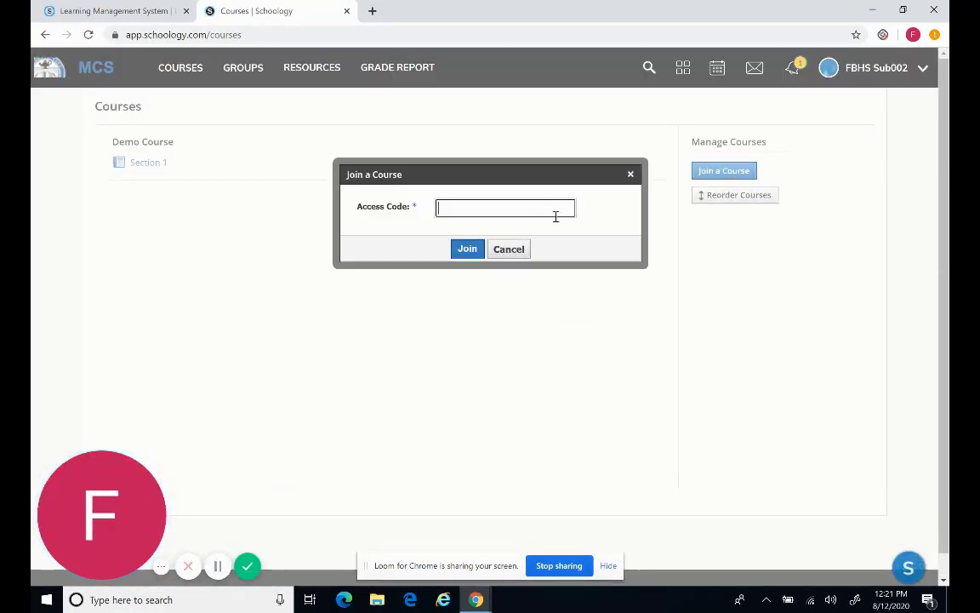
{"action": "mouse_move", "coordinate": [706, 230]}
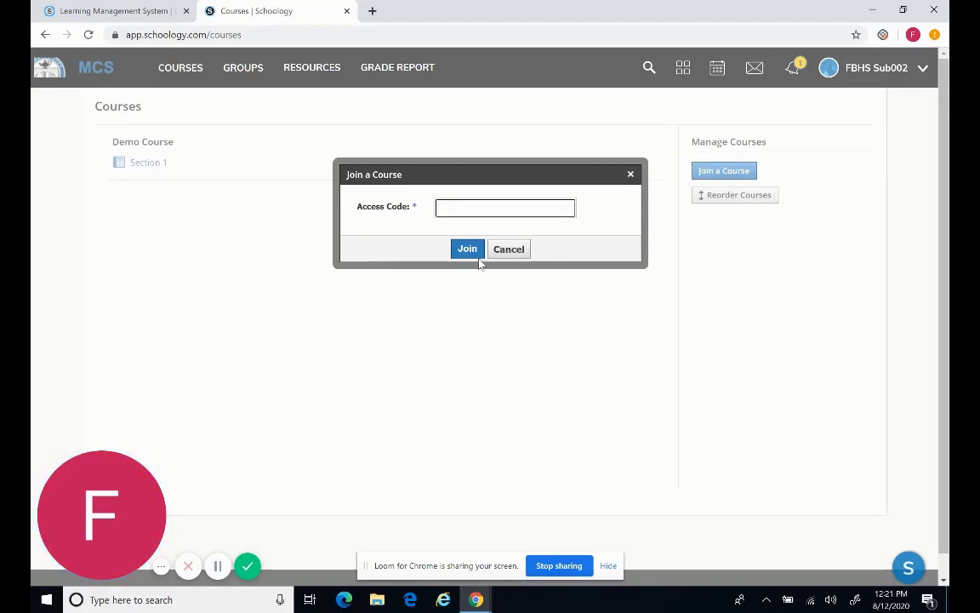
{"action": "left_click", "coordinate": [509, 248]}
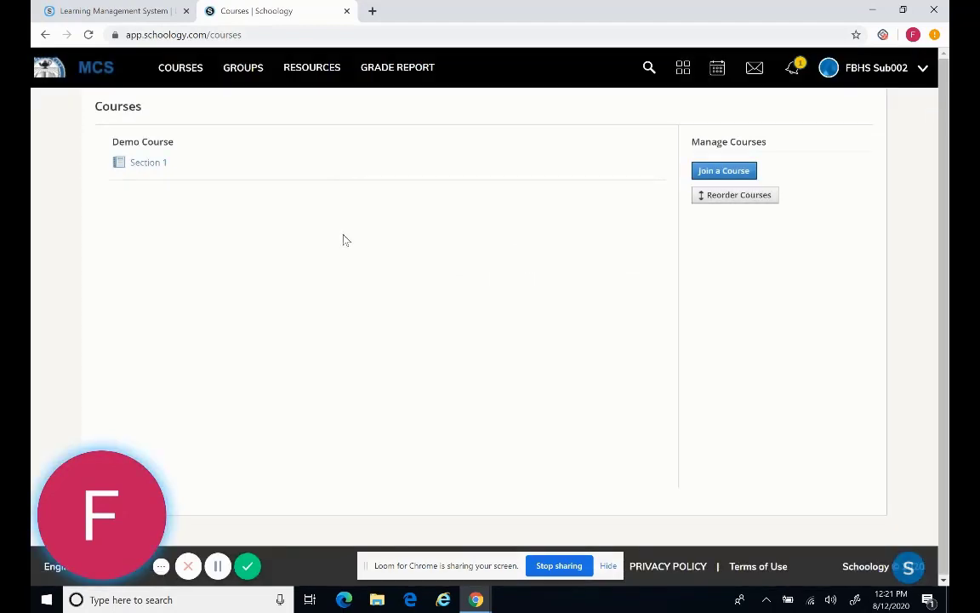
{"action": "mouse_move", "coordinate": [181, 69]}
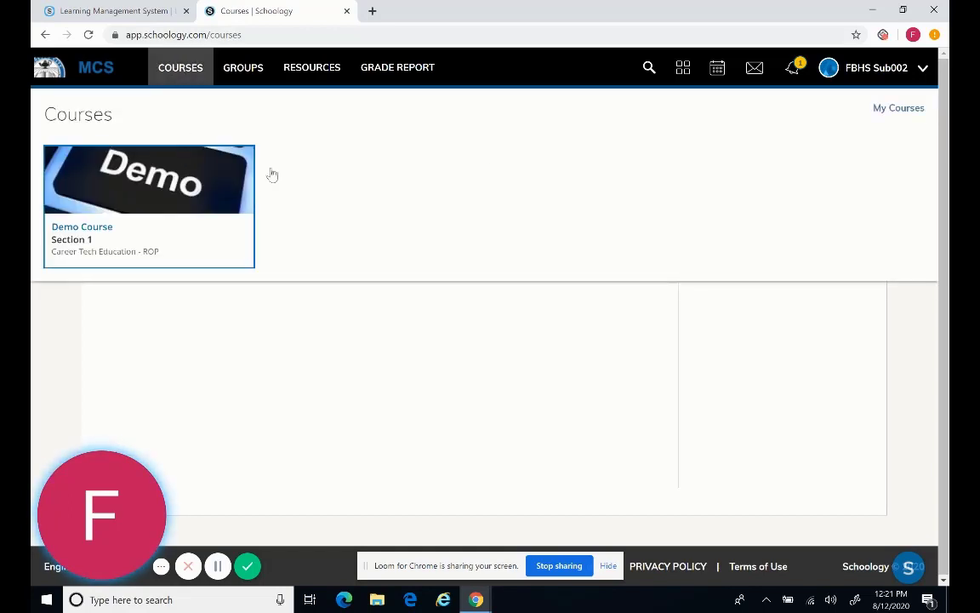
{"action": "mouse_move", "coordinate": [857, 116]}
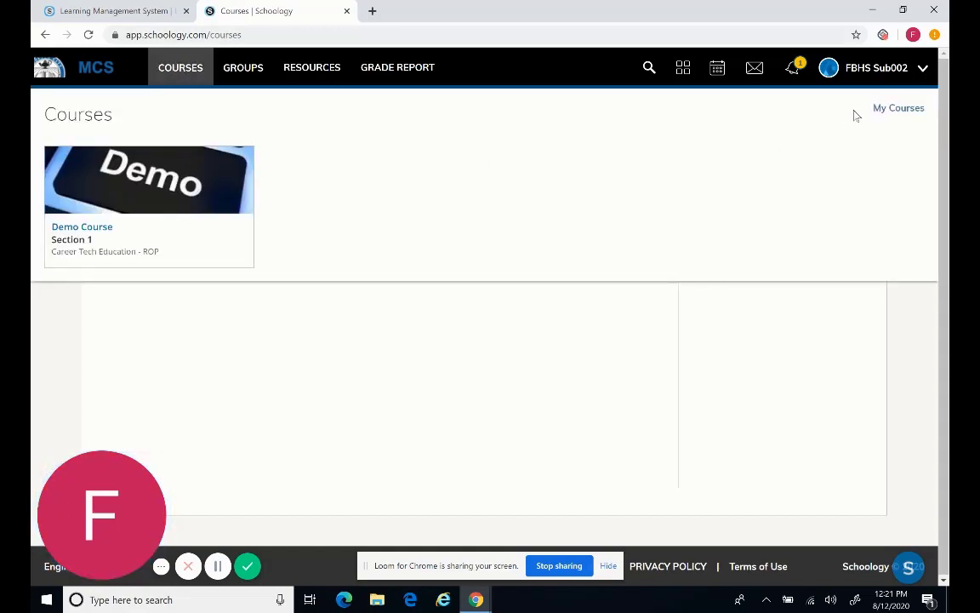
From My Courses, enter Demo Course Section 1 with its Teams link samples
{"action": "left_click", "coordinate": [898, 109]}
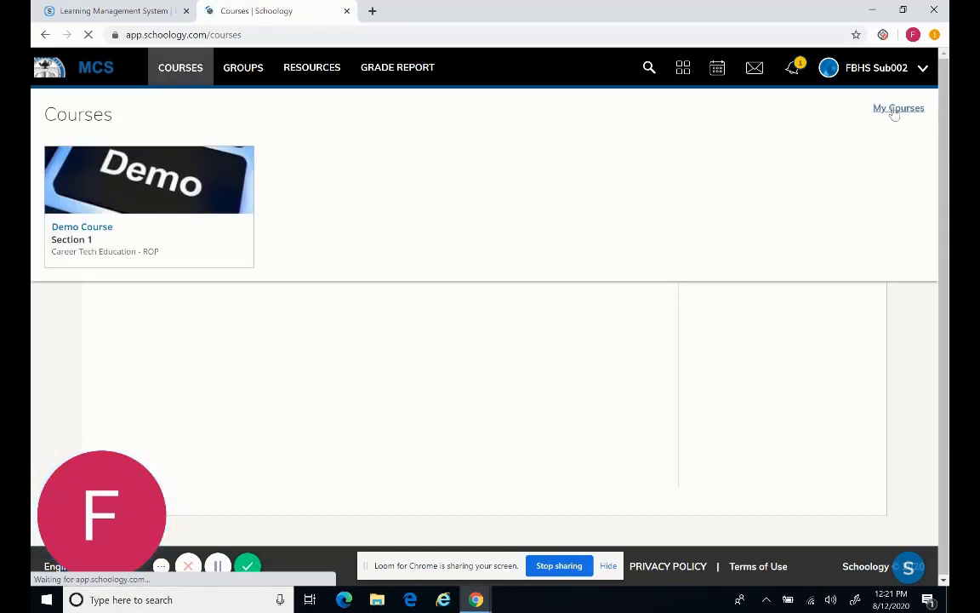
{"action": "left_click", "coordinate": [899, 109]}
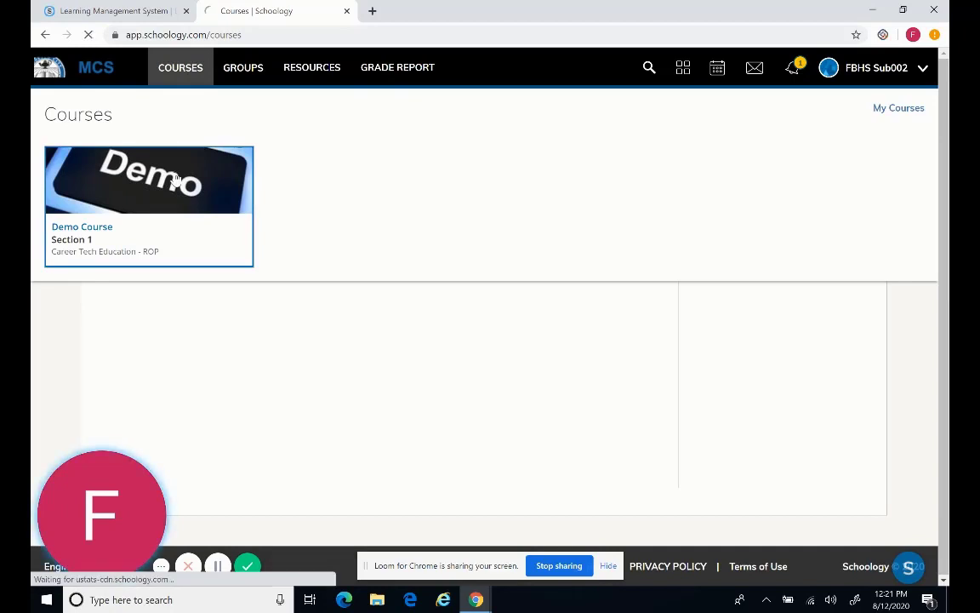
{"action": "left_click", "coordinate": [150, 178]}
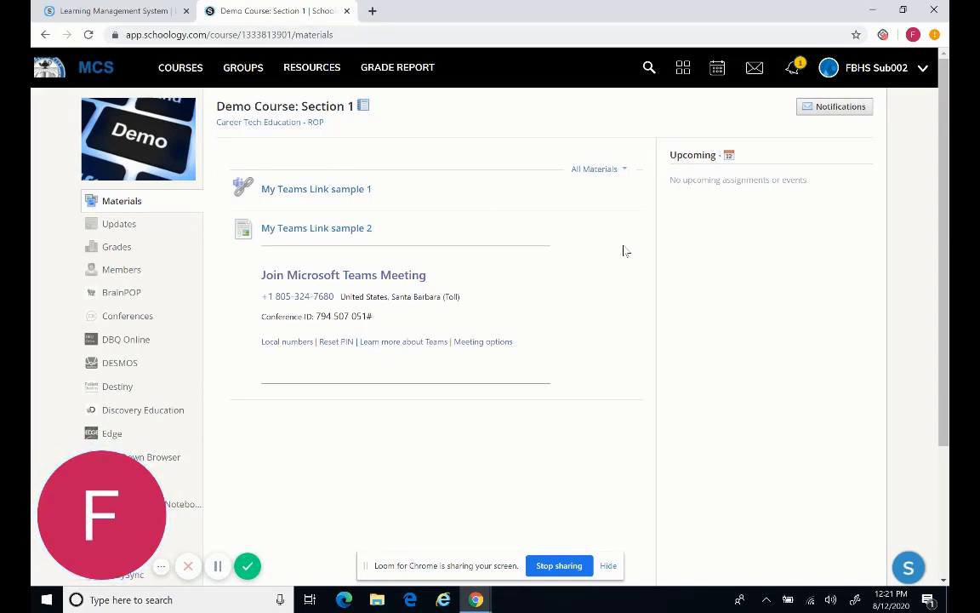
{"action": "mouse_move", "coordinate": [534, 221]}
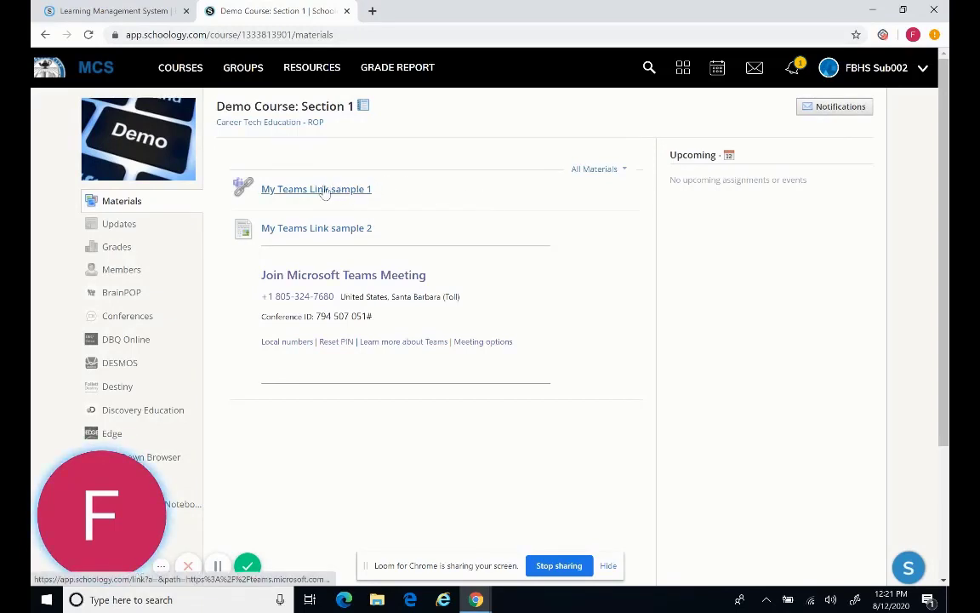
{"action": "mouse_move", "coordinate": [480, 198]}
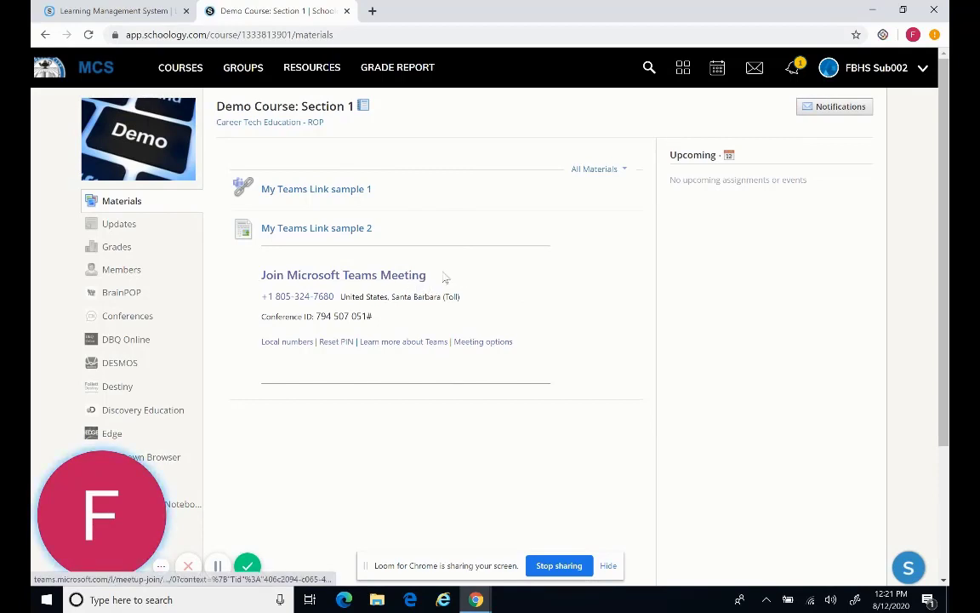
{"action": "mouse_move", "coordinate": [317, 189]}
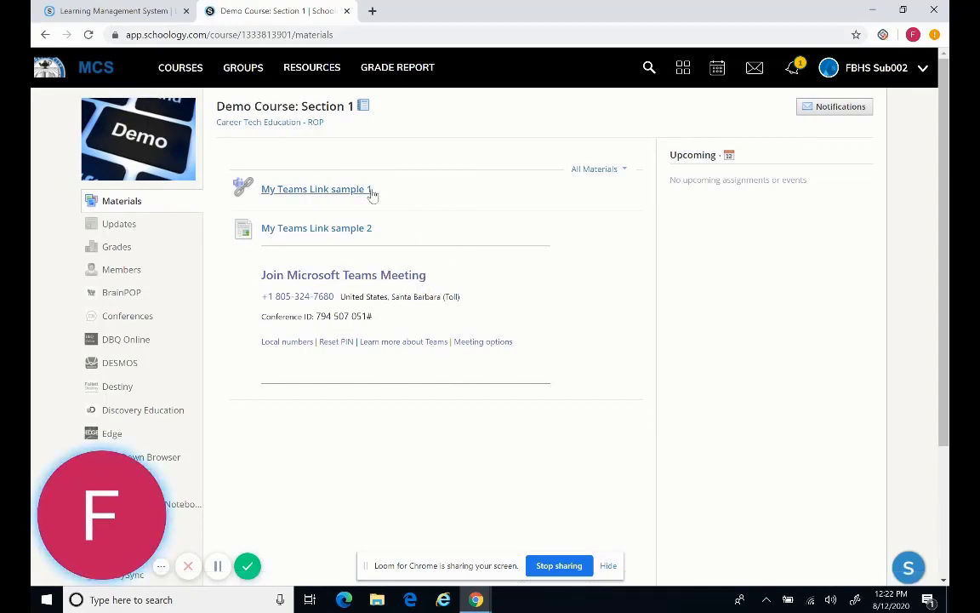
{"action": "mouse_move", "coordinate": [449, 217]}
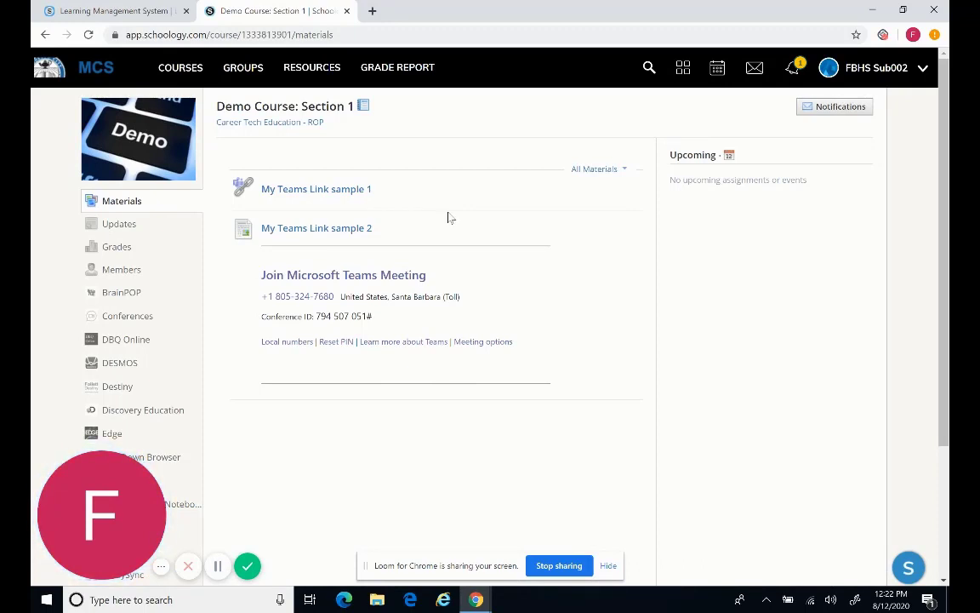
{"action": "mouse_move", "coordinate": [327, 197]}
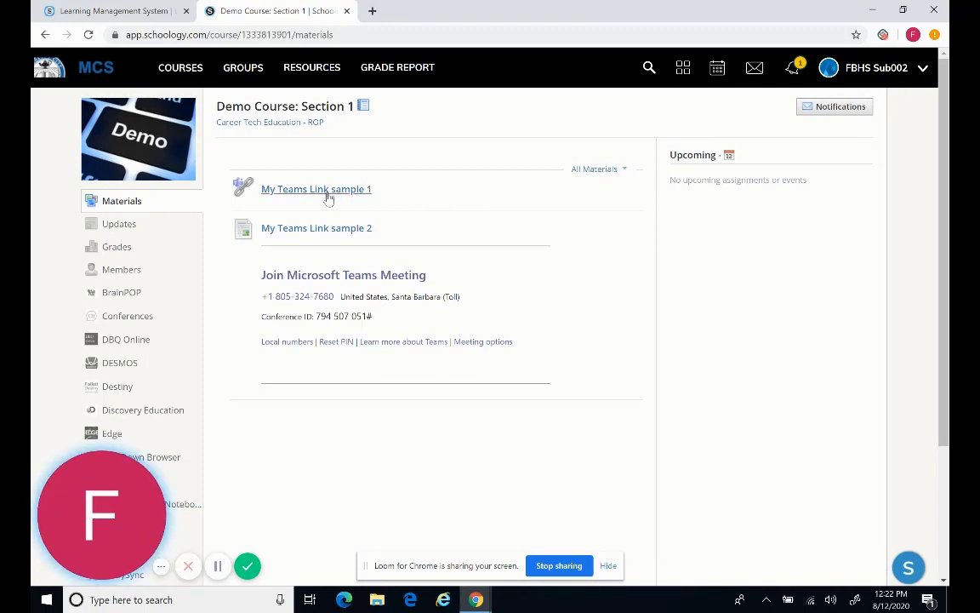
{"action": "mouse_move", "coordinate": [429, 207]}
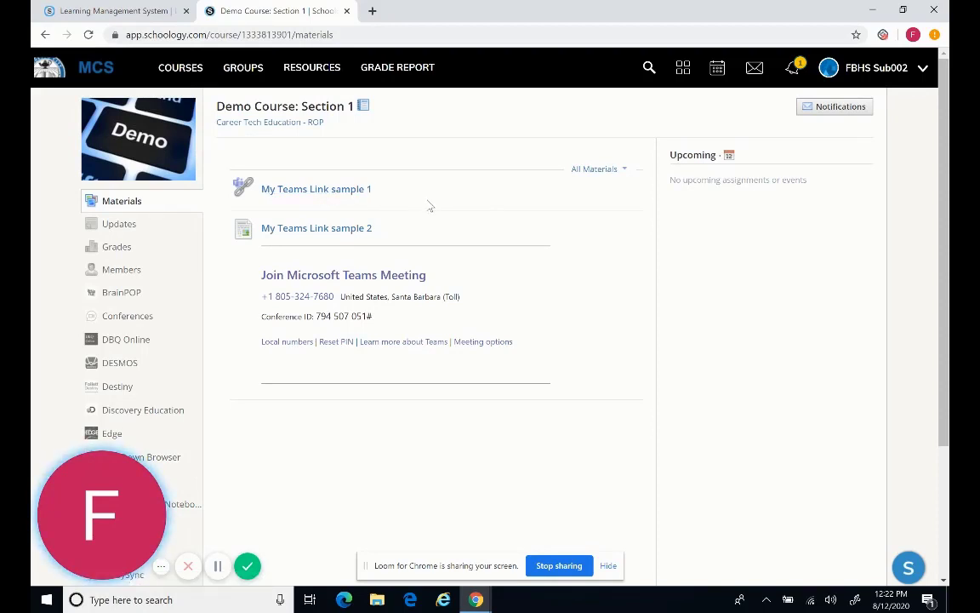
{"action": "mouse_move", "coordinate": [315, 187]}
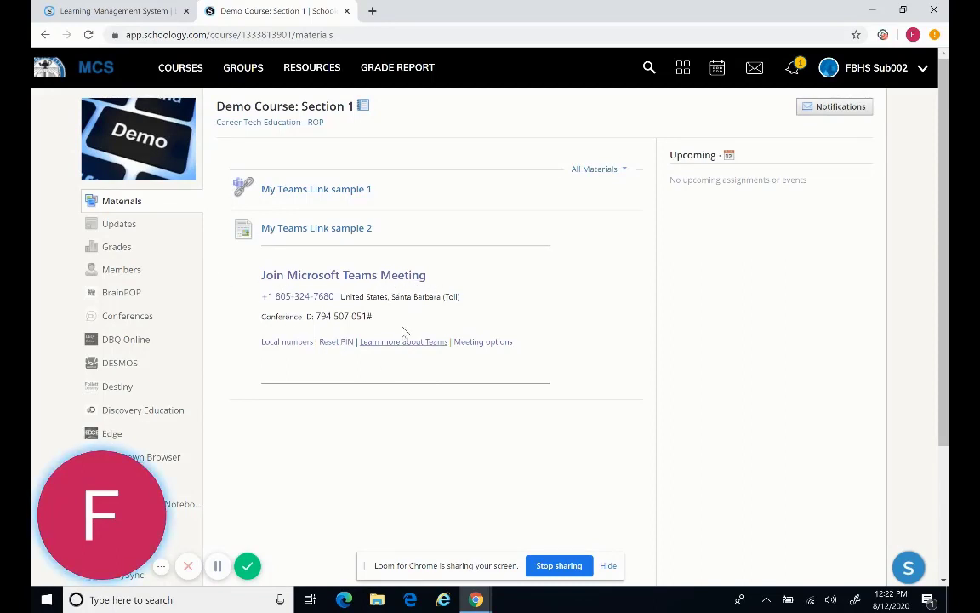
{"action": "mouse_move", "coordinate": [502, 310]}
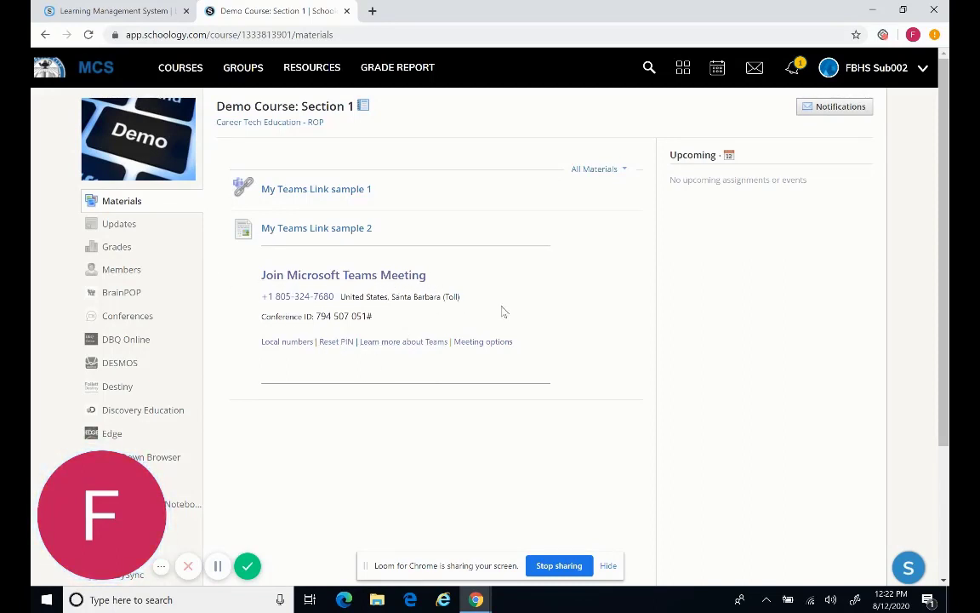
{"action": "mouse_move", "coordinate": [575, 283]}
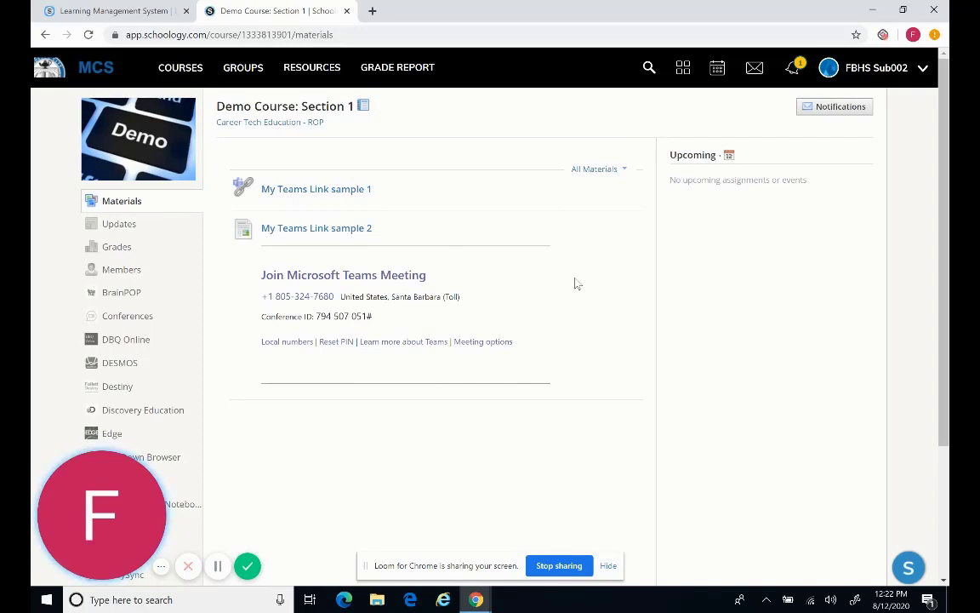
{"action": "mouse_move", "coordinate": [128, 315]}
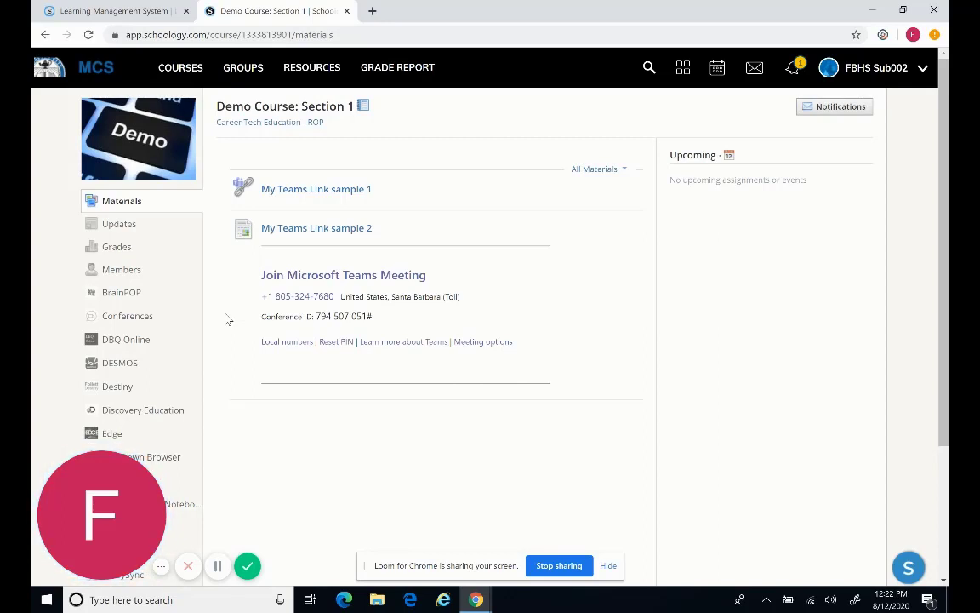
{"action": "mouse_move", "coordinate": [128, 315]}
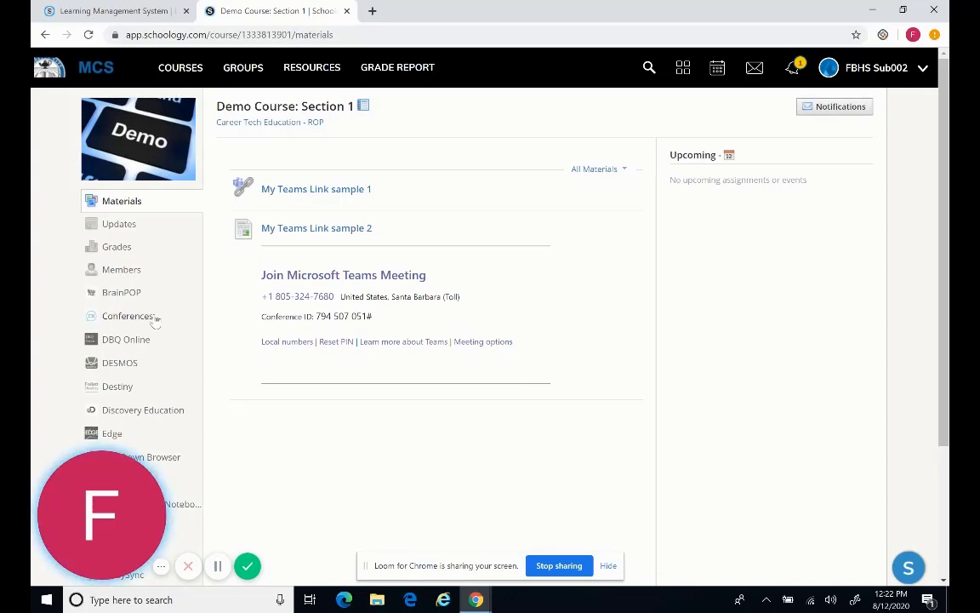
{"action": "mouse_move", "coordinate": [240, 334]}
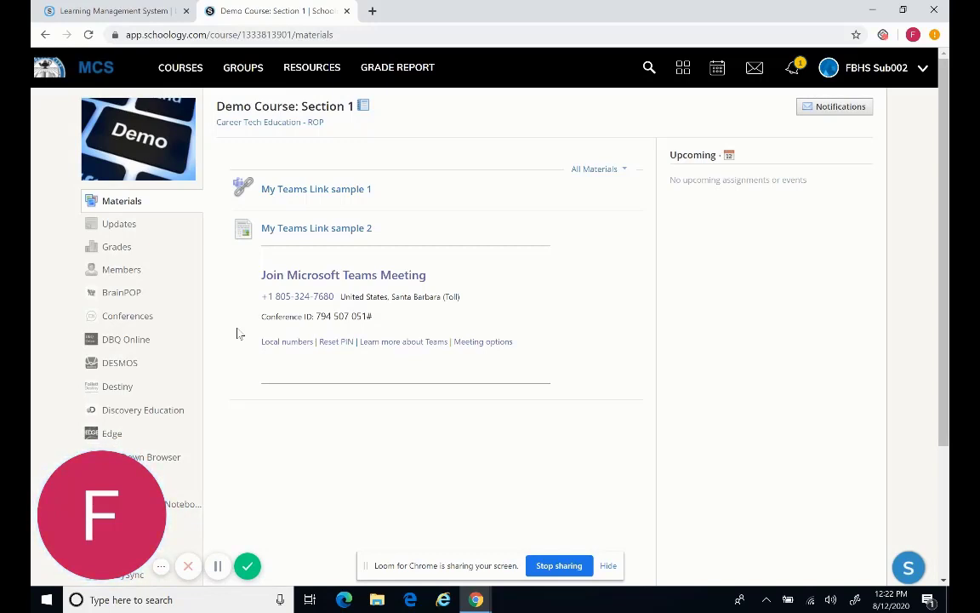
{"action": "mouse_move", "coordinate": [394, 196]}
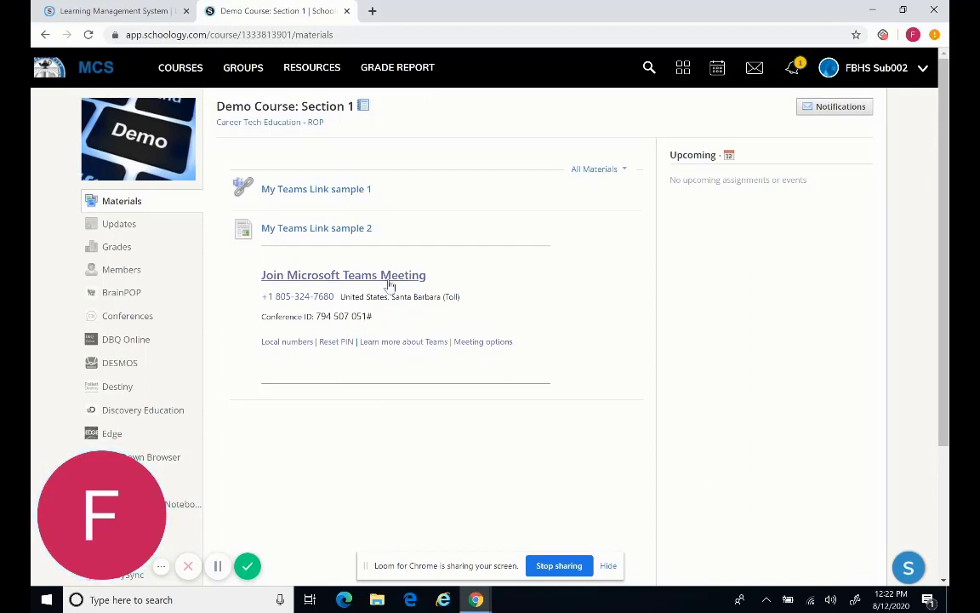
{"action": "mouse_move", "coordinate": [316, 189]}
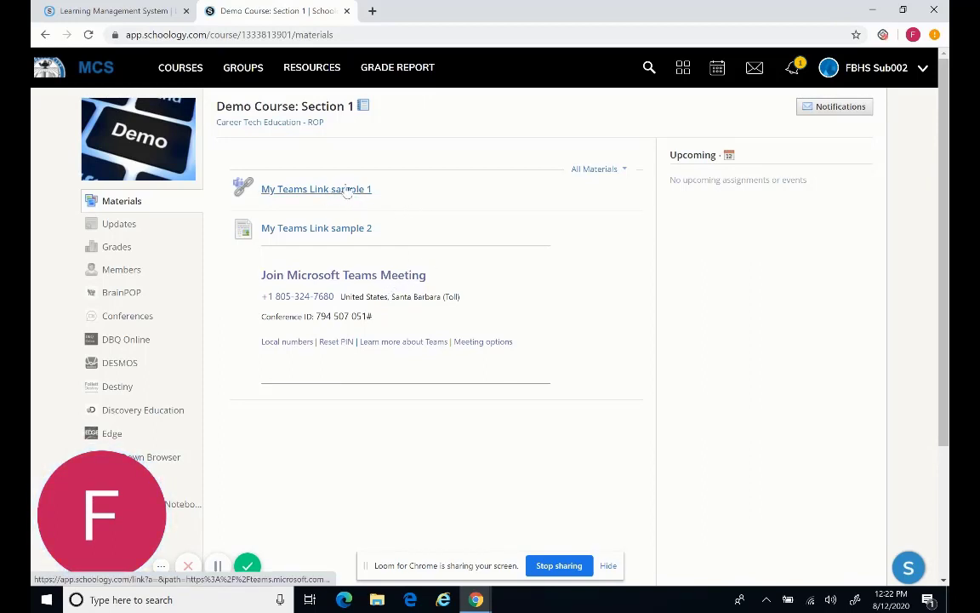
{"action": "mouse_move", "coordinate": [316, 188]}
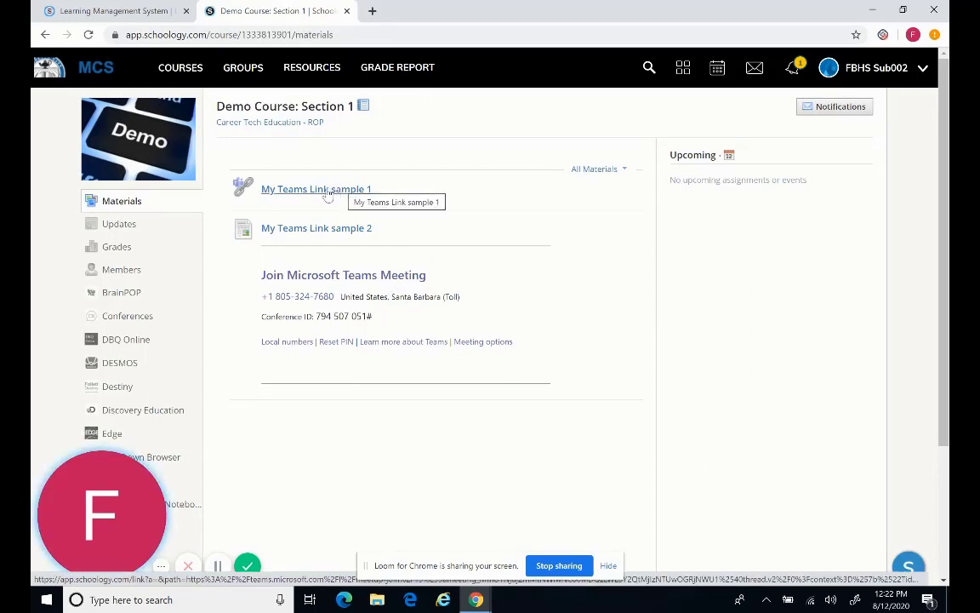
Launch 'My Teams Link sample 1' in this browser and allow microphone and camera
{"action": "left_click", "coordinate": [317, 188]}
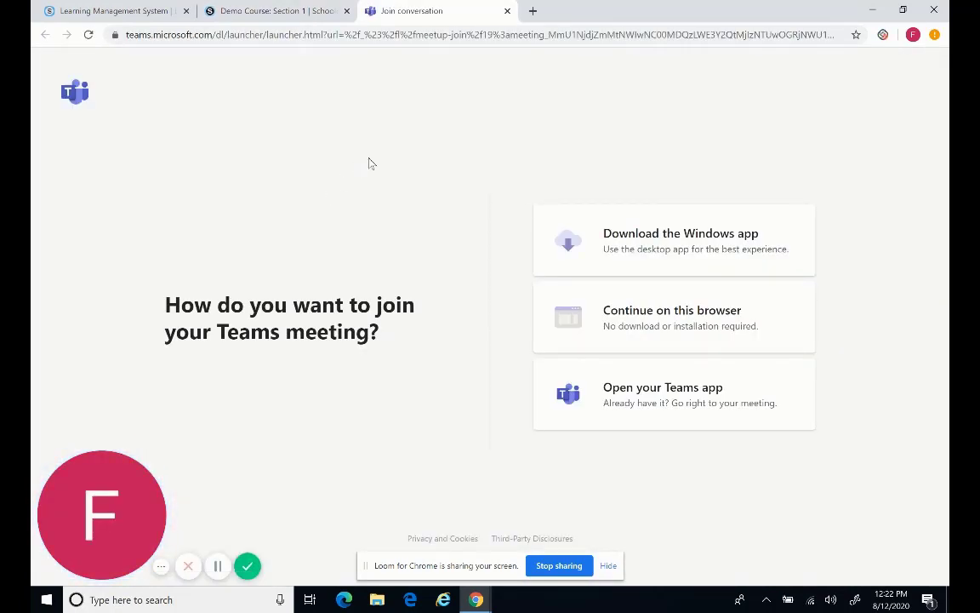
{"action": "mouse_move", "coordinate": [643, 324]}
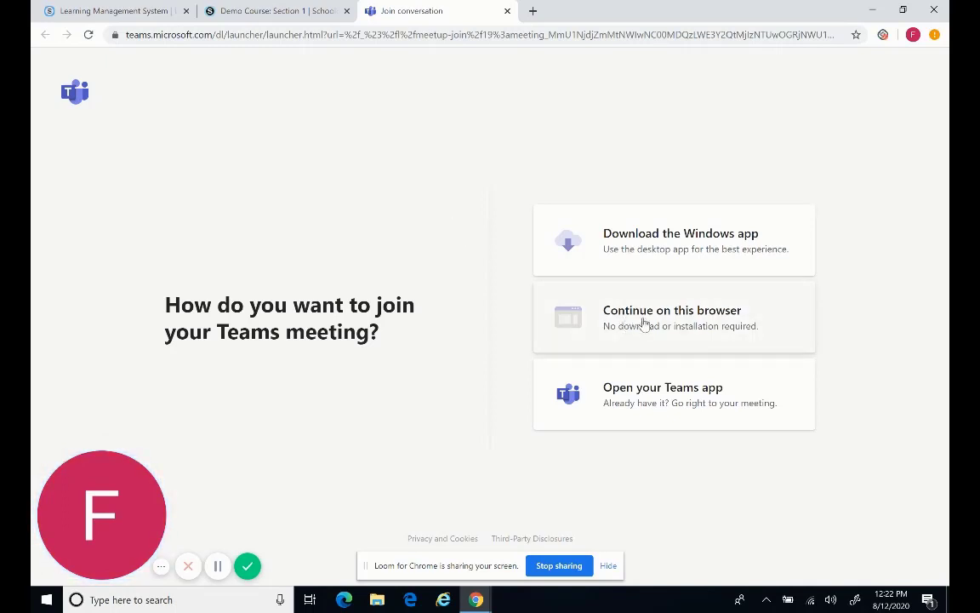
{"action": "left_click", "coordinate": [672, 309]}
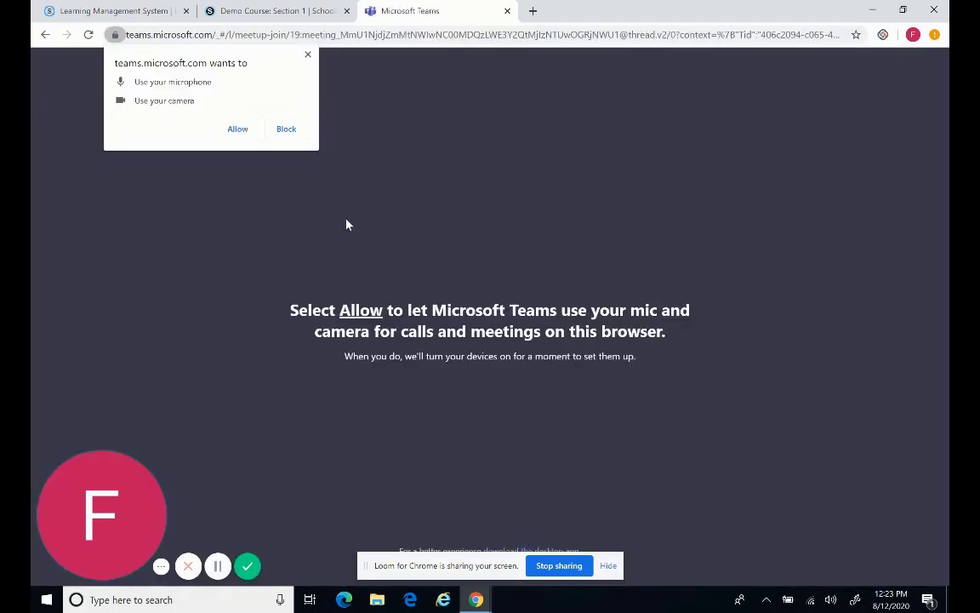
{"action": "left_click", "coordinate": [238, 130]}
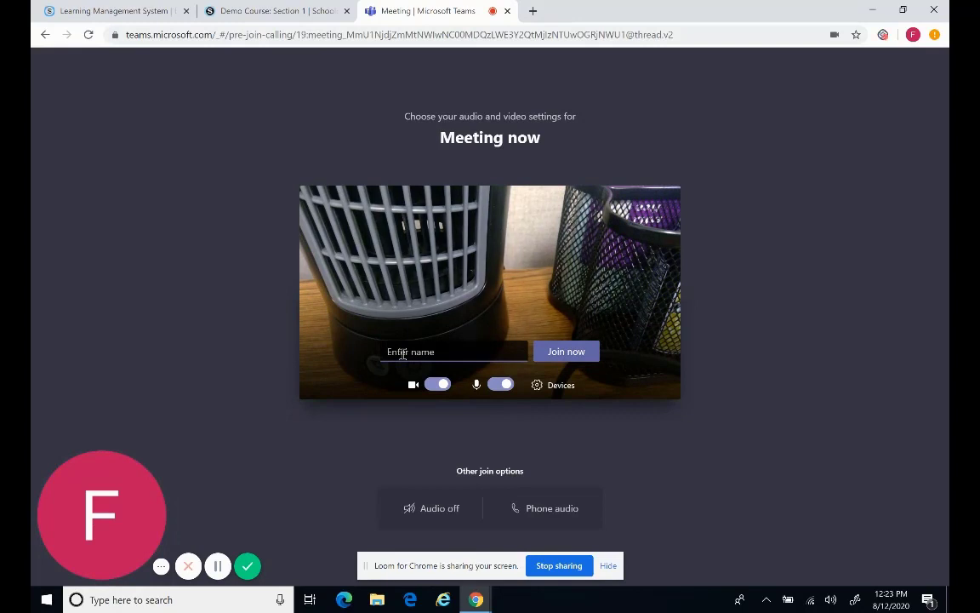
Enter the name Lastname, Firstname and request to join Meeting now
{"action": "type", "text": "Lastname,"}
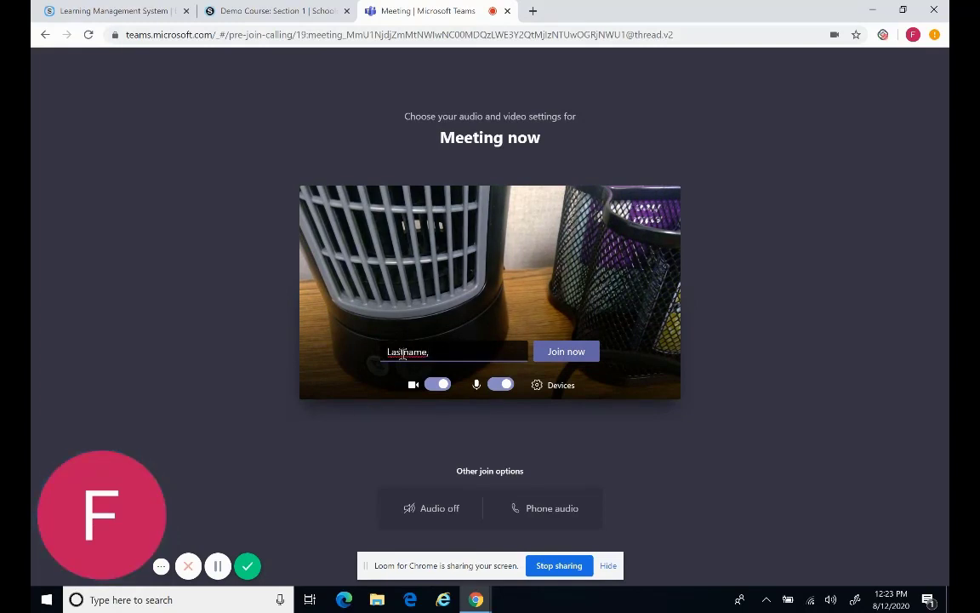
{"action": "type", "text": "Firstname"}
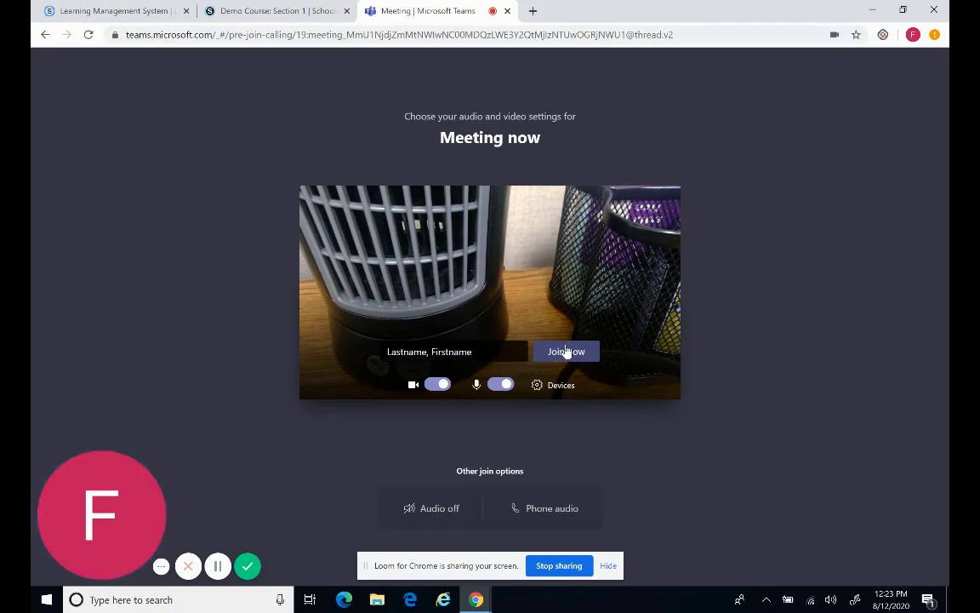
{"action": "left_click", "coordinate": [565, 351]}
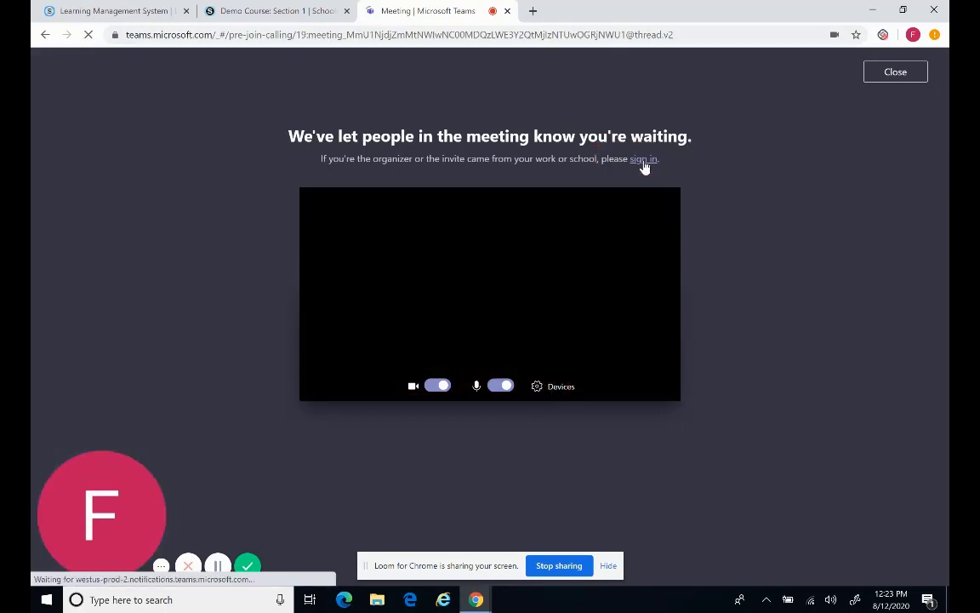
{"action": "left_click", "coordinate": [643, 160]}
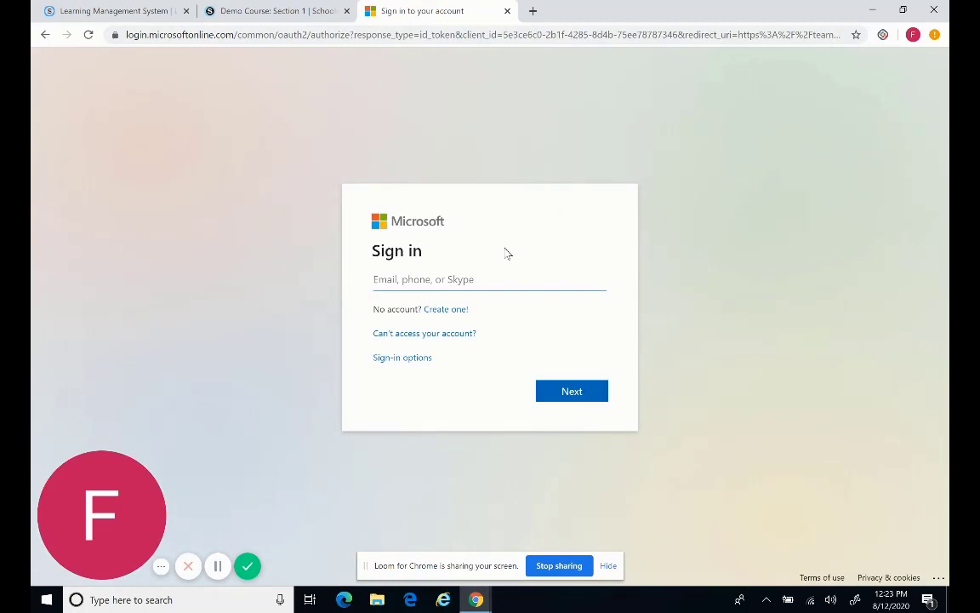
{"action": "left_click", "coordinate": [422, 279]}
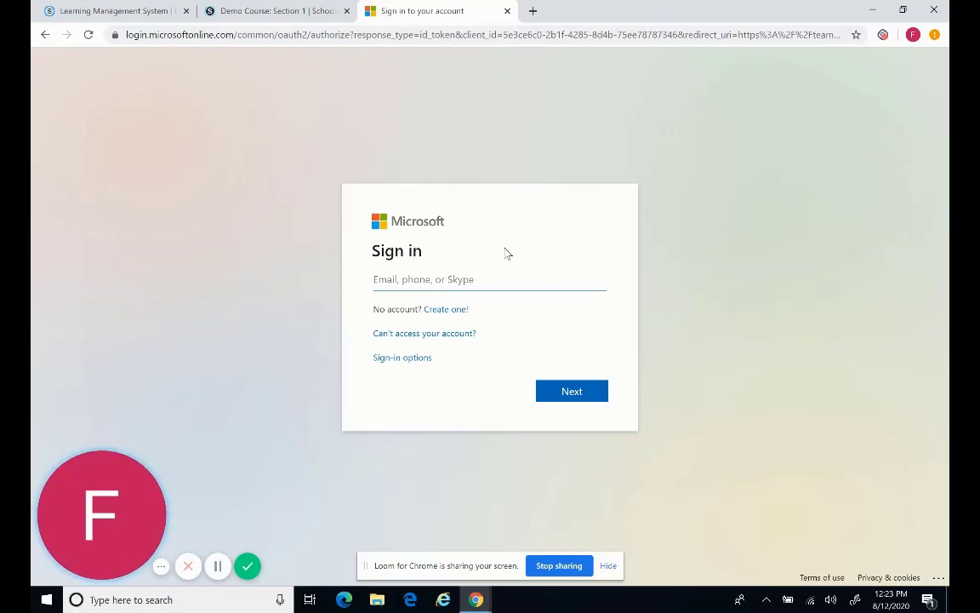
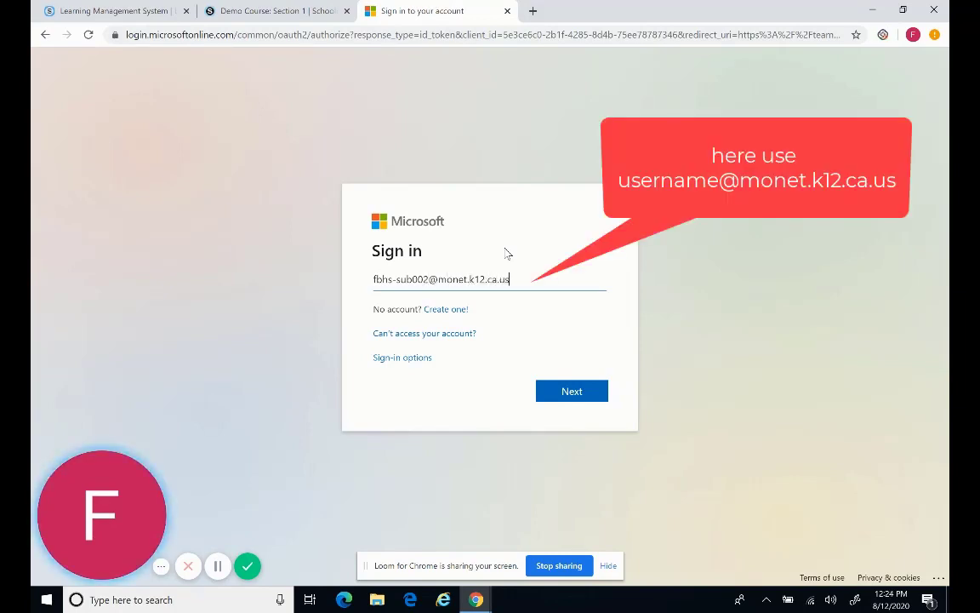
{"action": "left_click", "coordinate": [572, 390]}
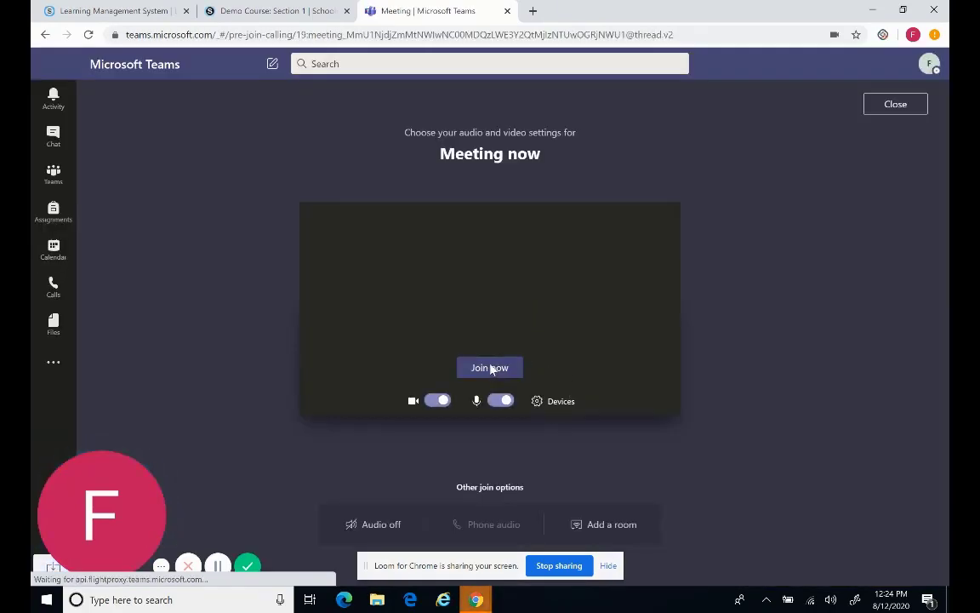
Join Meeting now as the signed-in user, reaching the call screen with the organizer's avatar
{"action": "left_click", "coordinate": [490, 368]}
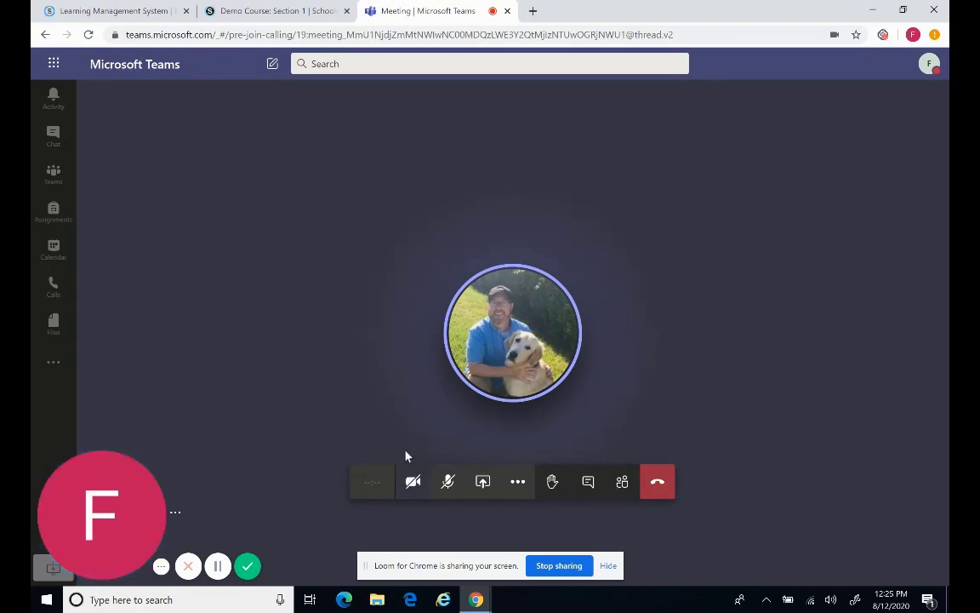
{"action": "mouse_move", "coordinate": [405, 447]}
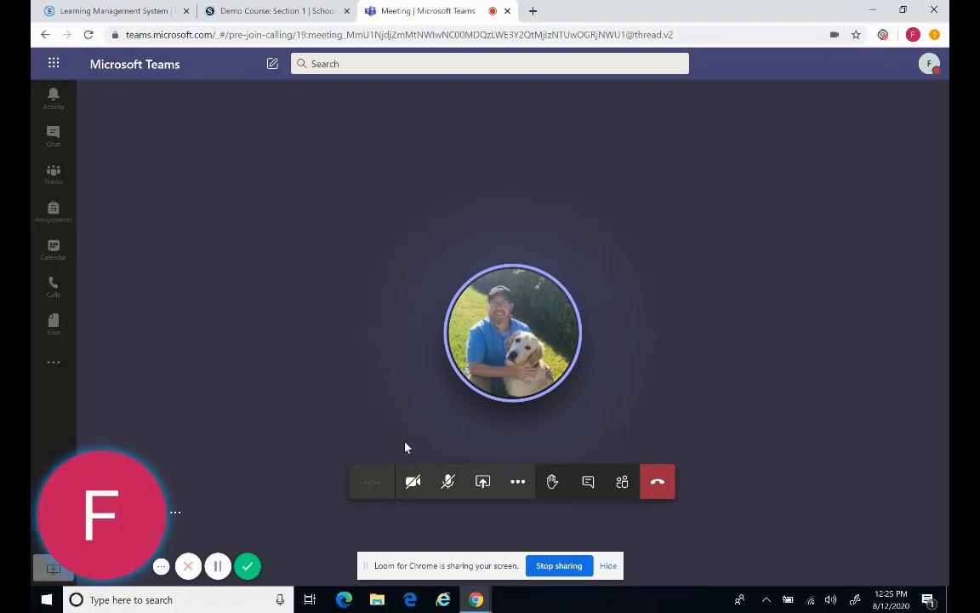
{"action": "mouse_move", "coordinate": [449, 481]}
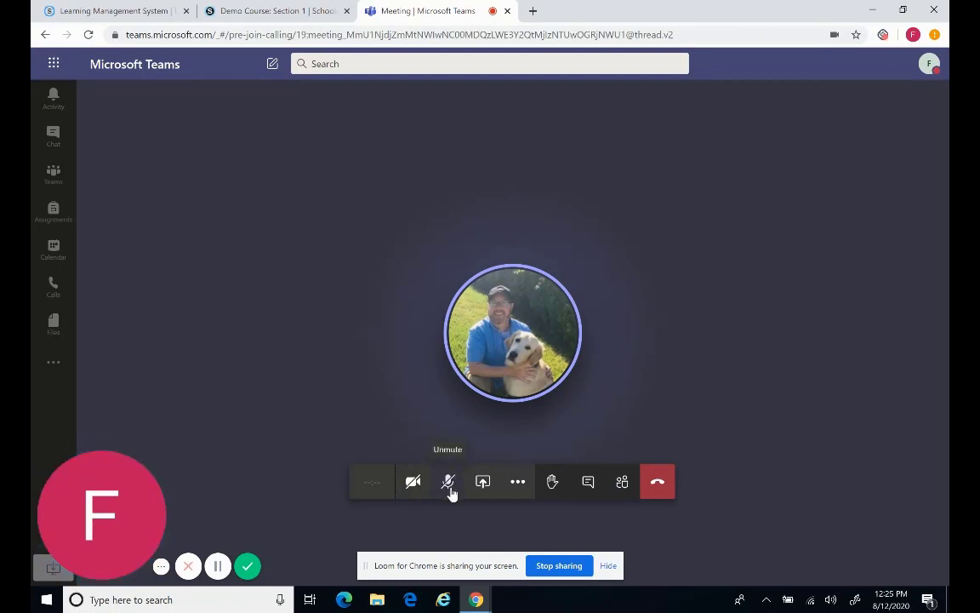
{"action": "mouse_move", "coordinate": [483, 481]}
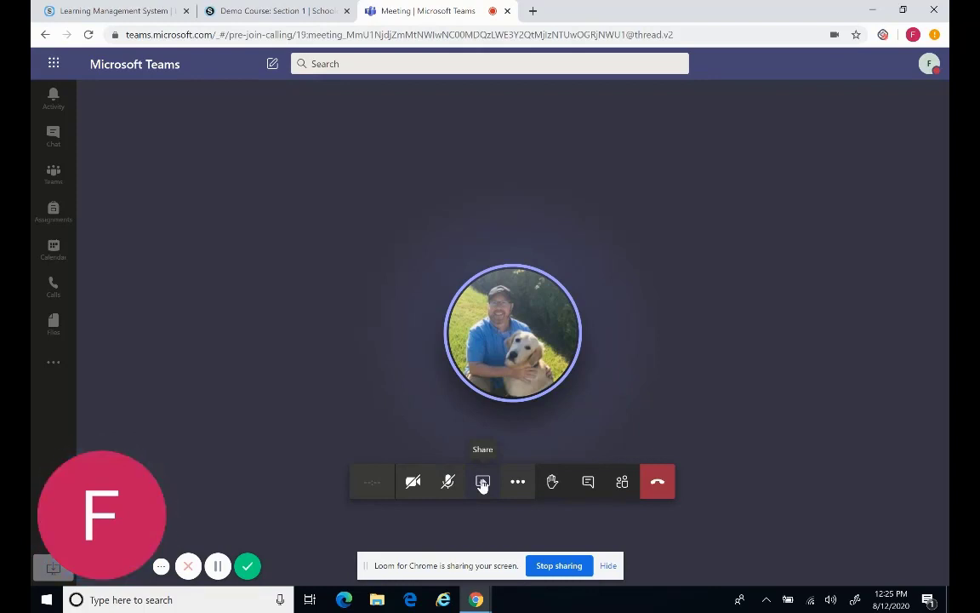
{"action": "mouse_move", "coordinate": [551, 482]}
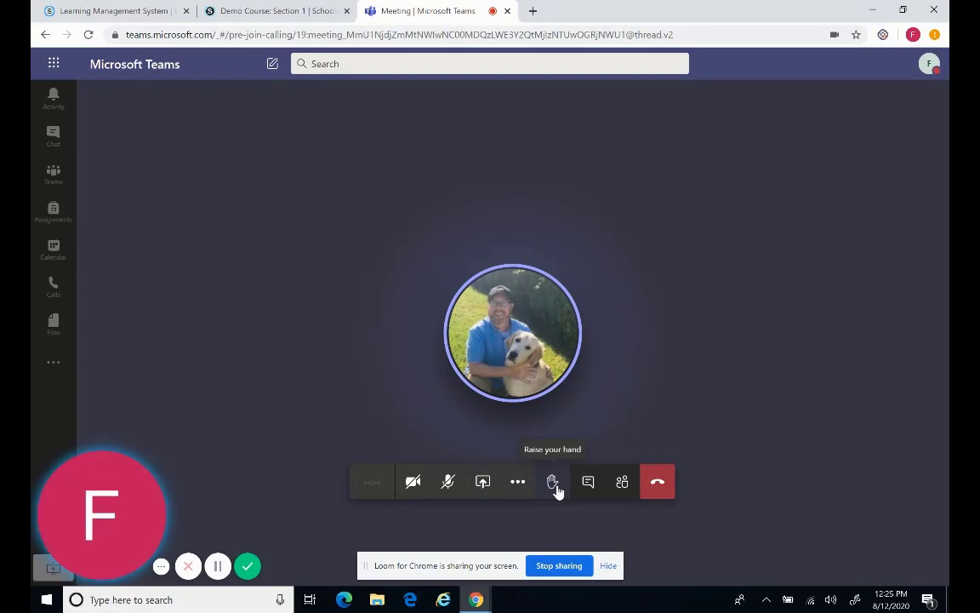
{"action": "mouse_move", "coordinate": [619, 436]}
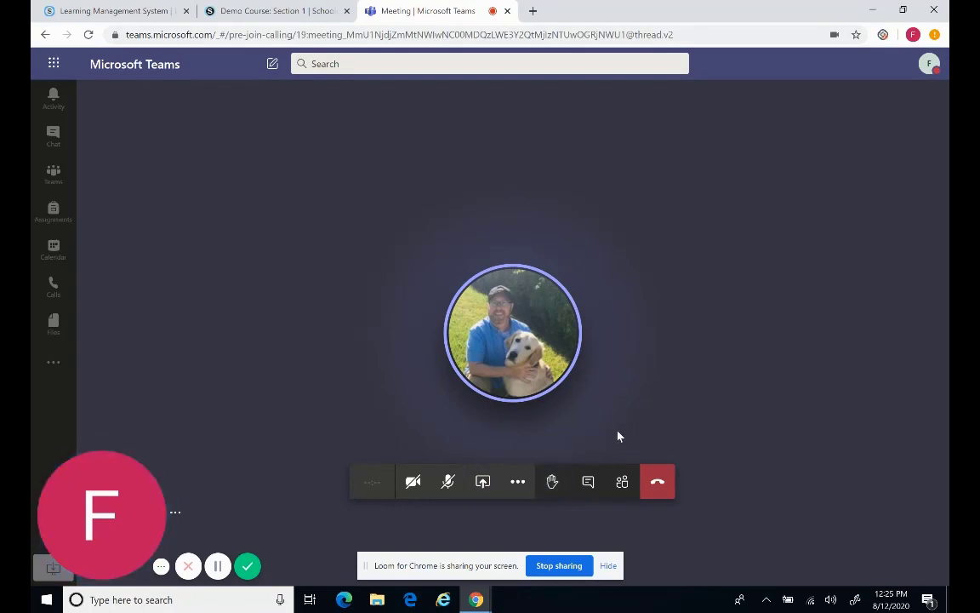
{"action": "mouse_move", "coordinate": [623, 482]}
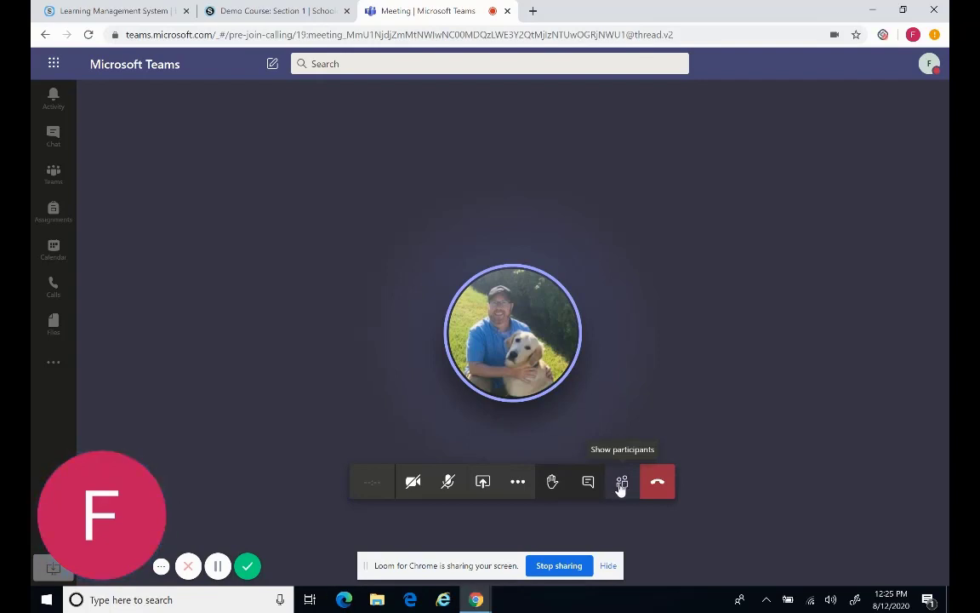
{"action": "left_click", "coordinate": [623, 482]}
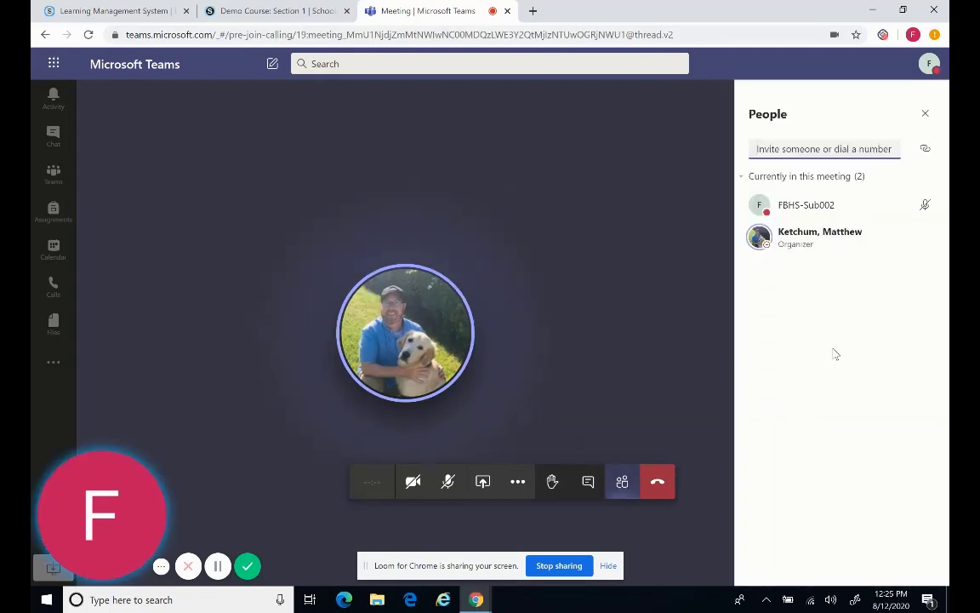
{"action": "mouse_move", "coordinate": [894, 250]}
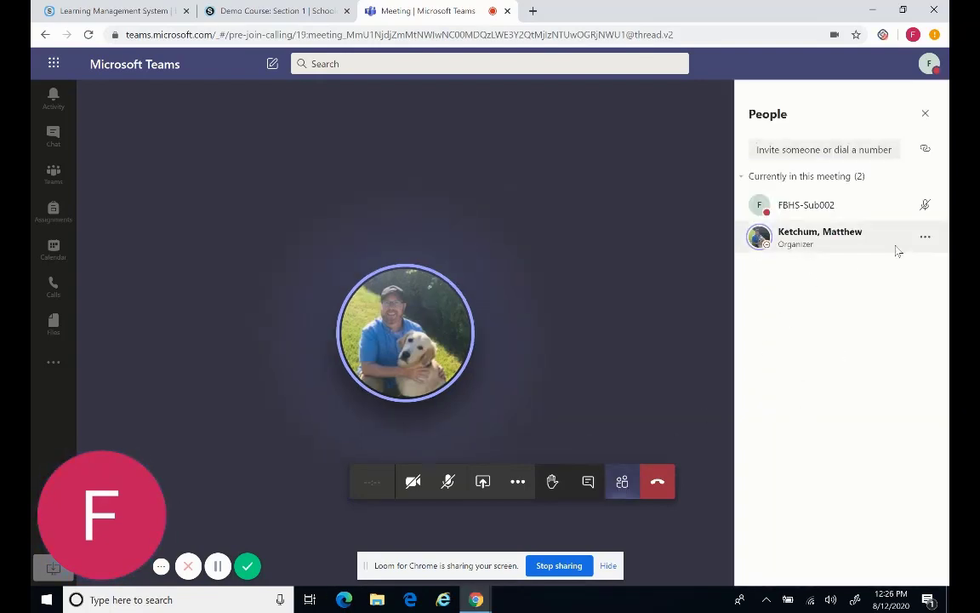
{"action": "left_click", "coordinate": [926, 236]}
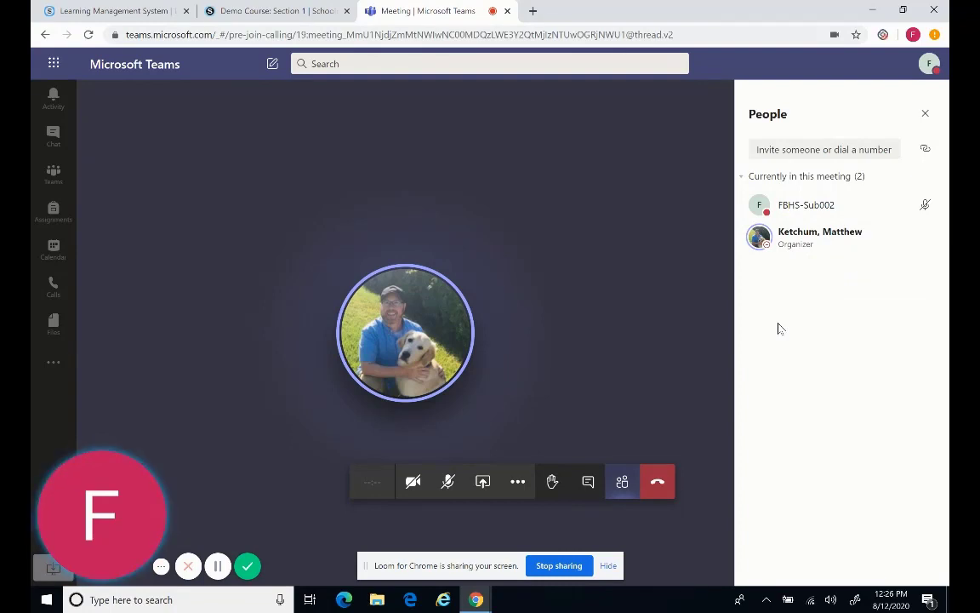
{"action": "mouse_move", "coordinate": [552, 482]}
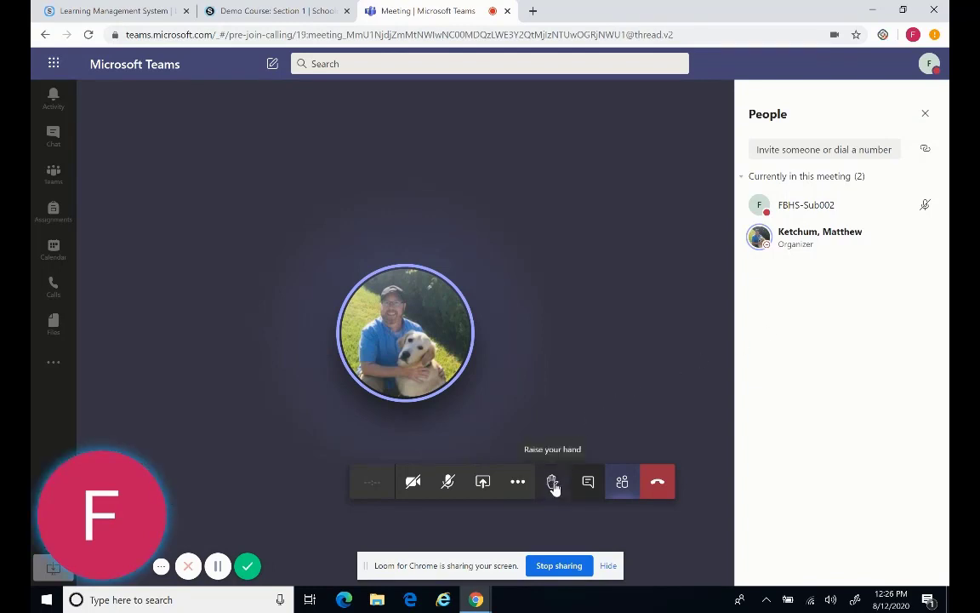
{"action": "mouse_move", "coordinate": [916, 252]}
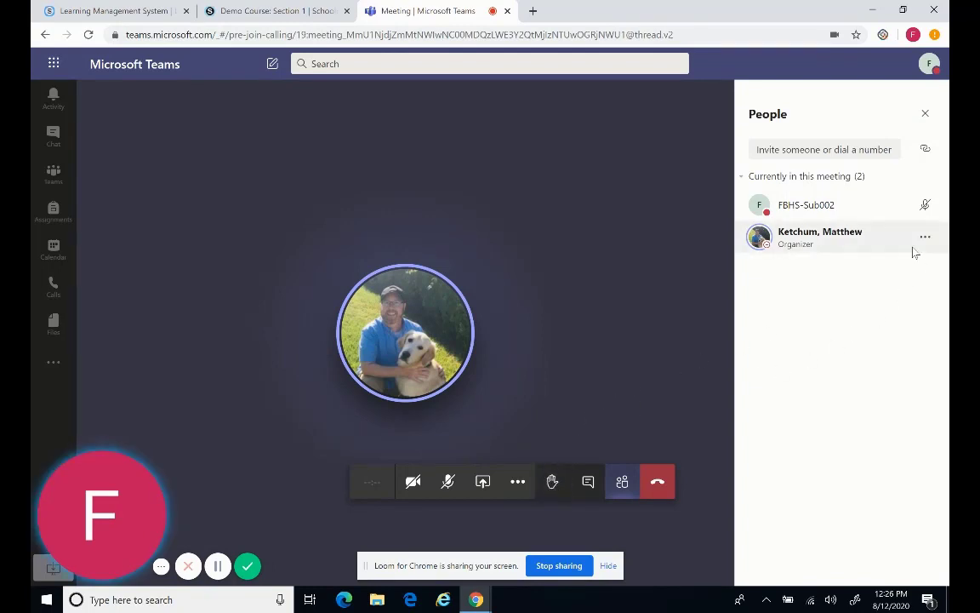
{"action": "mouse_move", "coordinate": [926, 237]}
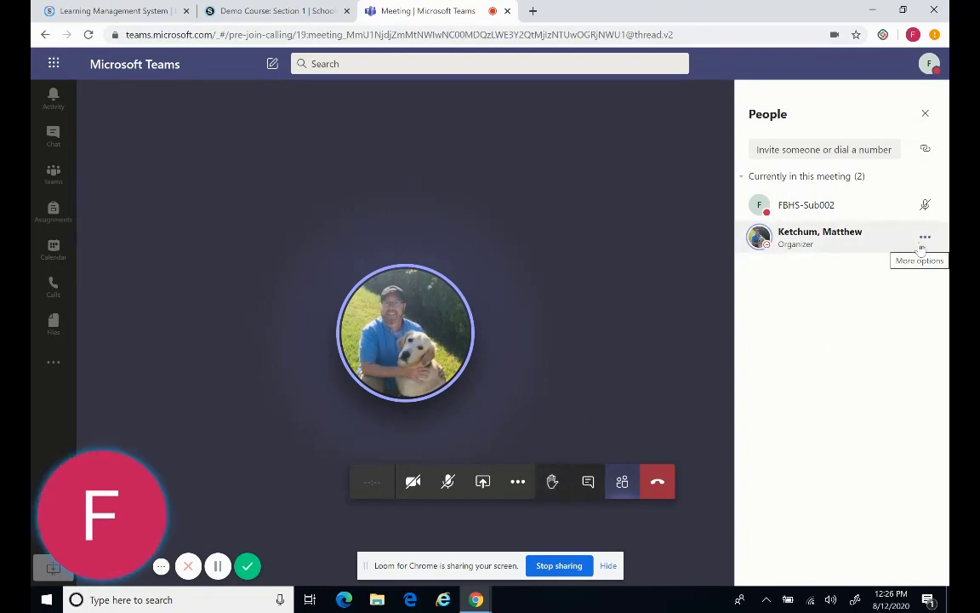
{"action": "mouse_move", "coordinate": [661, 356]}
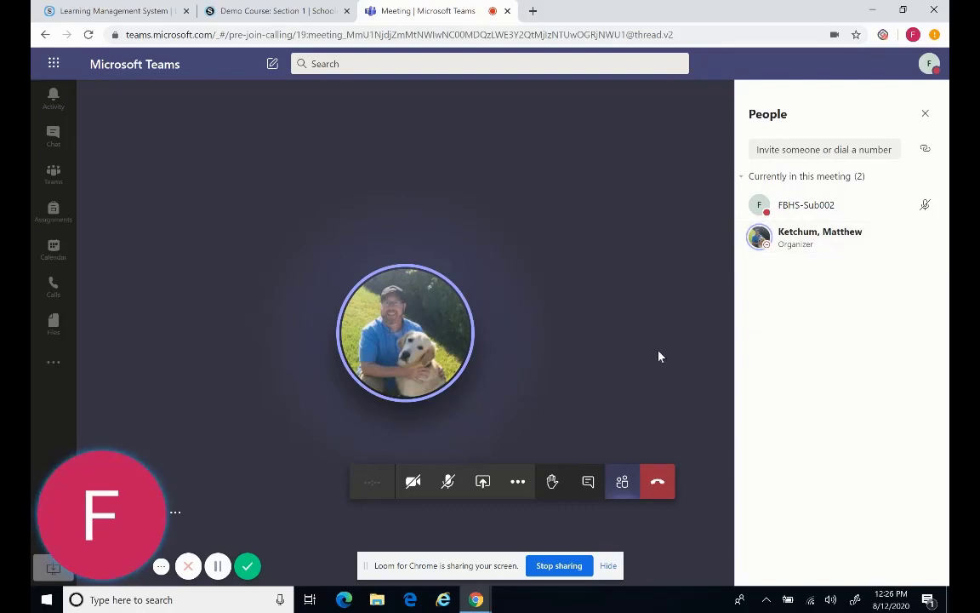
{"action": "mouse_move", "coordinate": [908, 257]}
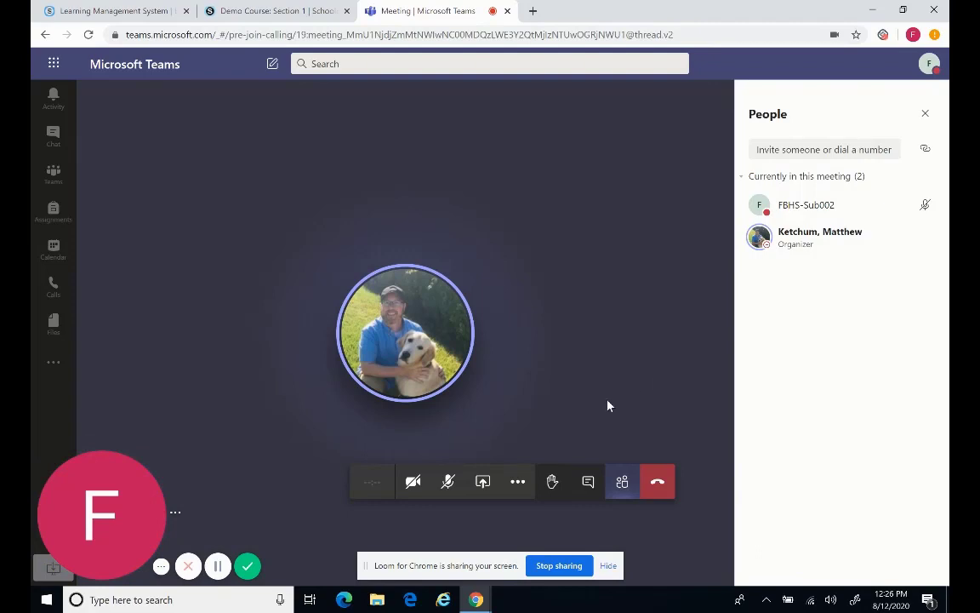
{"action": "mouse_move", "coordinate": [588, 481]}
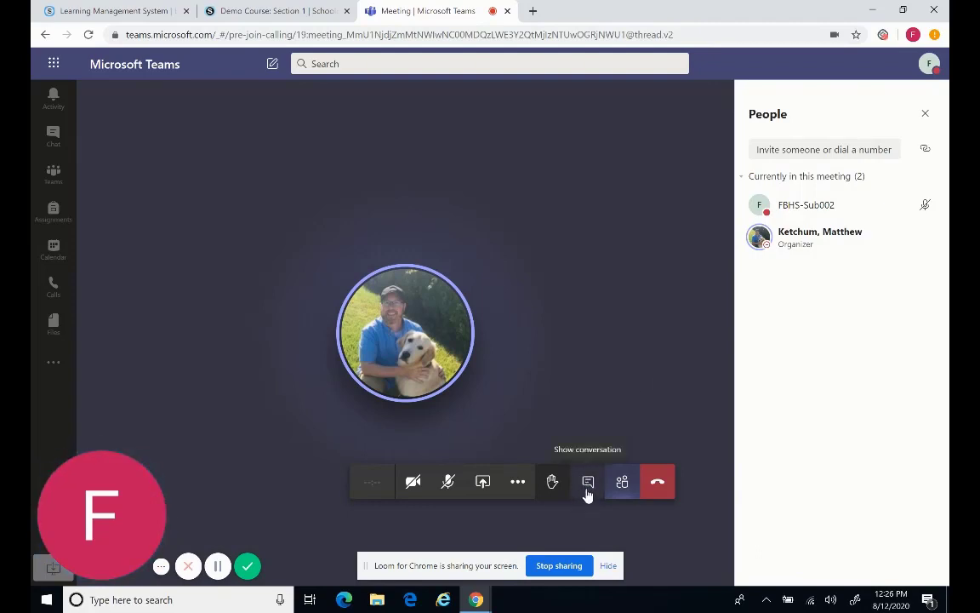
{"action": "left_click", "coordinate": [587, 481]}
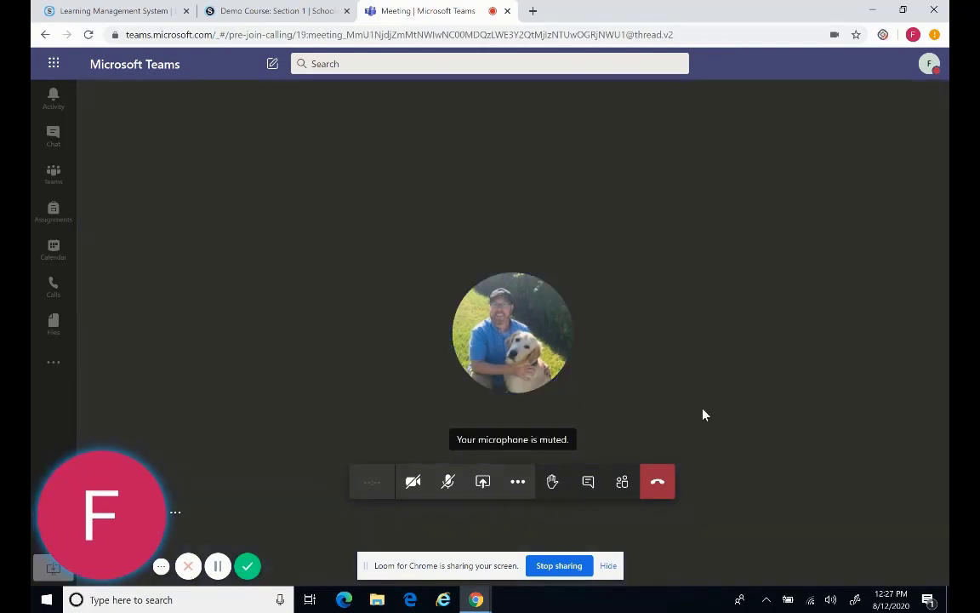
{"action": "mouse_move", "coordinate": [657, 482]}
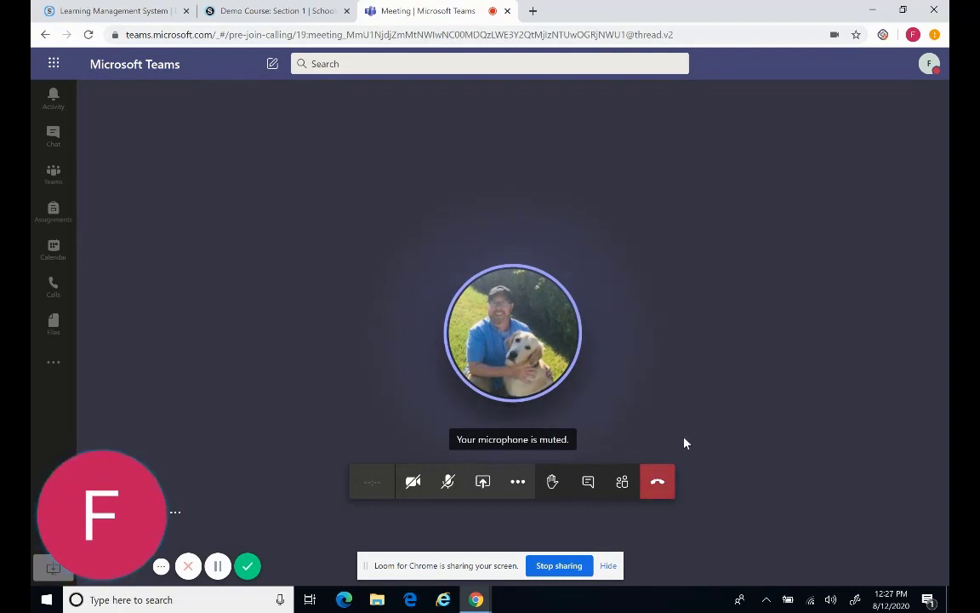
{"action": "mouse_move", "coordinate": [657, 481]}
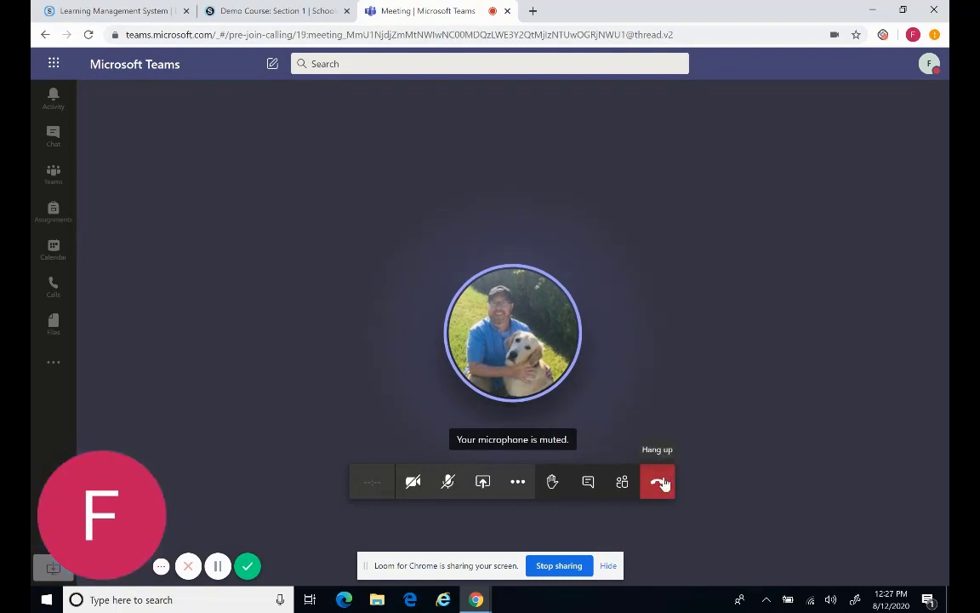
{"action": "mouse_move", "coordinate": [690, 463]}
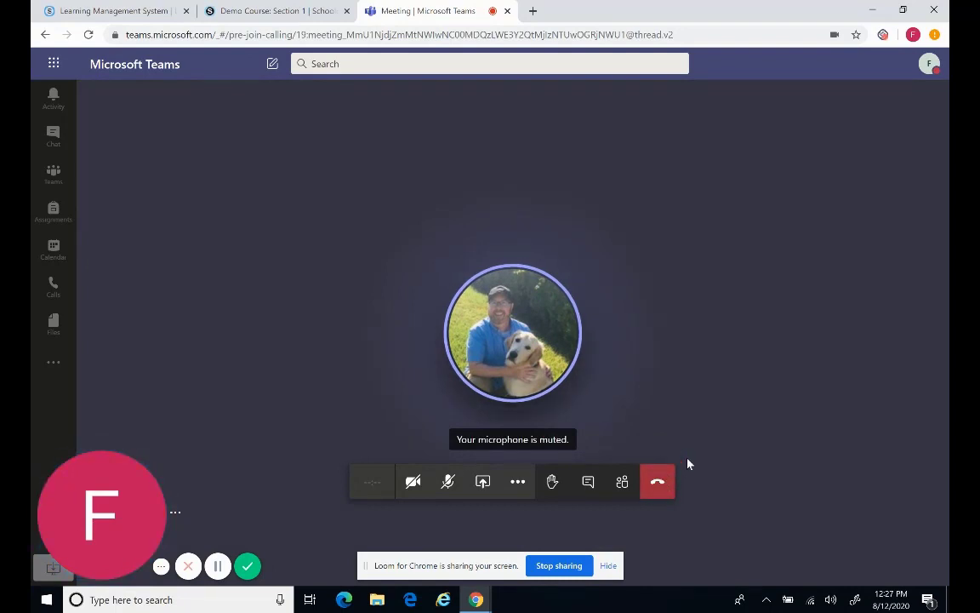
{"action": "left_click", "coordinate": [622, 482]}
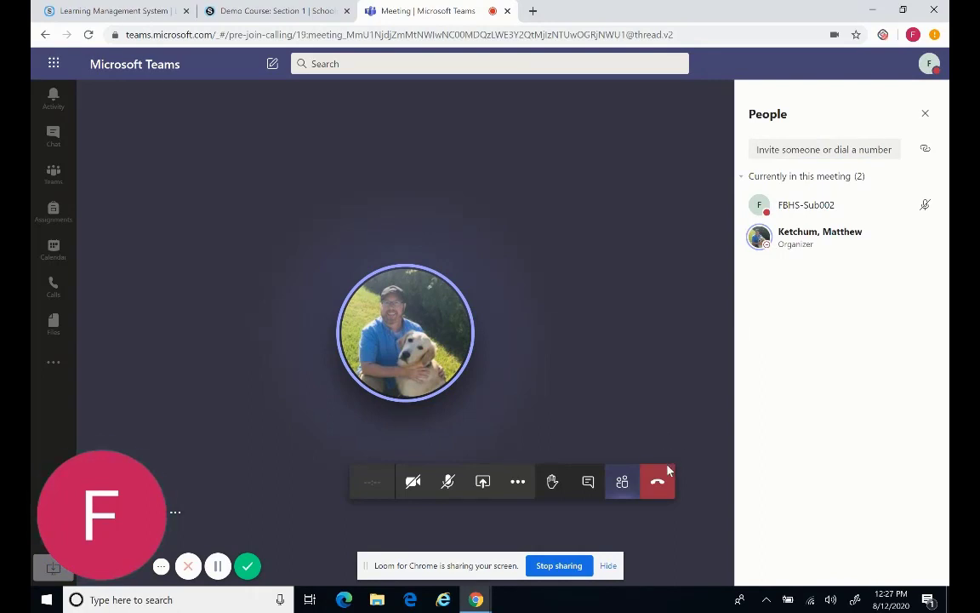
{"action": "mouse_move", "coordinate": [657, 482]}
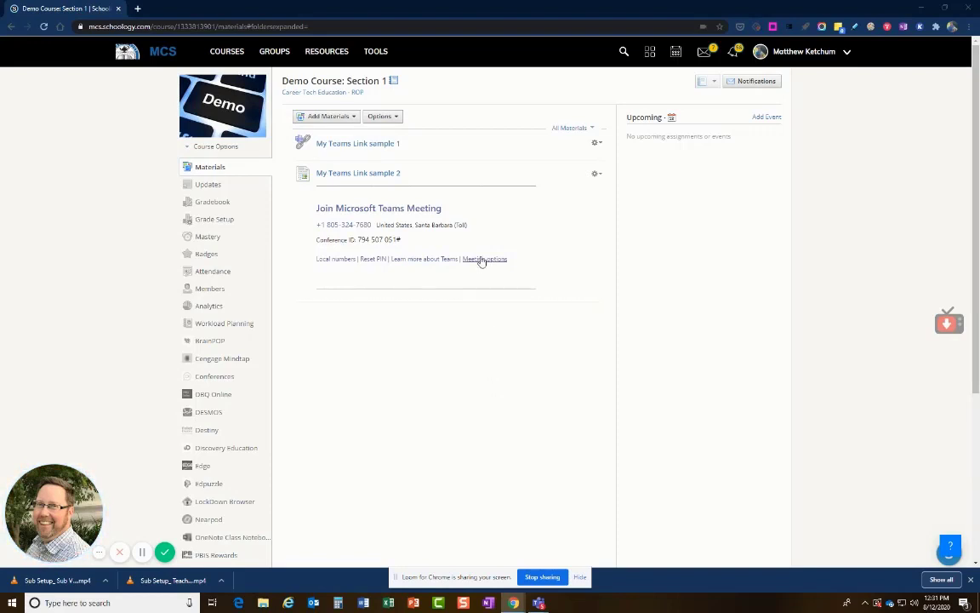
Set My Teams Link sample 2 options so only me can bypass the lobby and present
{"action": "left_click", "coordinate": [485, 259]}
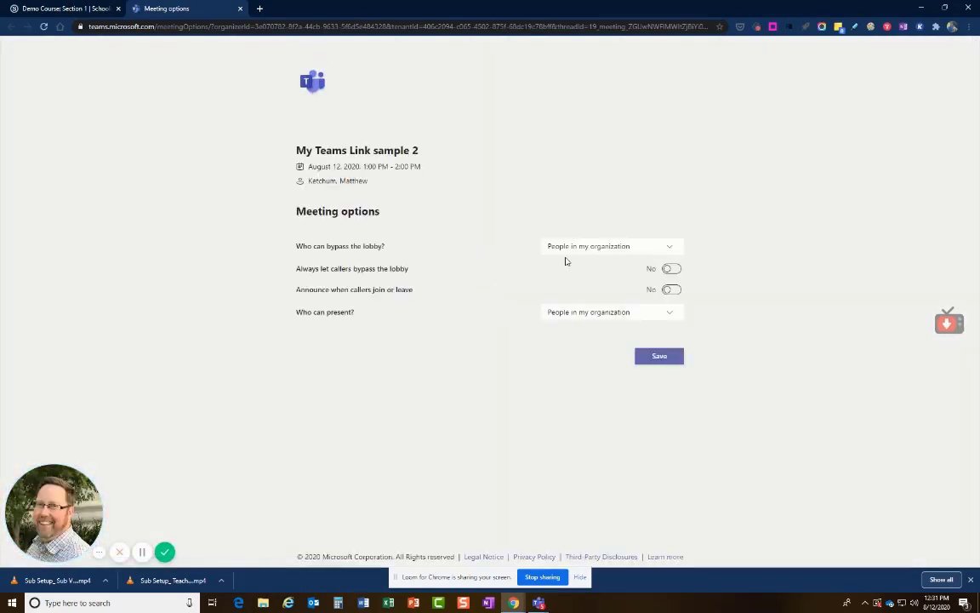
{"action": "left_click", "coordinate": [611, 245]}
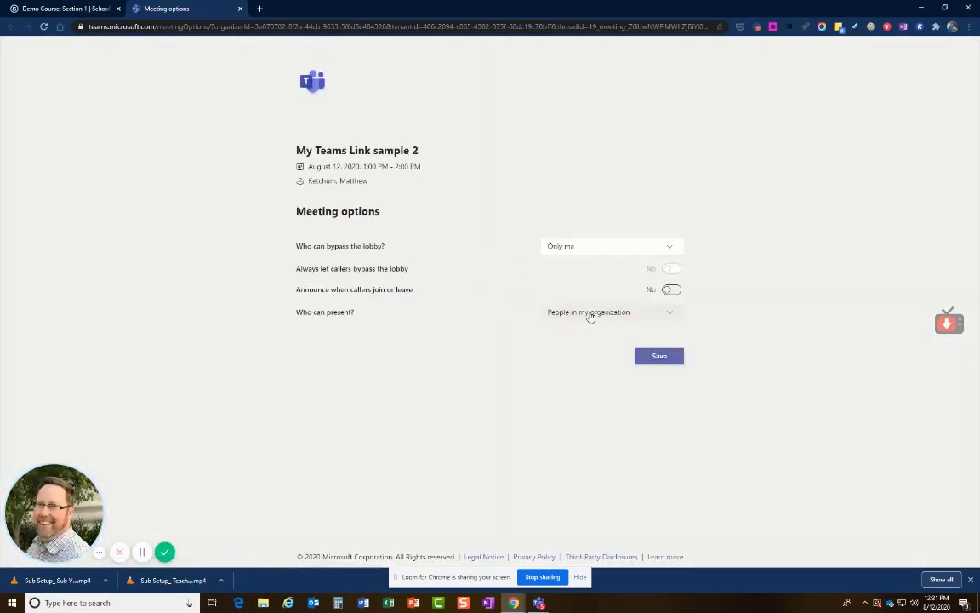
{"action": "left_click", "coordinate": [658, 356]}
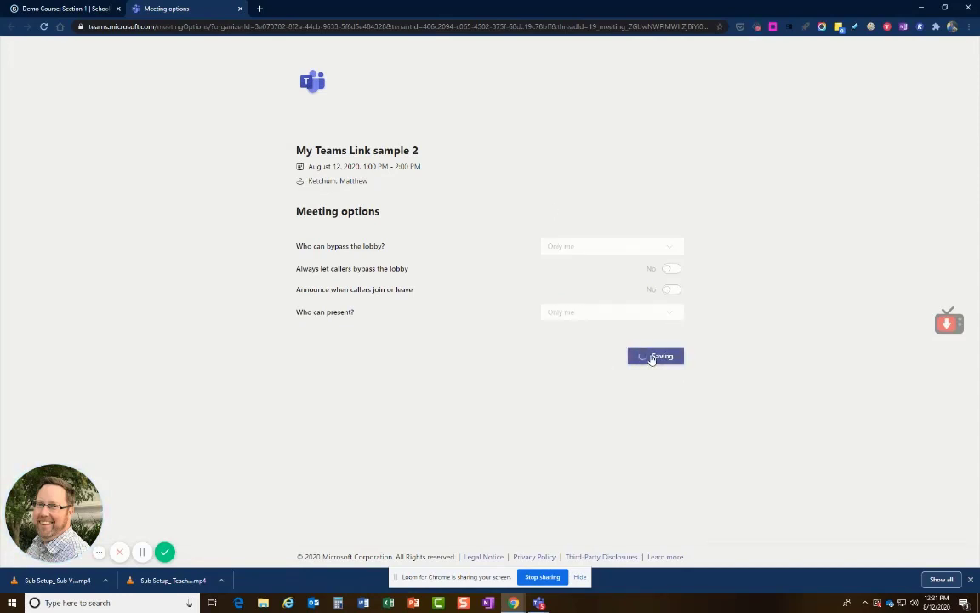
Save the updated meeting options and close the Teams options page
{"action": "left_click", "coordinate": [655, 356]}
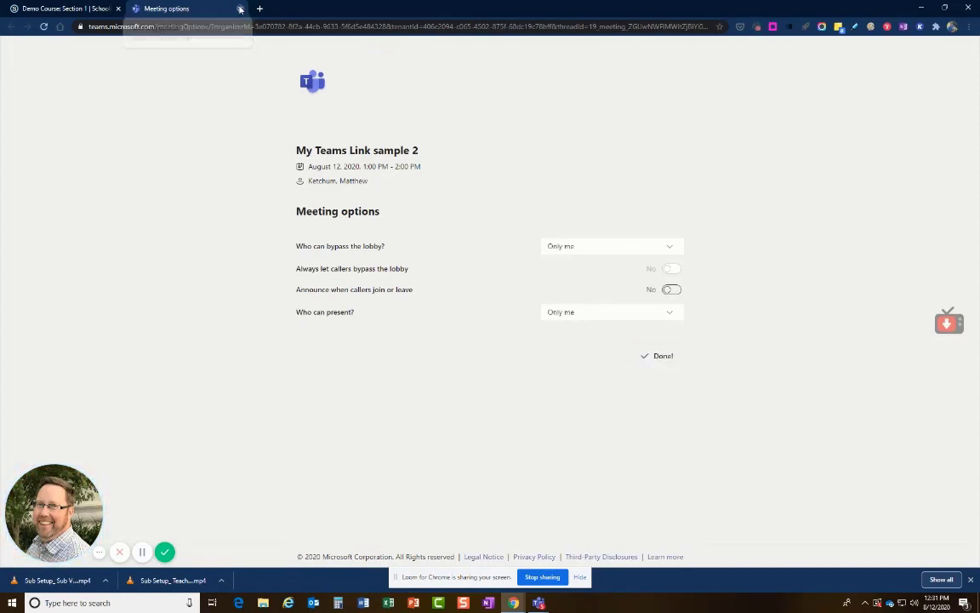
{"action": "left_click", "coordinate": [65, 8]}
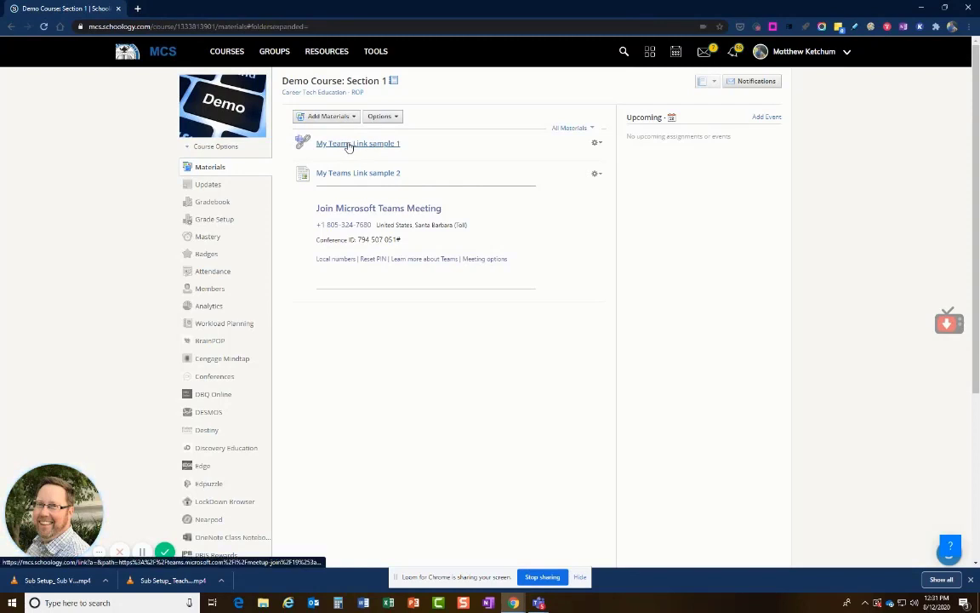
{"action": "left_click", "coordinate": [358, 143]}
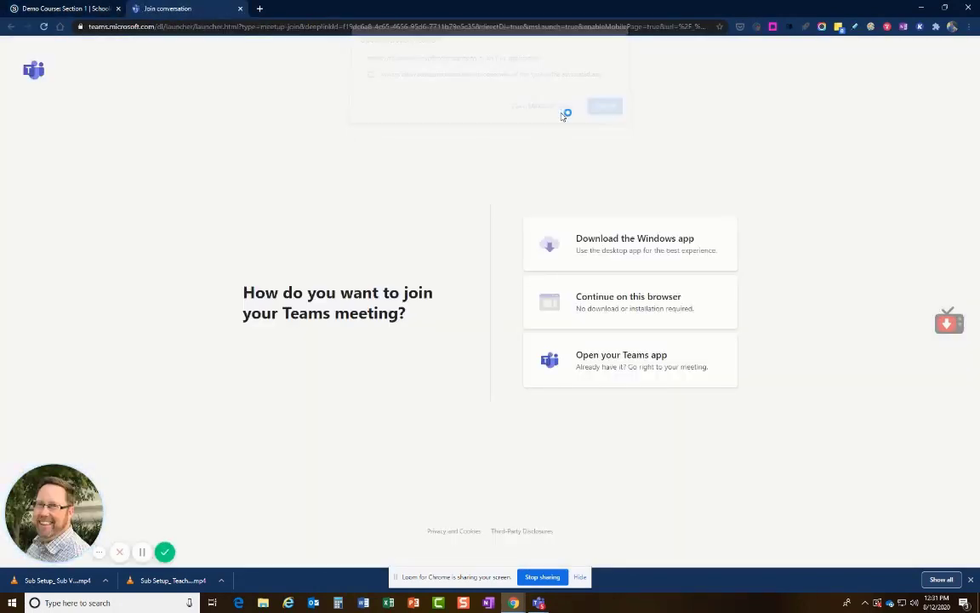
{"action": "left_click", "coordinate": [630, 301]}
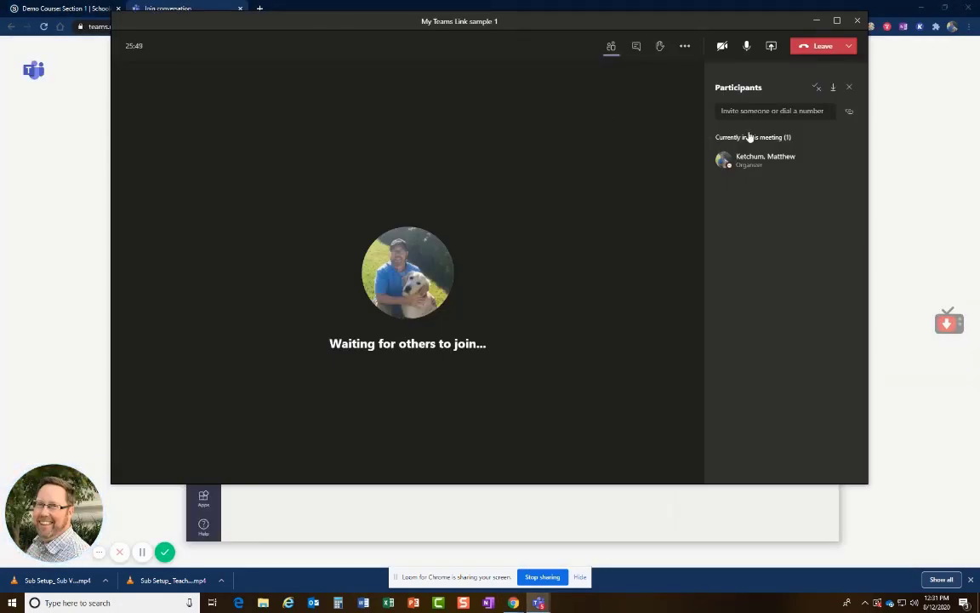
{"action": "mouse_move", "coordinate": [611, 46]}
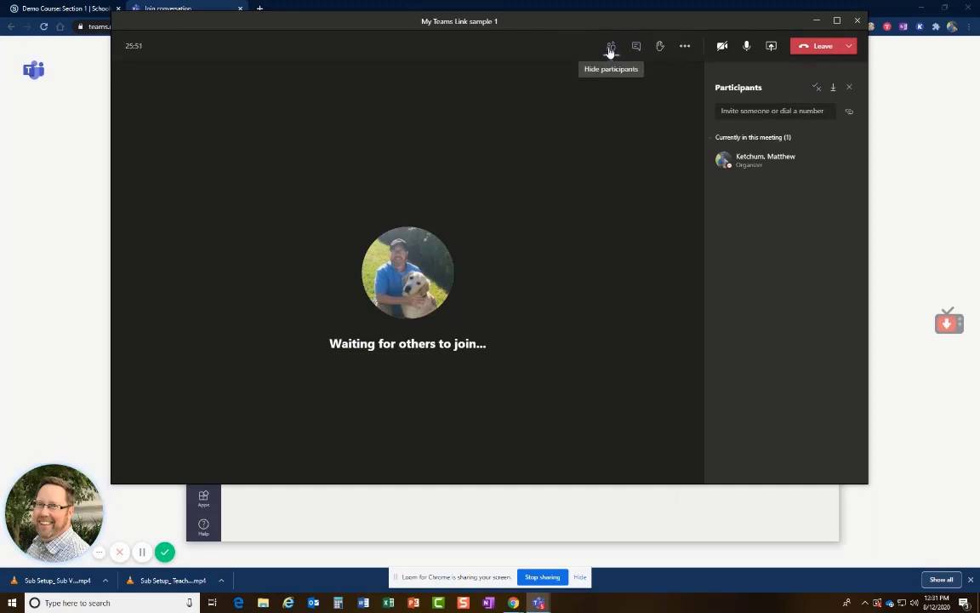
{"action": "mouse_move", "coordinate": [786, 85]}
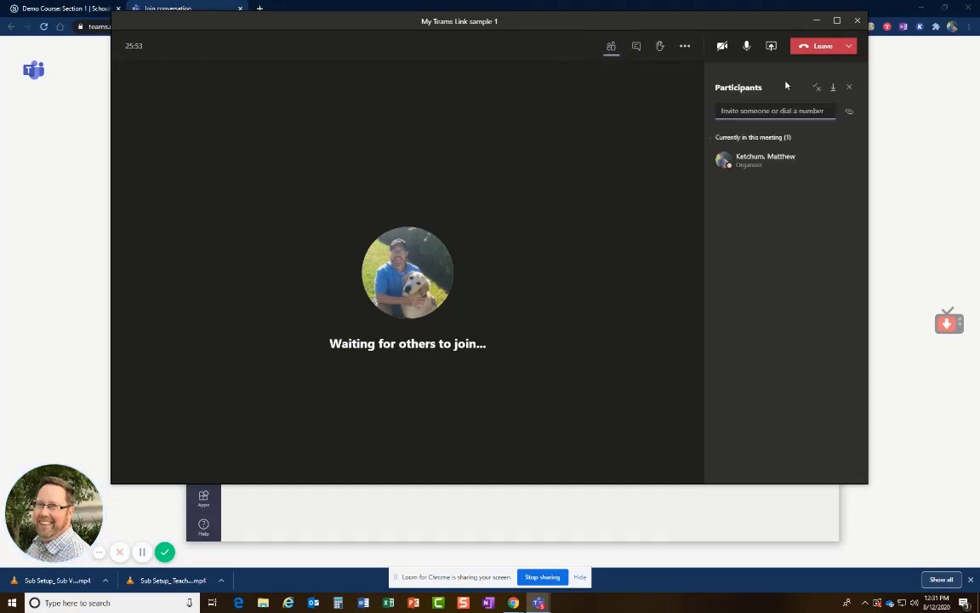
{"action": "mouse_move", "coordinate": [817, 89]}
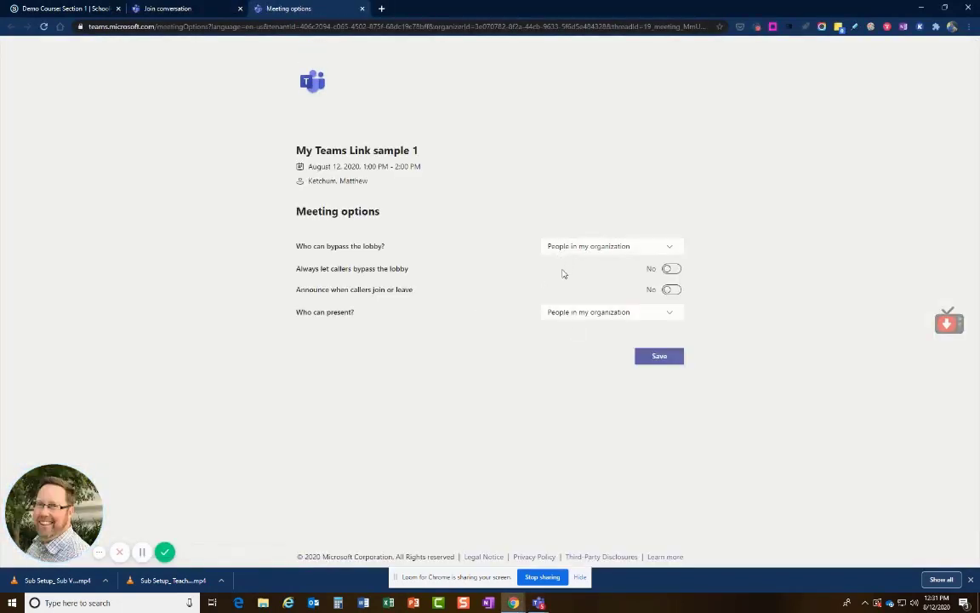
{"action": "left_click", "coordinate": [611, 311]}
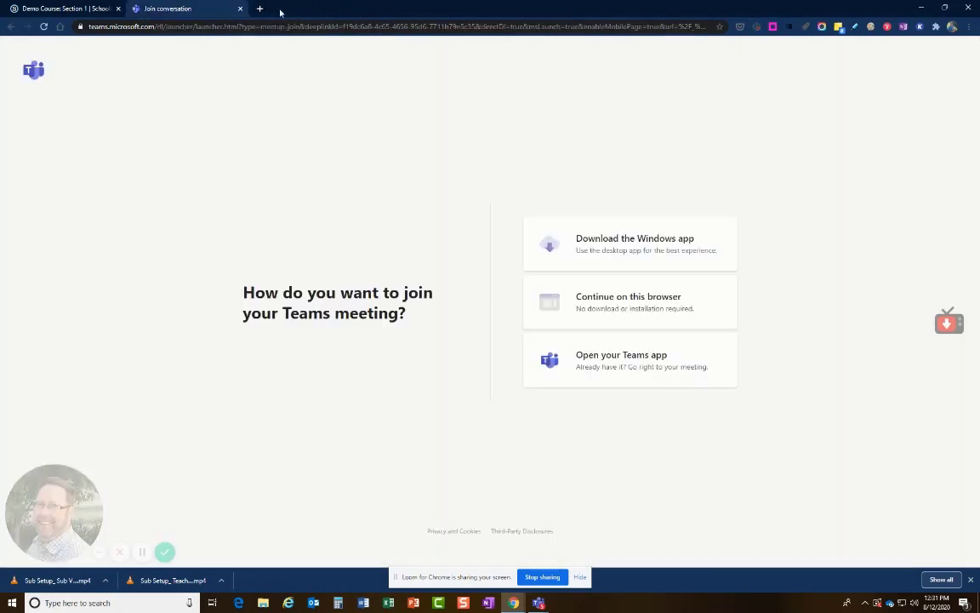
{"action": "left_click", "coordinate": [65, 9]}
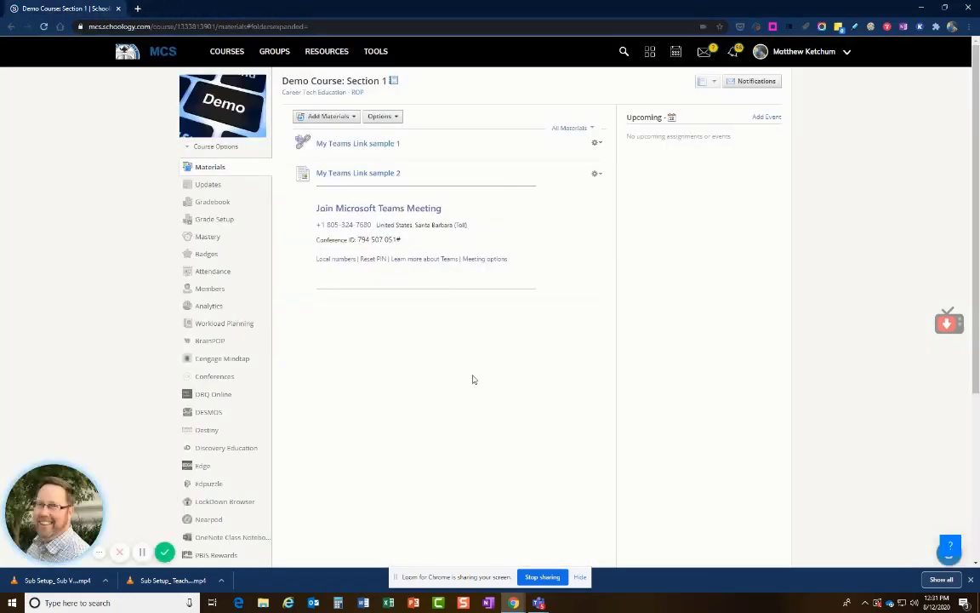